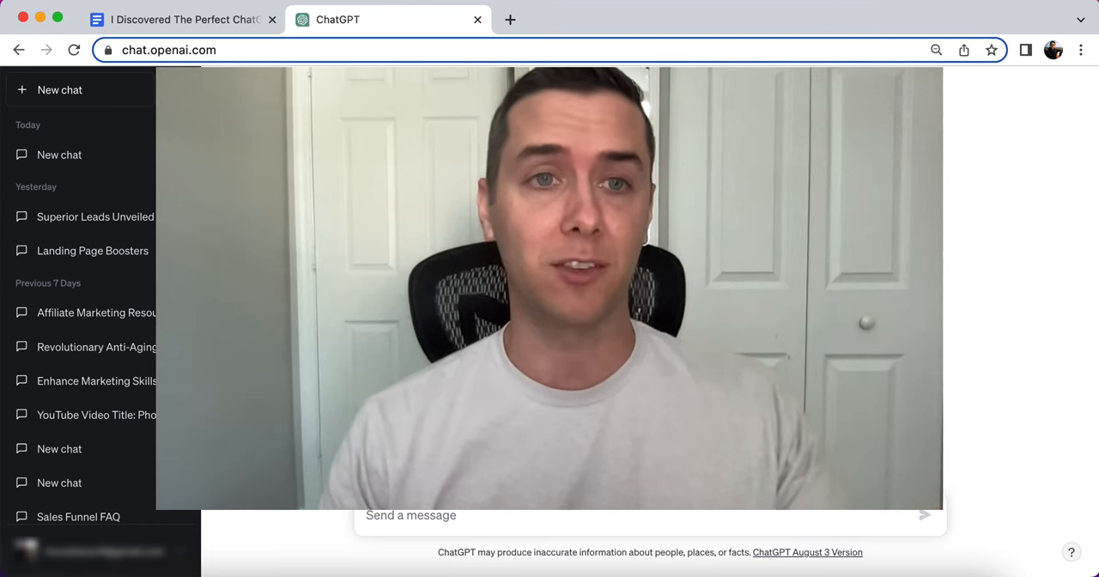
Step: Select the blue light blocking glasses buyer persona example in the Docs prompt list and bring it to ChatGPT
click(181, 19)
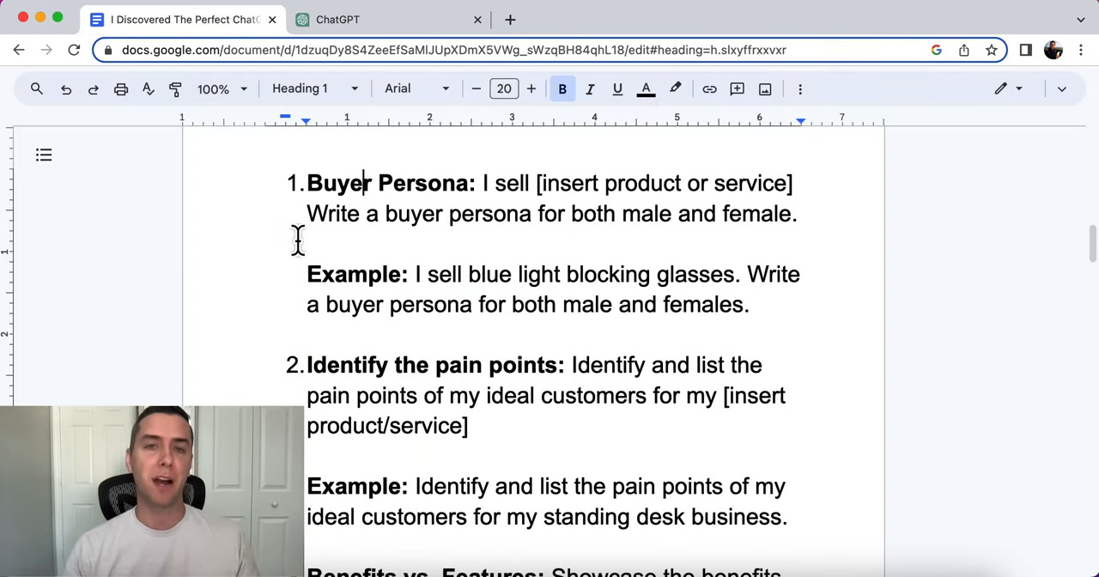
drag(481, 182, 797, 213)
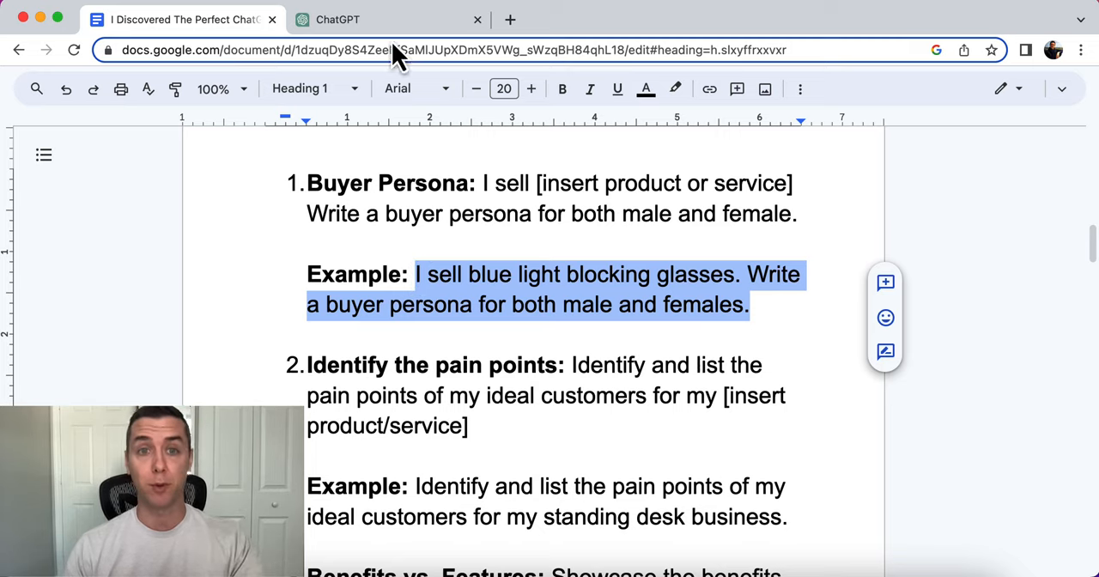
click(336, 19)
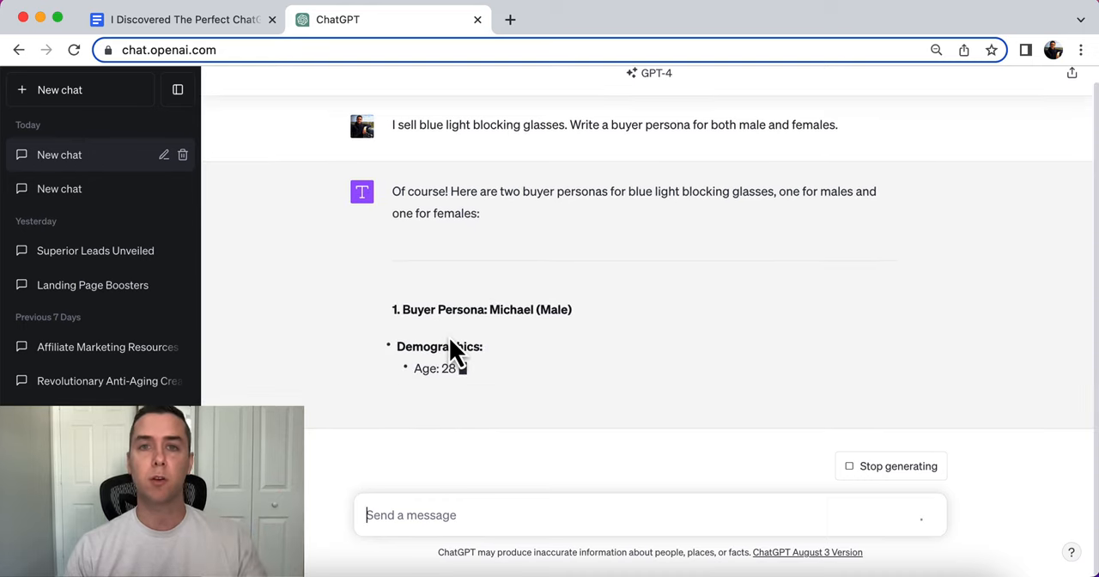
Step: Review the generated male persona Michael, highlighting its heading
scroll(down, 3)
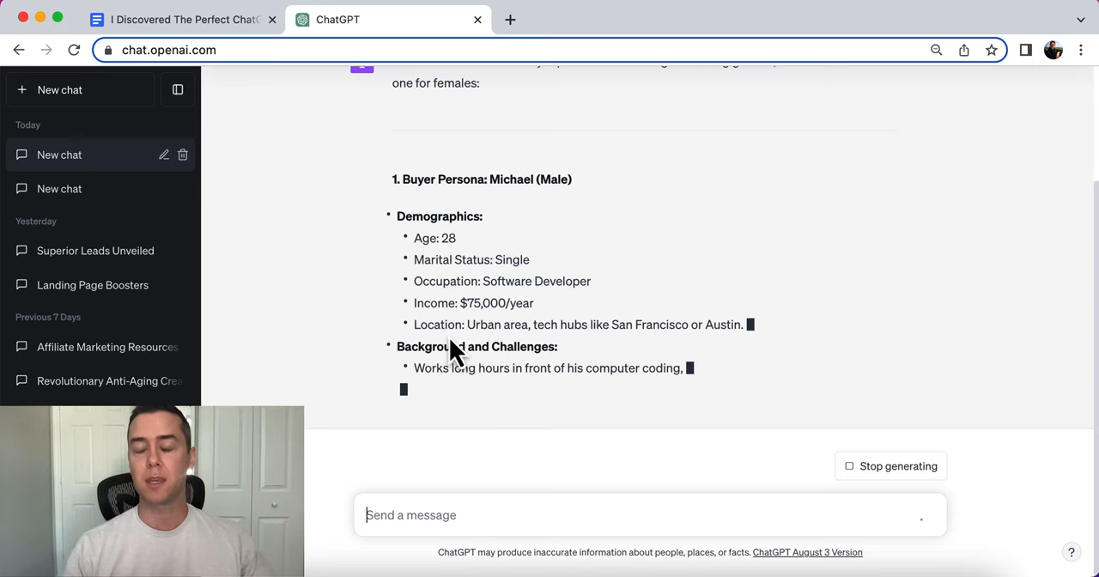
scroll(down, 3)
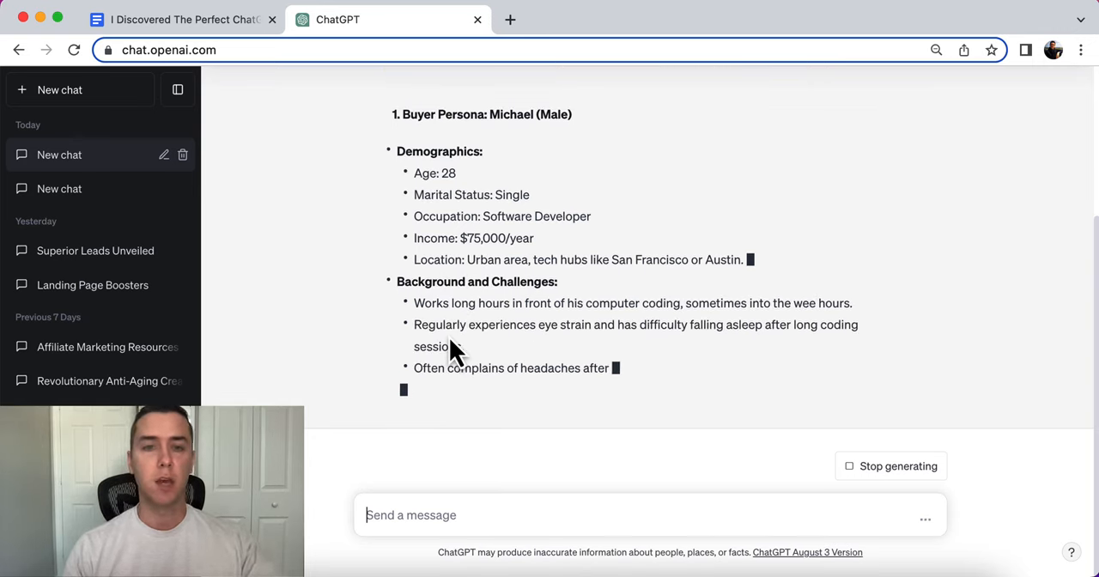
scroll(down, 3)
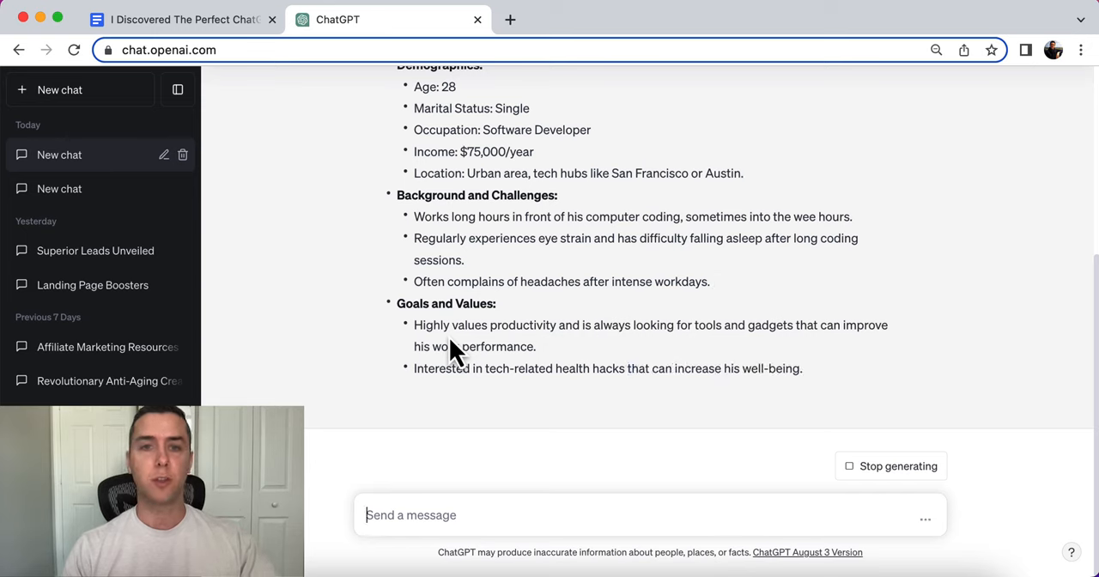
scroll(up, 3)
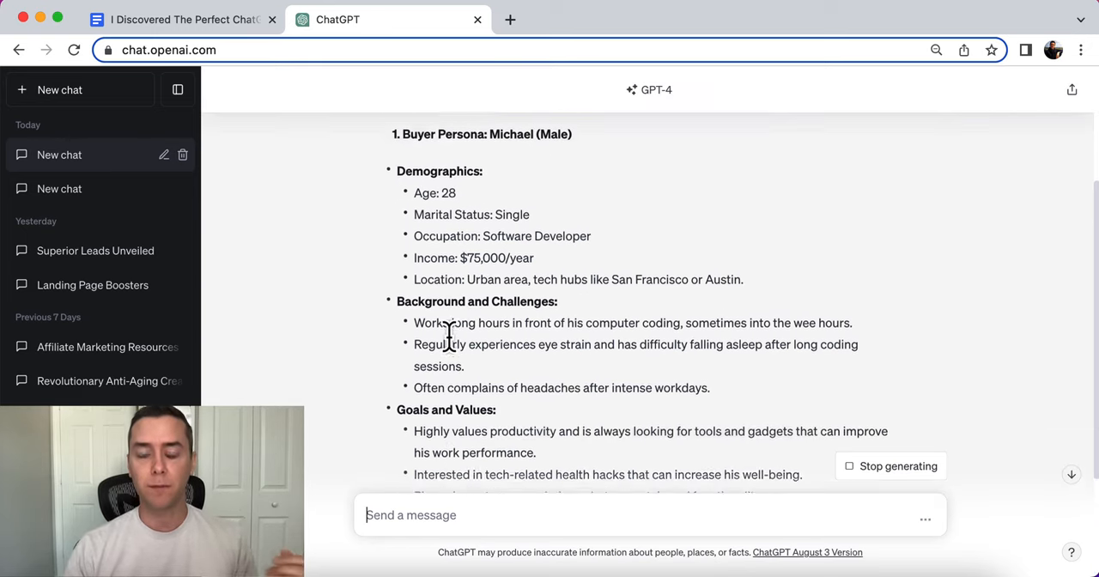
scroll(up, 3)
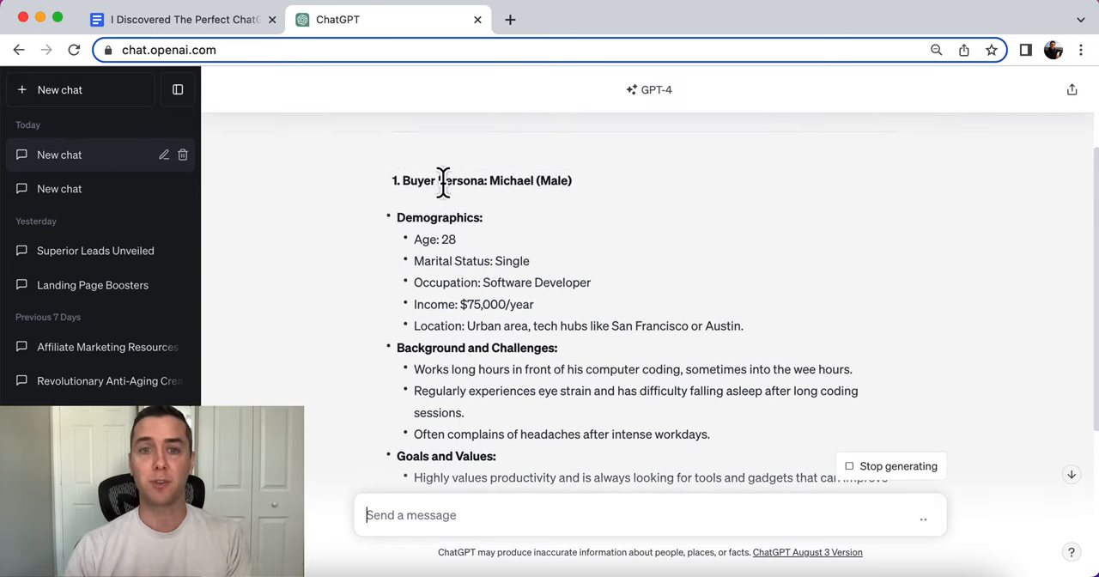
triple_click(480, 180)
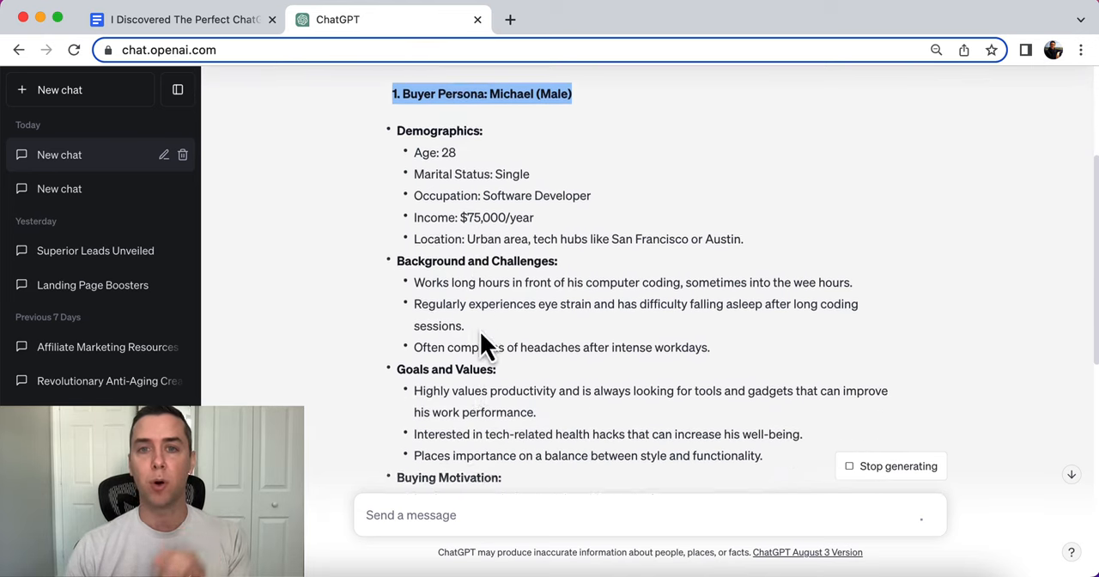
Step: Read through the female persona Jessica and the closing summary
scroll(down, 3)
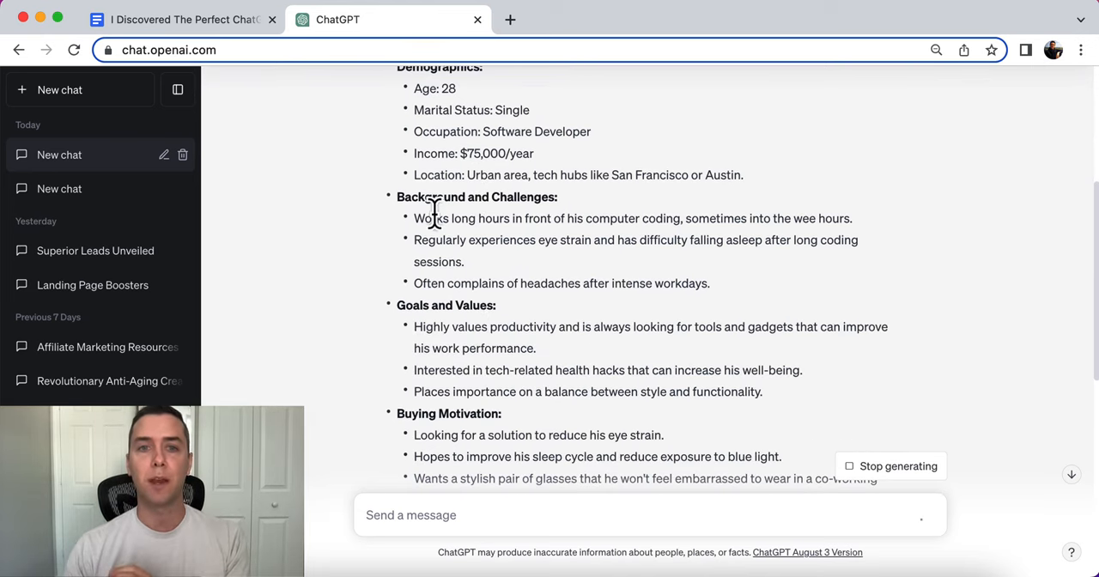
scroll(down, 3)
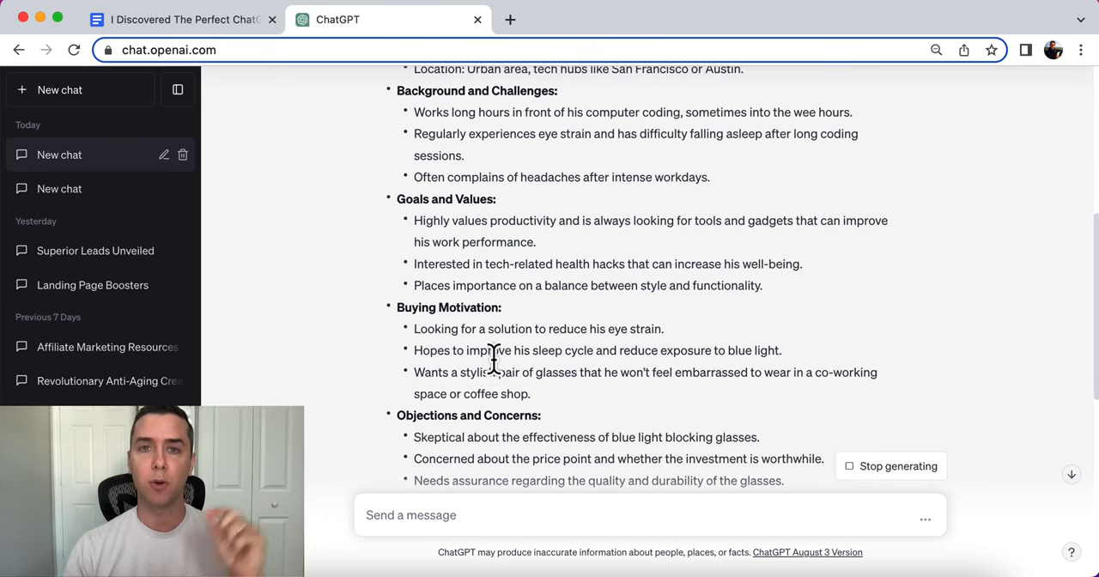
scroll(down, 3)
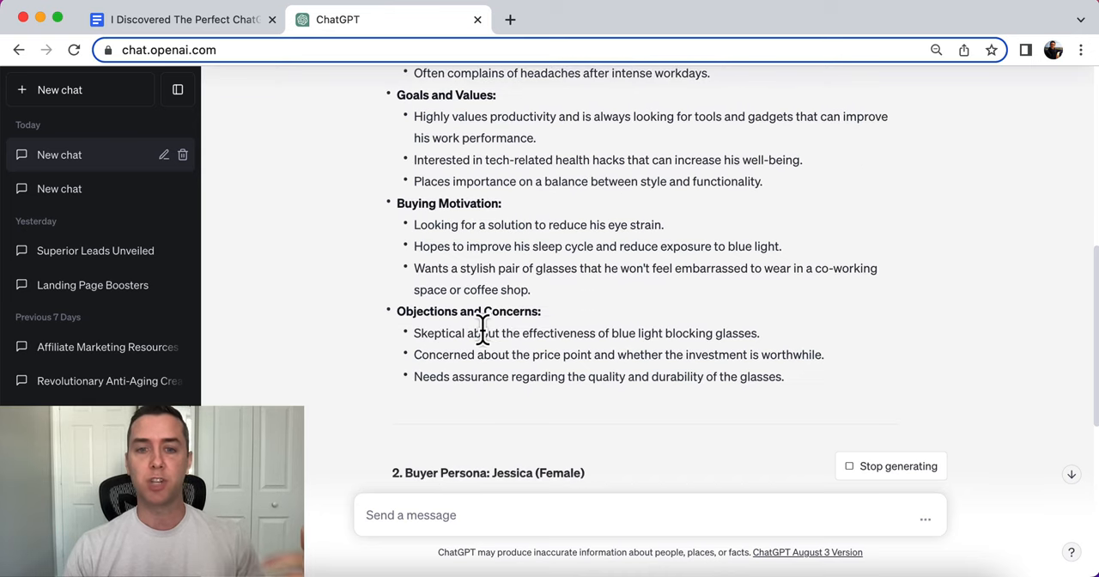
scroll(down, 3)
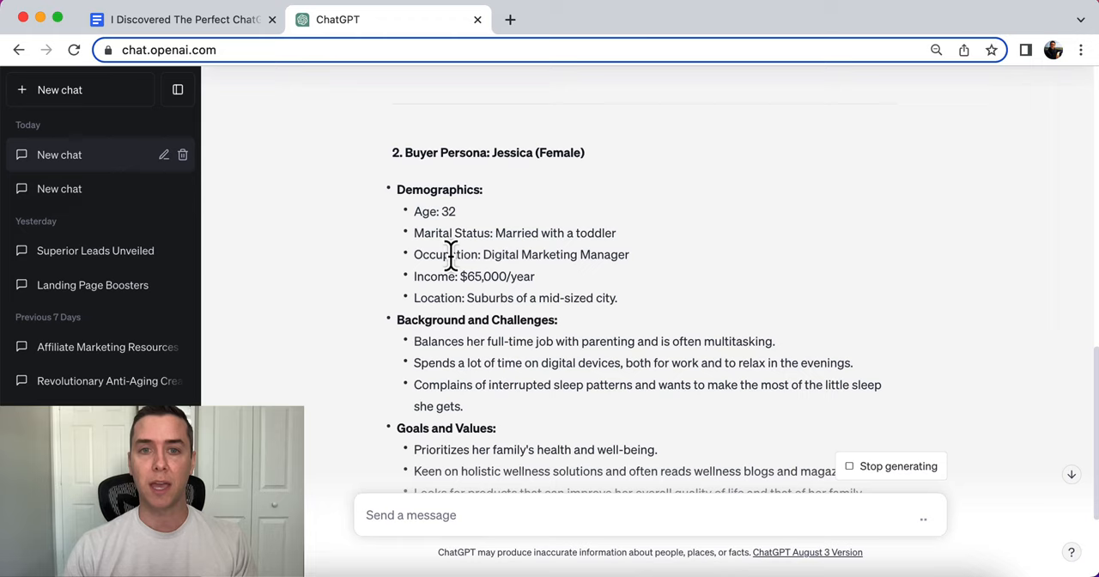
mouse_move(467, 237)
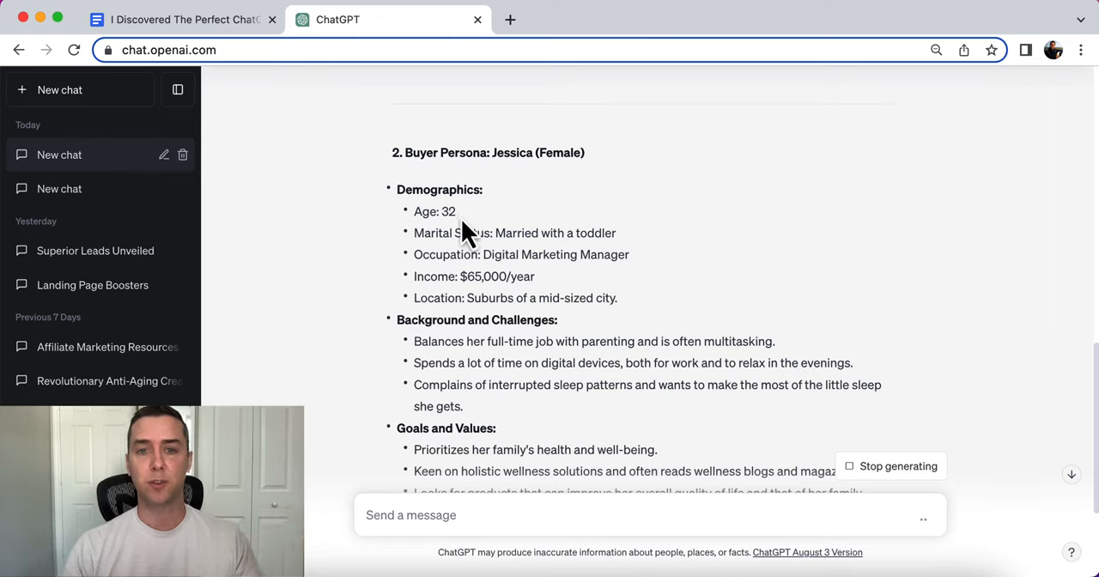
mouse_move(472, 277)
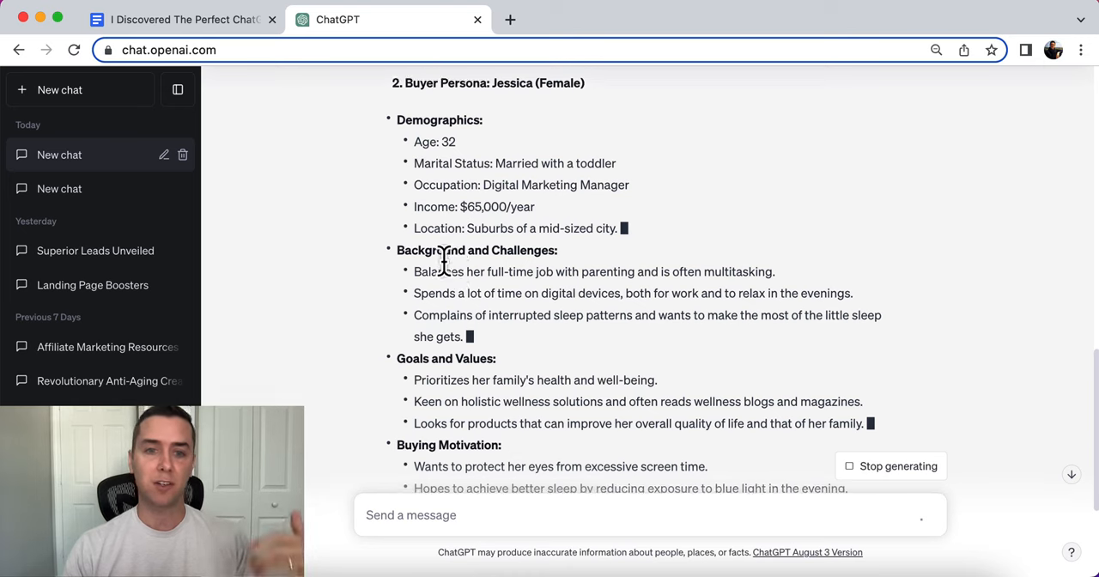
scroll(down, 3)
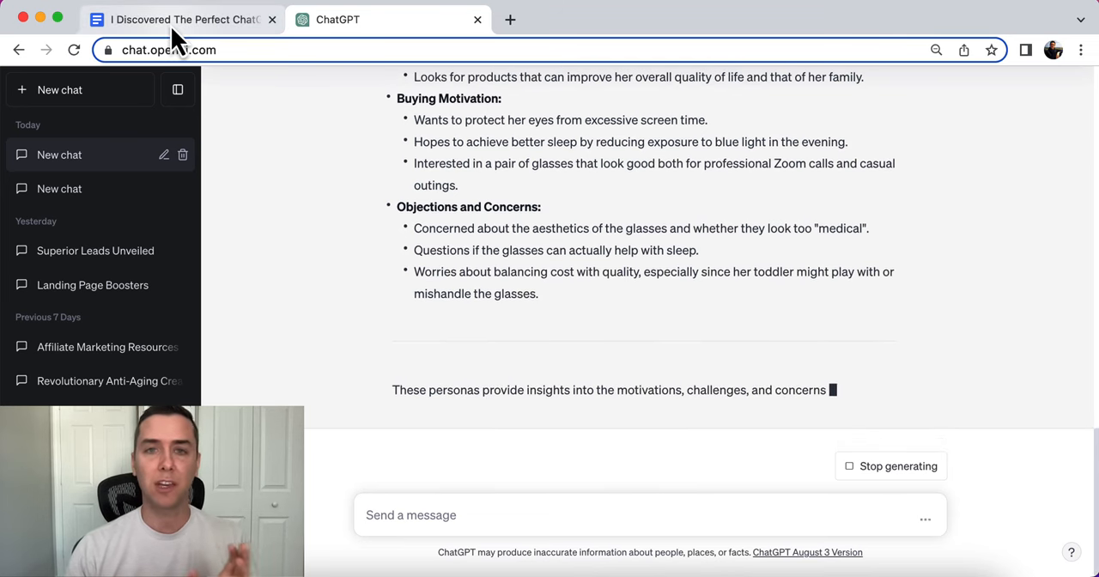
Step: Return to the Docs prompt list and scroll to the second prompt on customer pain points
click(182, 19)
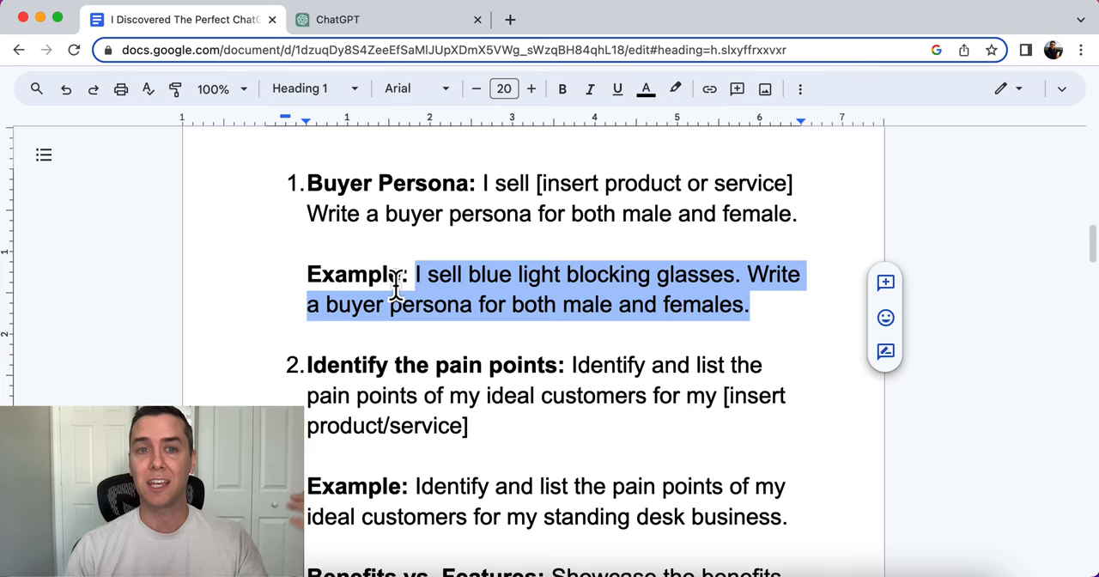
scroll(down, 3)
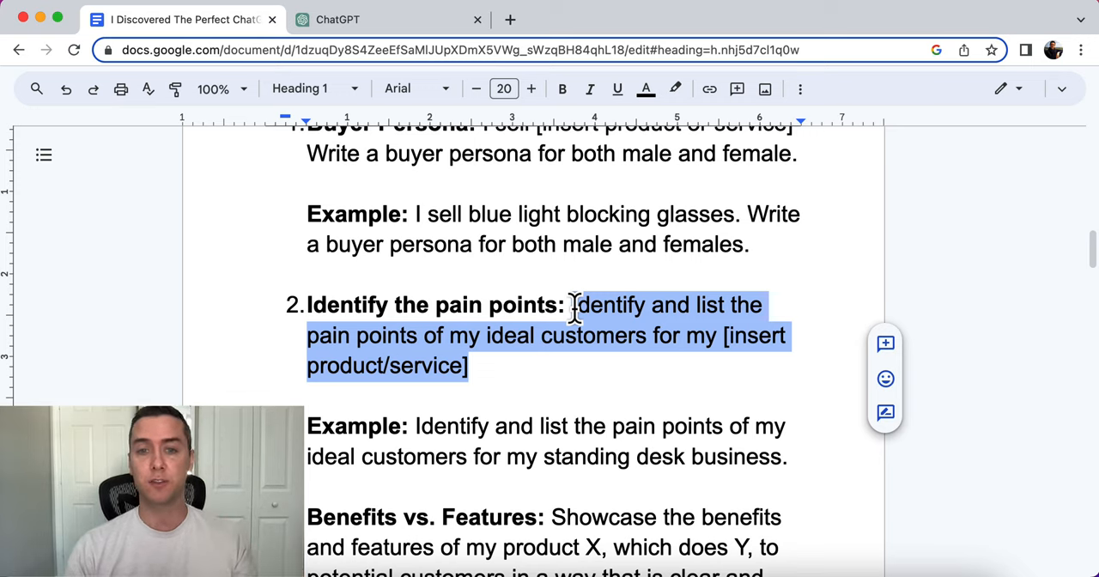
mouse_move(618, 346)
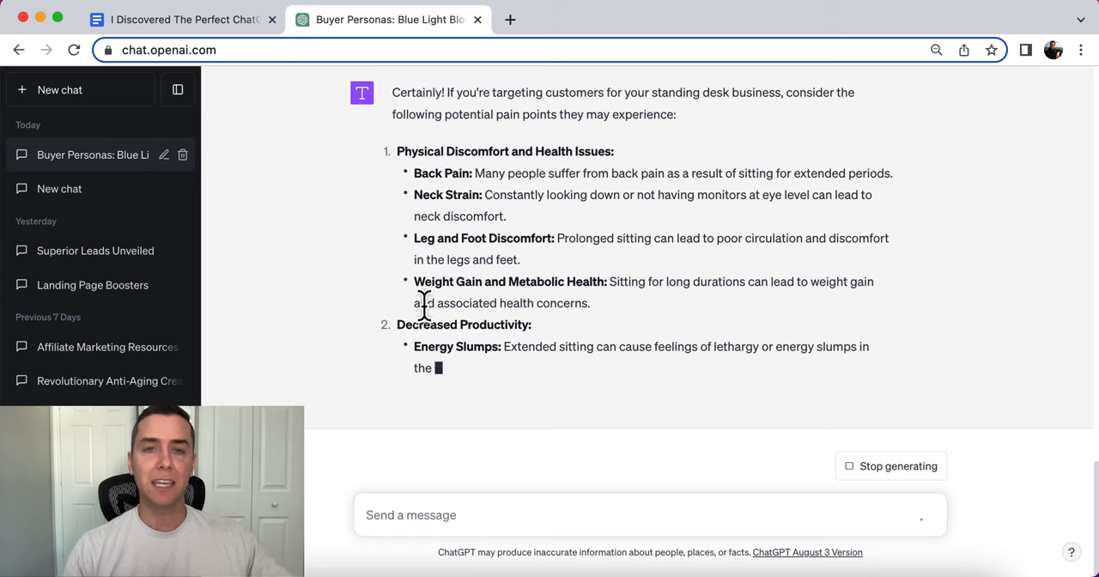
Step: Read through ChatGPT's list of standing-desk customer pain points
scroll(down, 3)
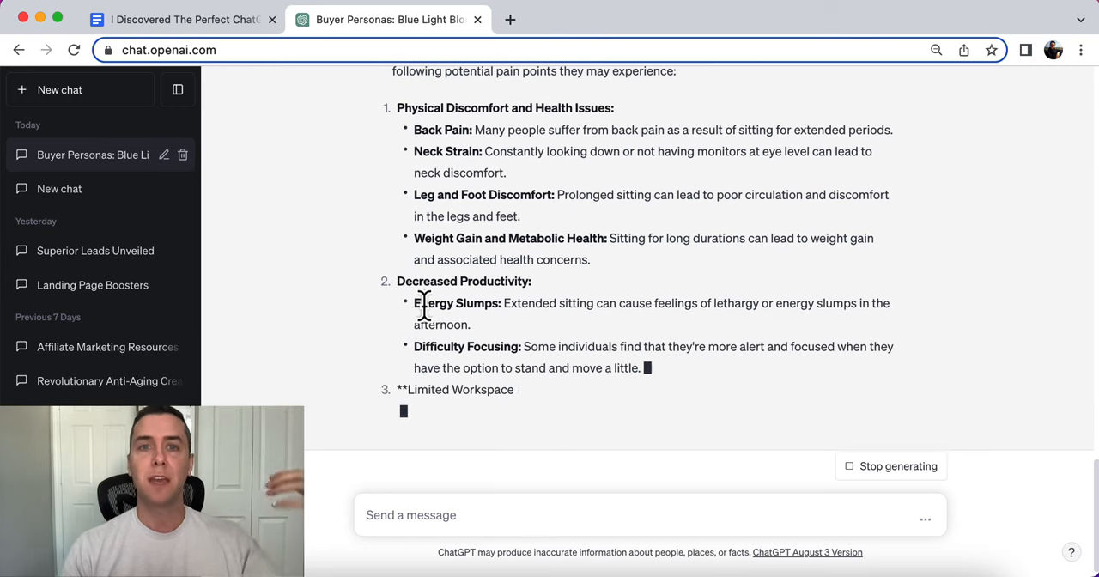
scroll(down, 3)
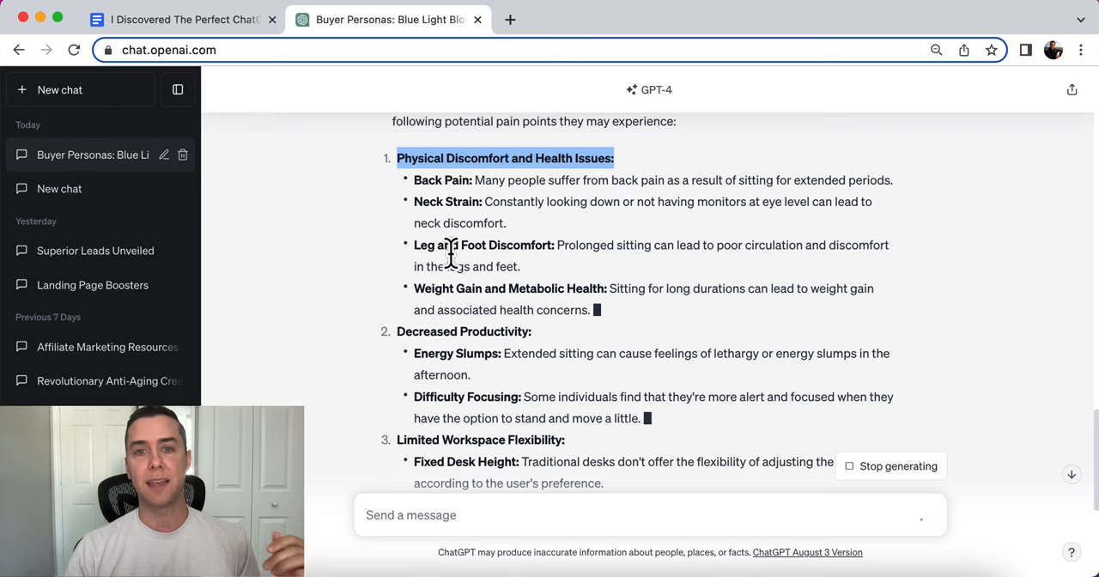
mouse_move(460, 295)
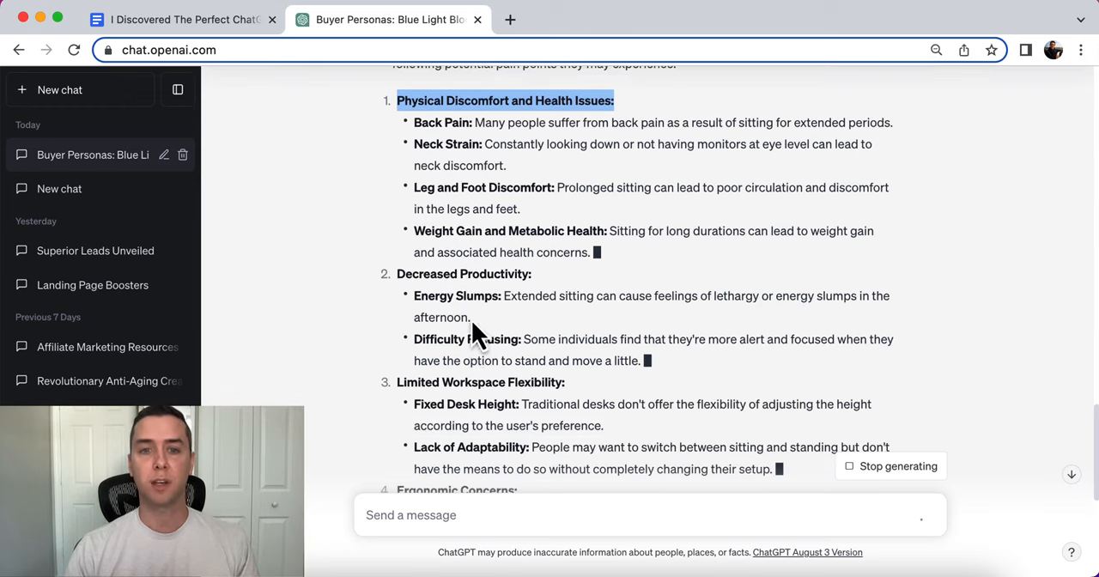
scroll(down, 3)
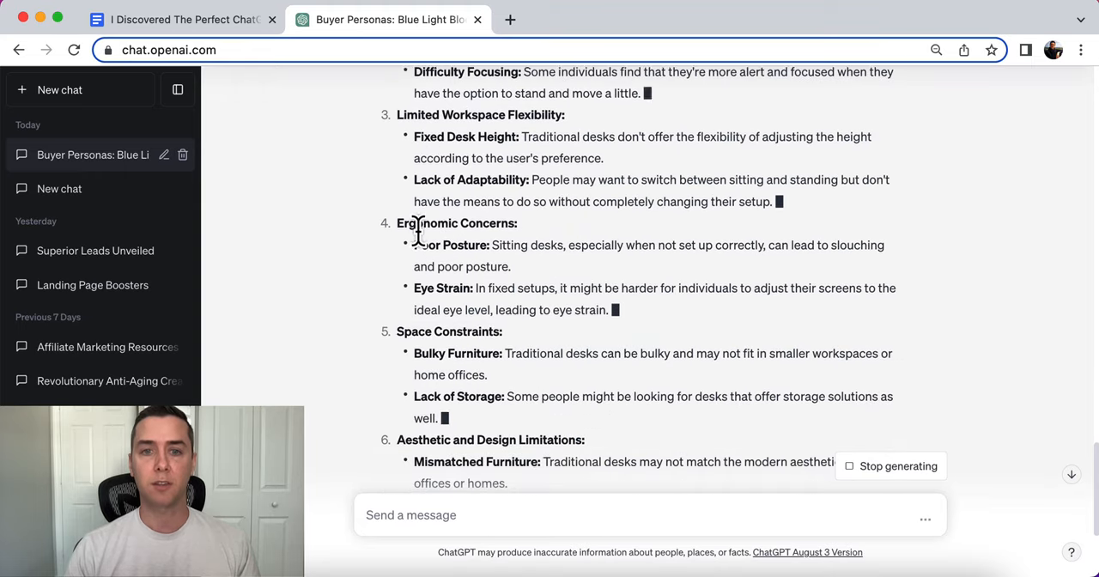
scroll(down, 3)
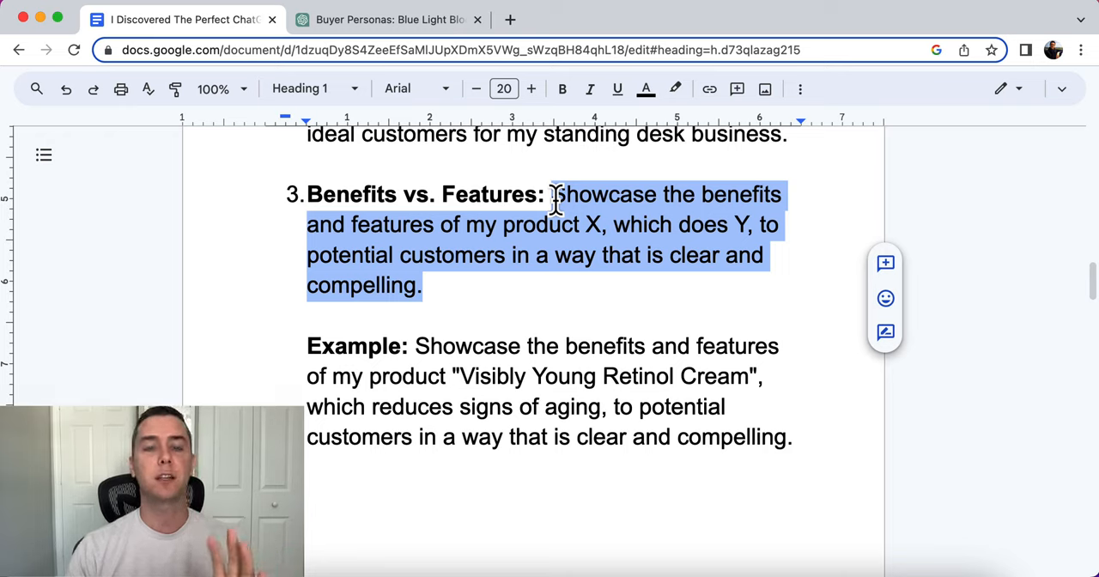
mouse_move(814, 447)
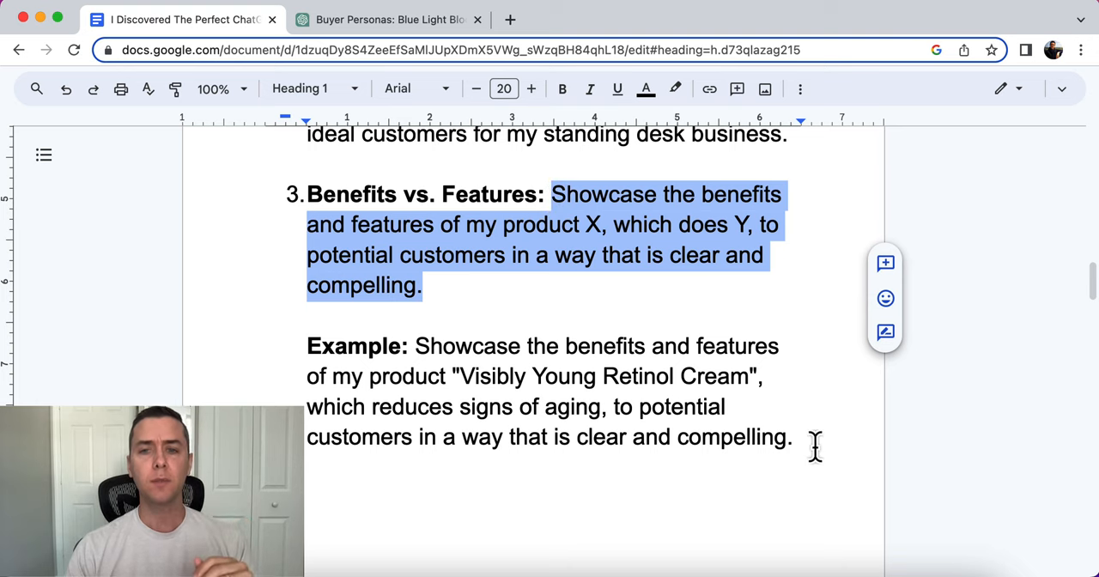
Step: Select the Visibly Young Retinol Cream Benefits vs. Features example prompt
drag(418, 347, 790, 436)
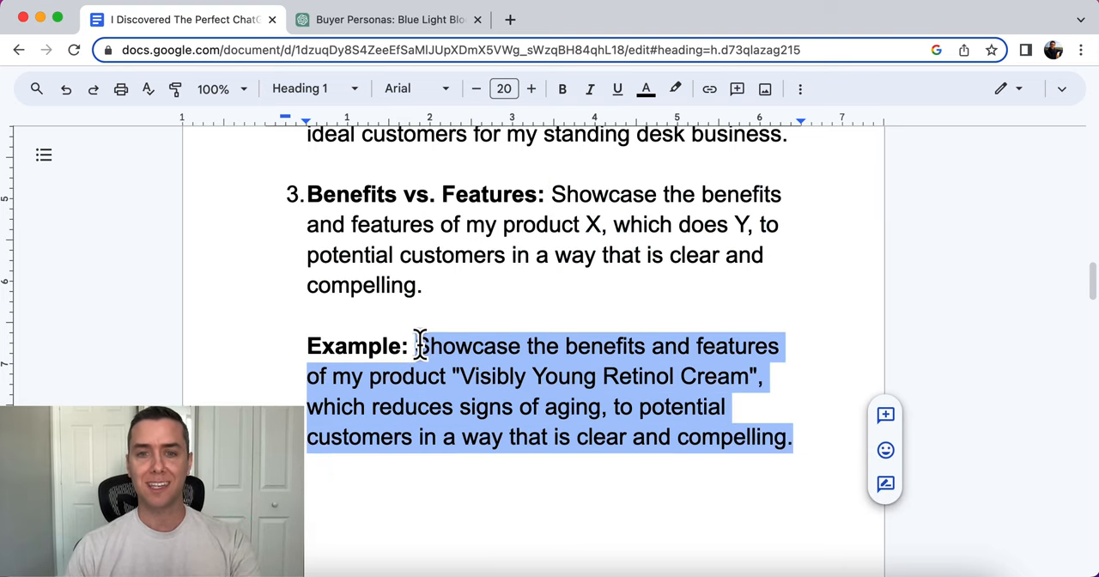
mouse_move(386, 19)
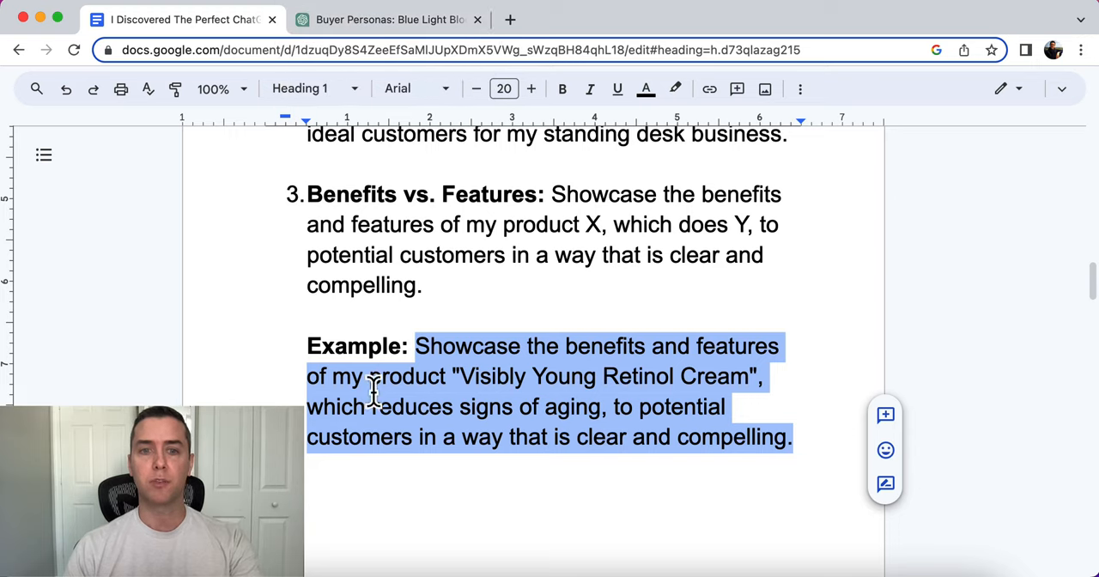
mouse_move(420, 151)
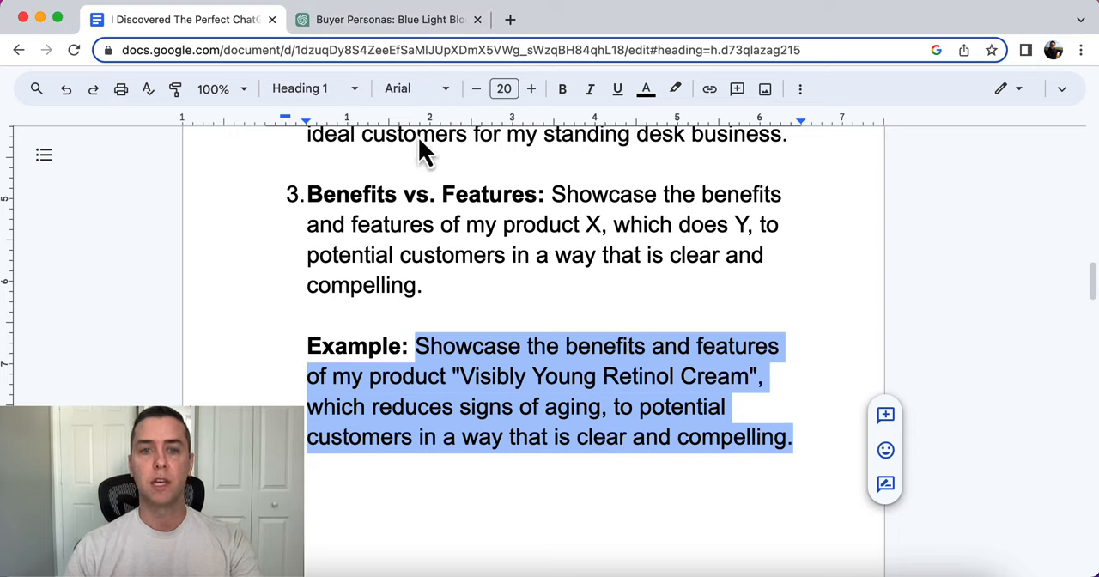
mouse_move(381, 19)
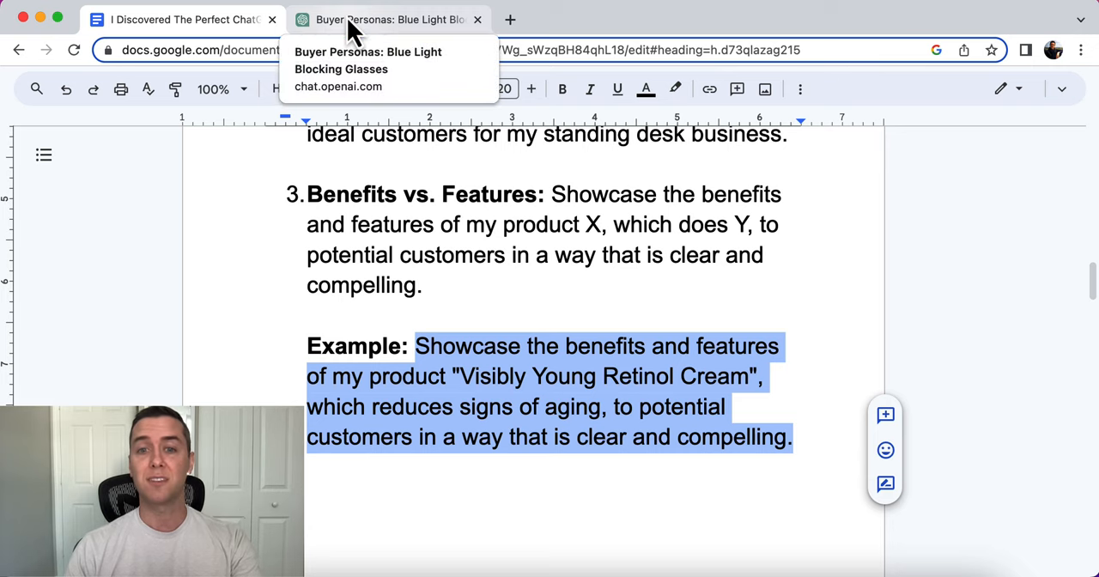
Step: Send the retinol cream benefits vs. features prompt in ChatGPT and read the generated benefits
click(388, 19)
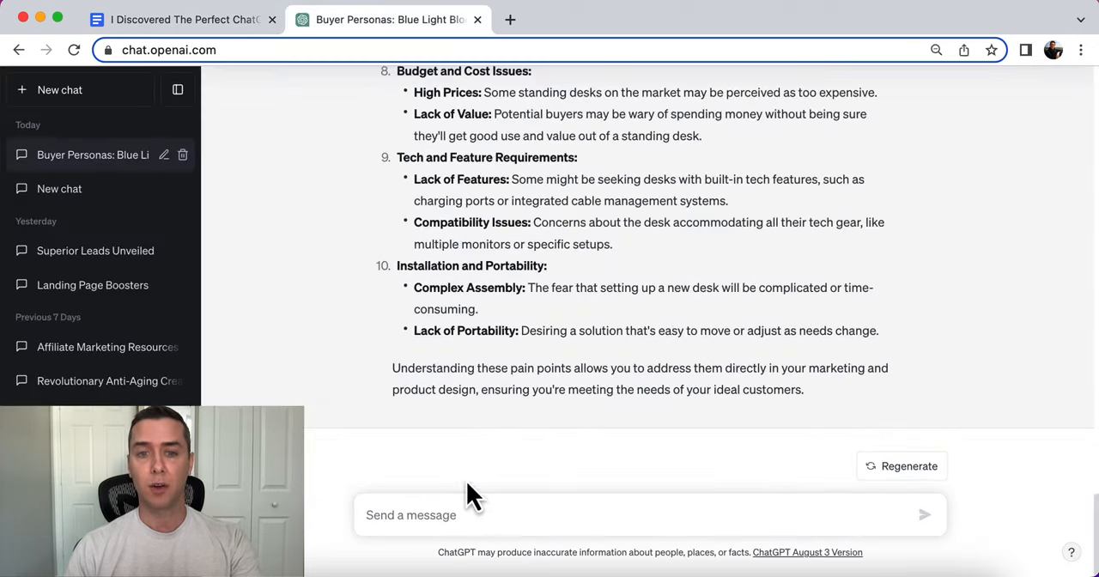
click(924, 515)
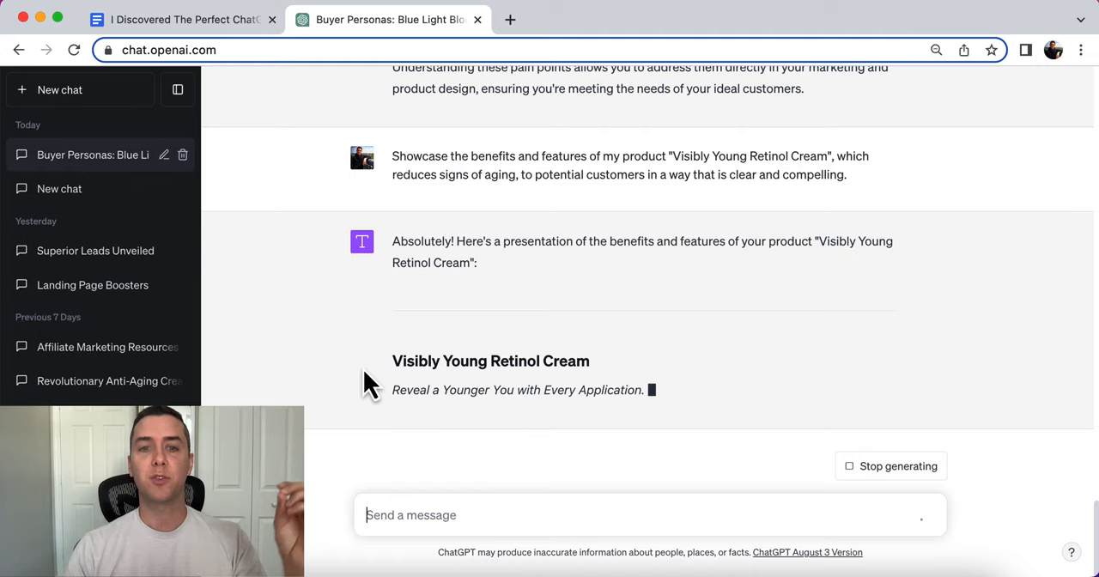
scroll(down, 3)
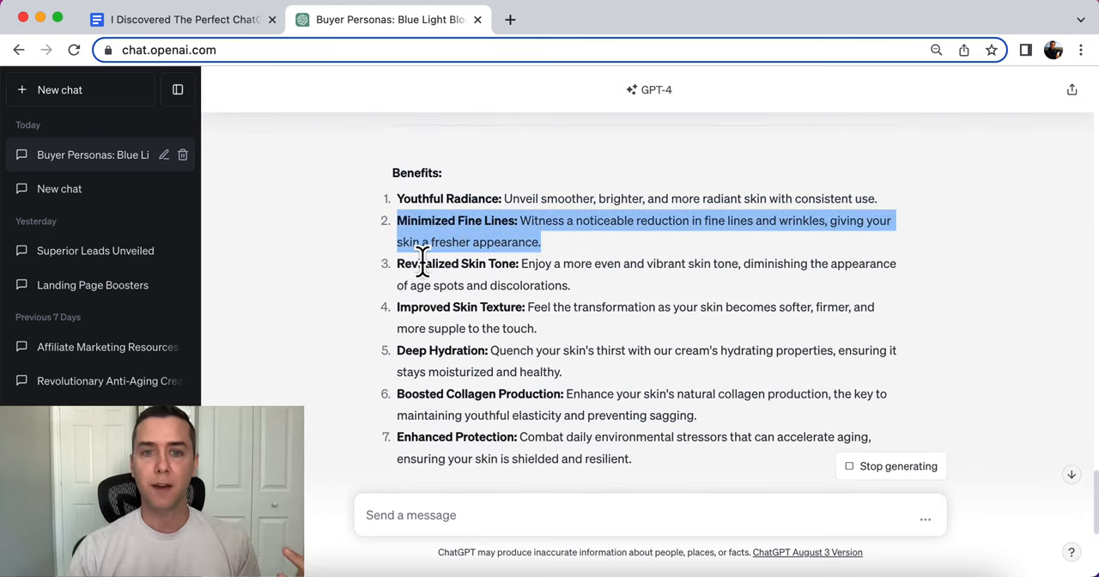
scroll(down, 3)
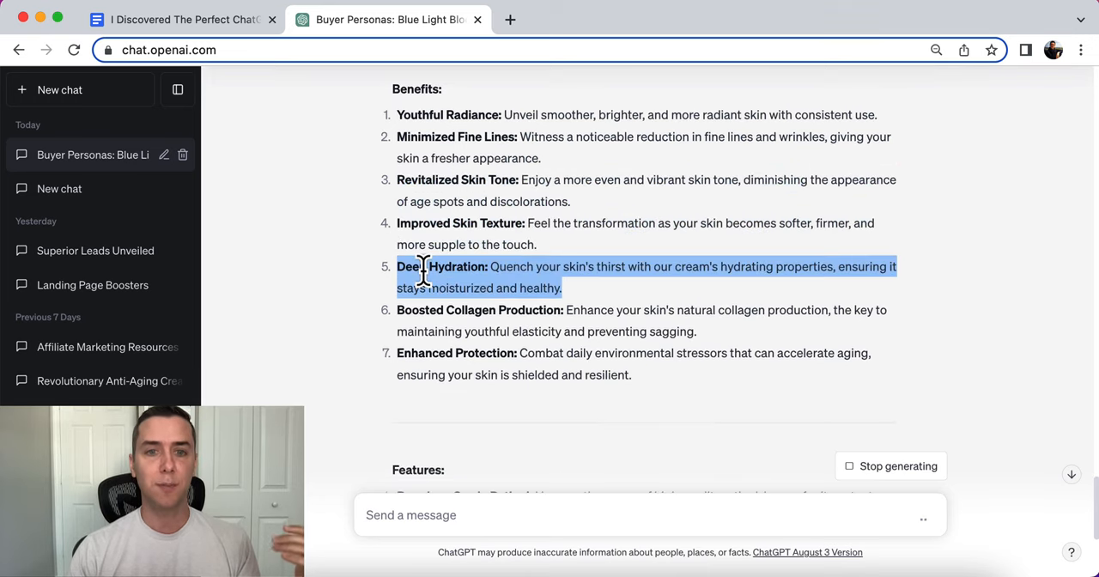
scroll(down, 3)
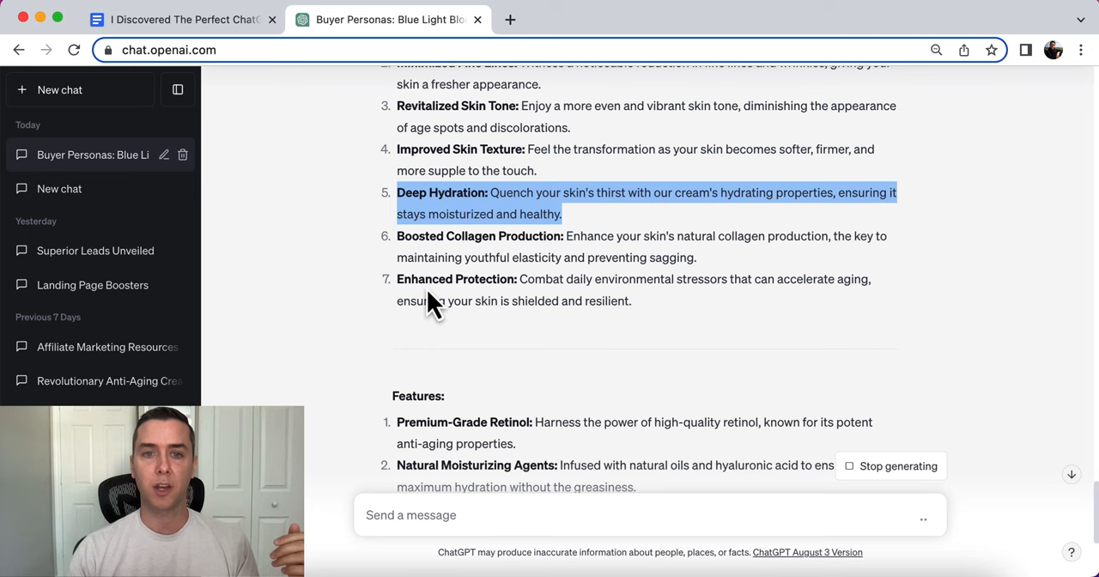
scroll(down, 3)
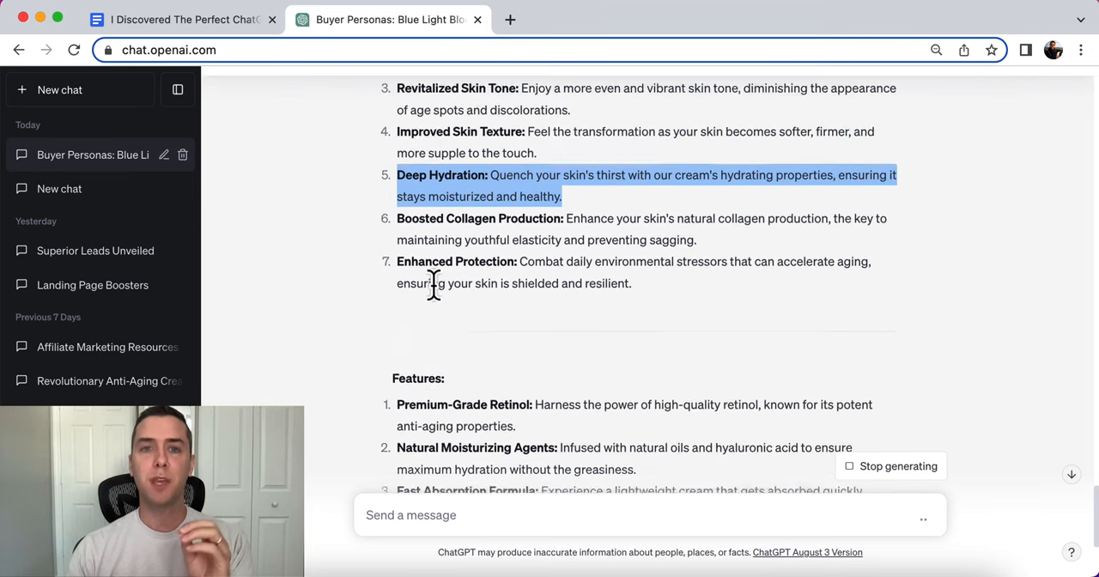
Step: Review the features list, highlighting the Natural Moisturizing Agents feature
scroll(up, 3)
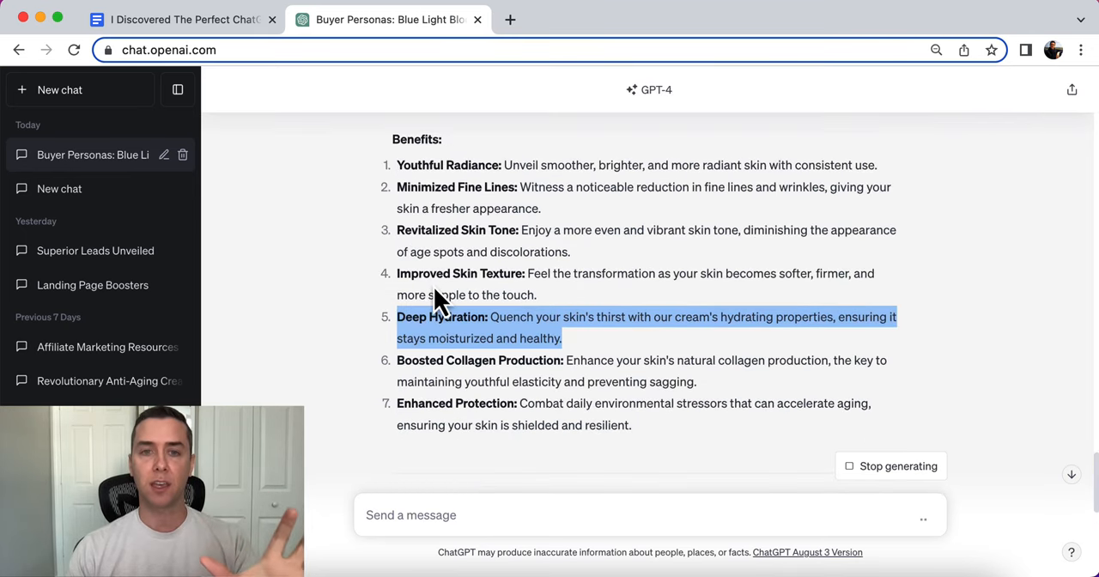
scroll(down, 3)
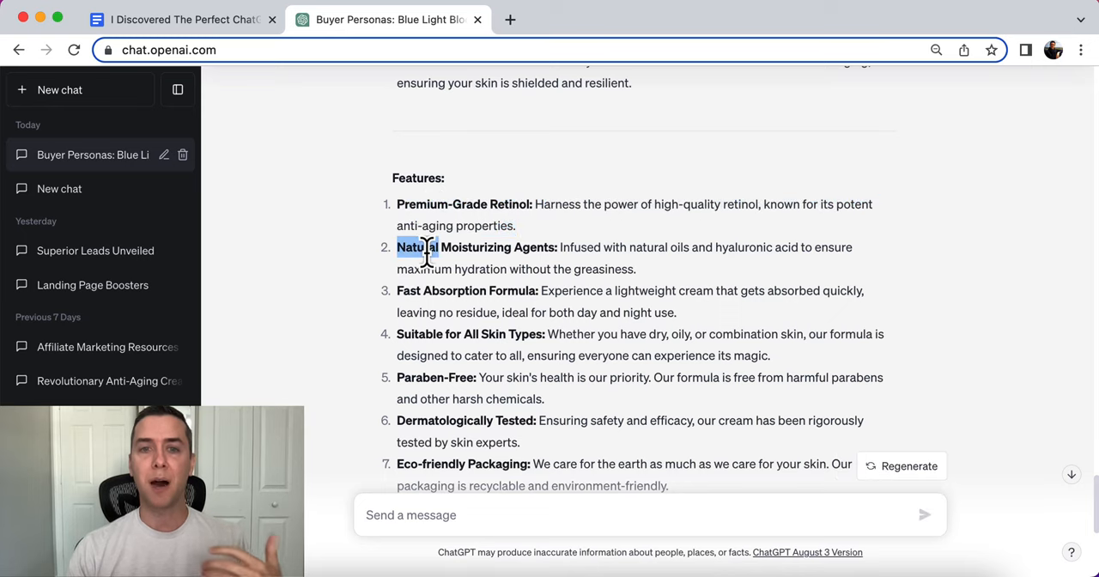
drag(416, 248, 635, 267)
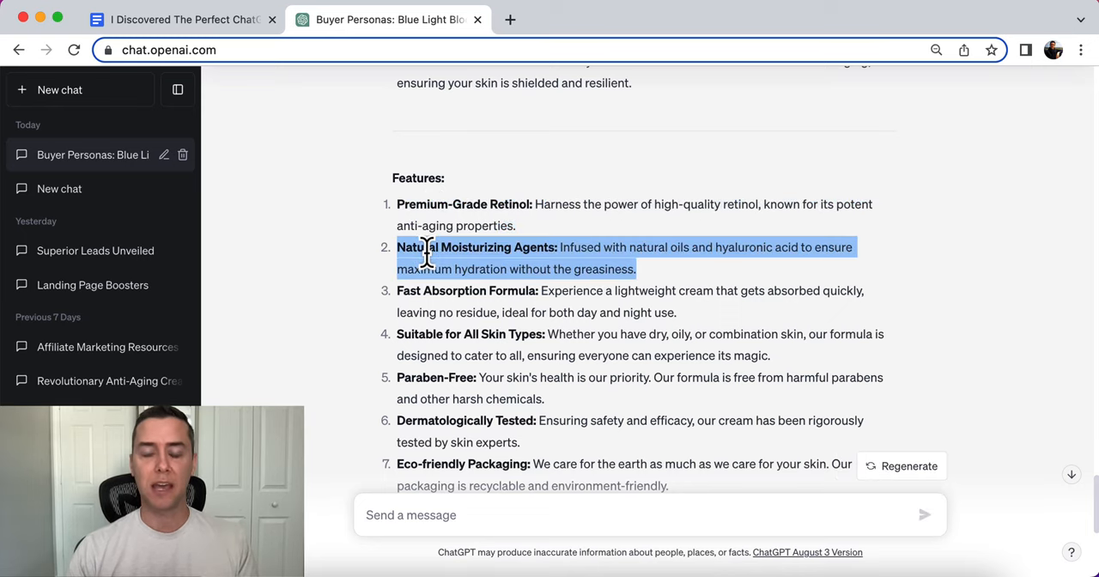
scroll(up, 3)
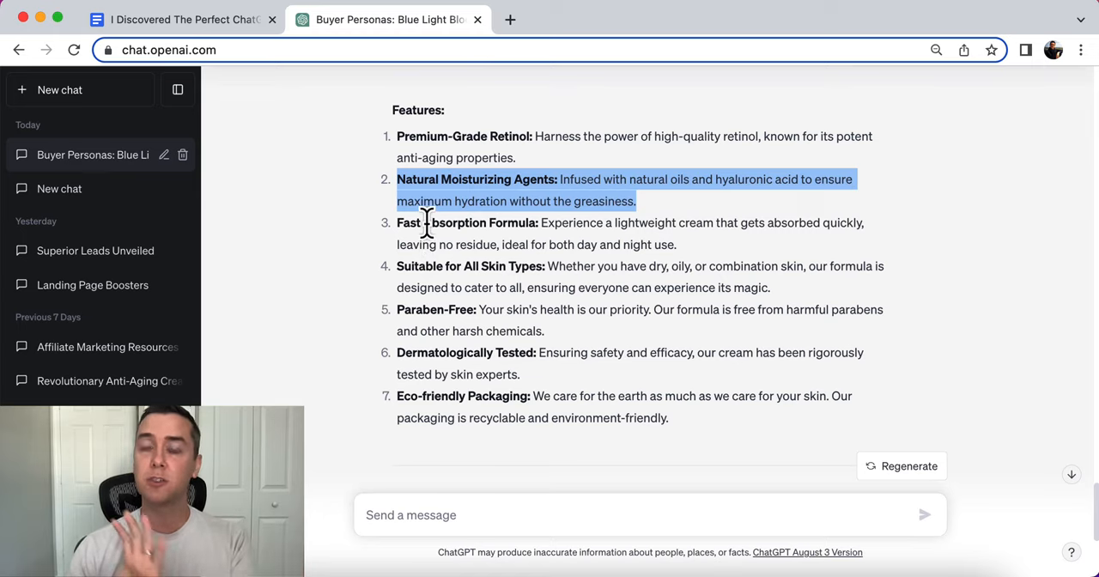
mouse_move(415, 273)
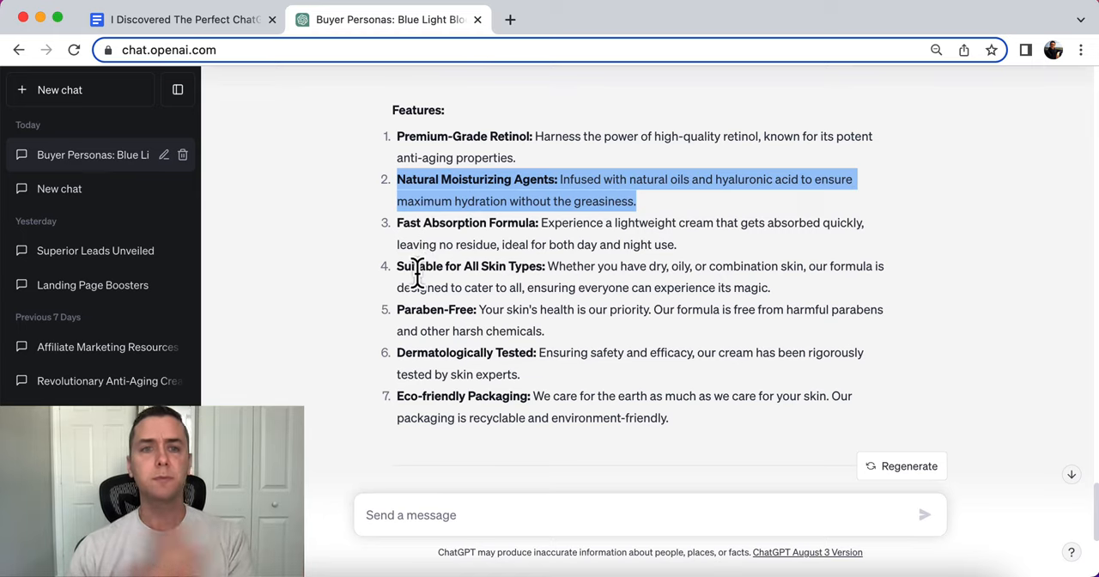
scroll(down, 3)
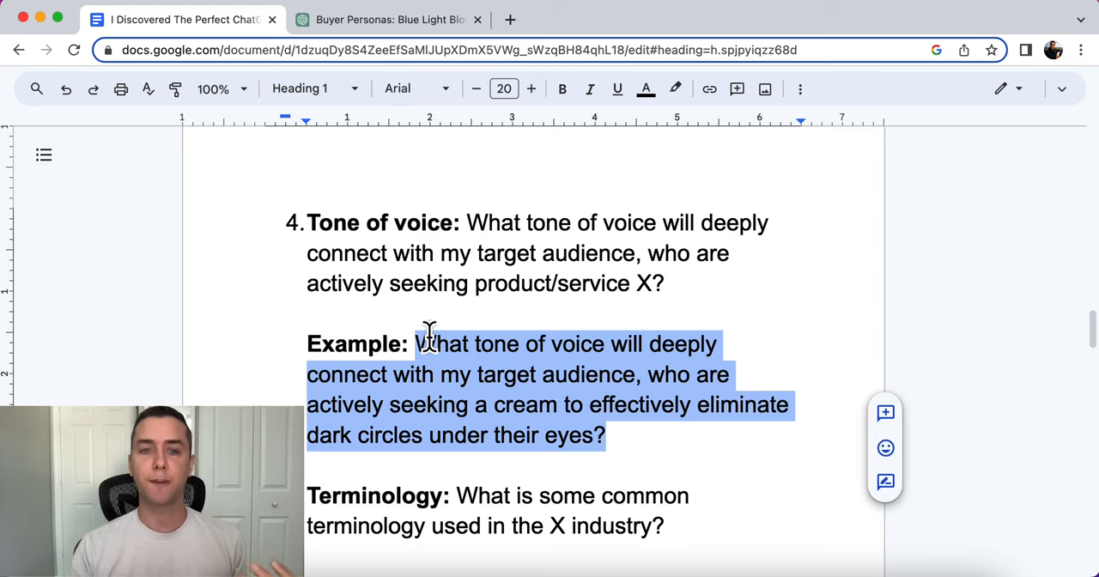
mouse_move(393, 48)
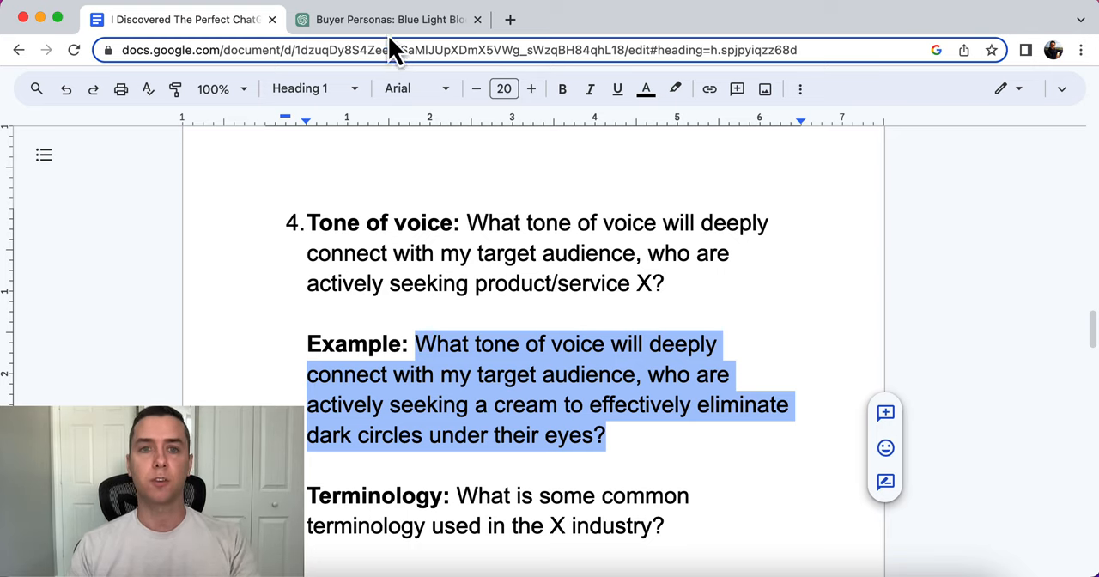
Step: Bring the copied dark-circle cream tone-of-voice prompt over to the ChatGPT conversation
click(388, 18)
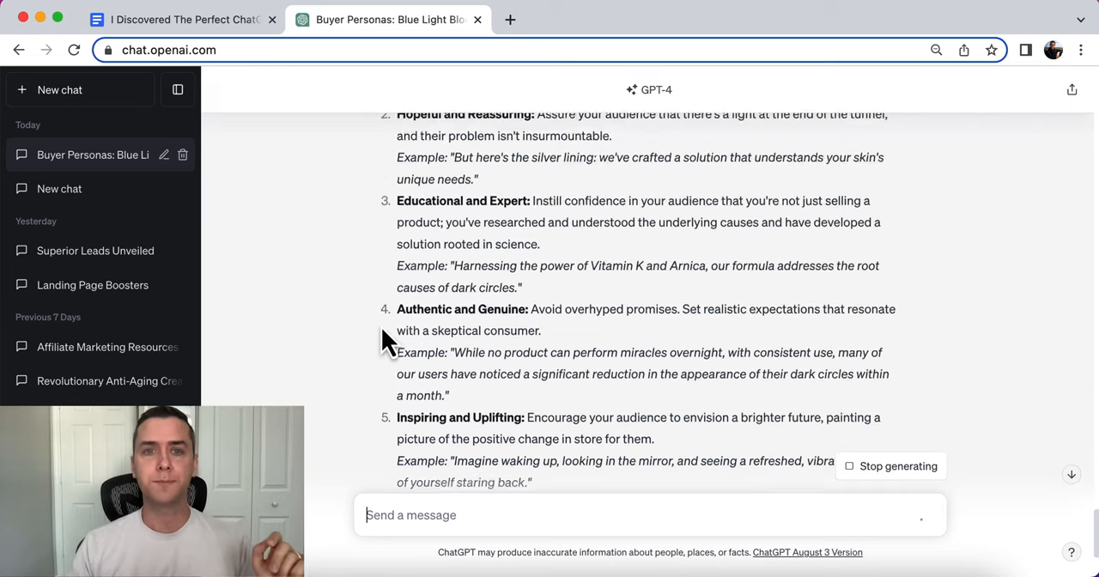
Step: Read through ChatGPT's six suggested tones of voice with examples for the dark-circle cream audience
scroll(up, 3)
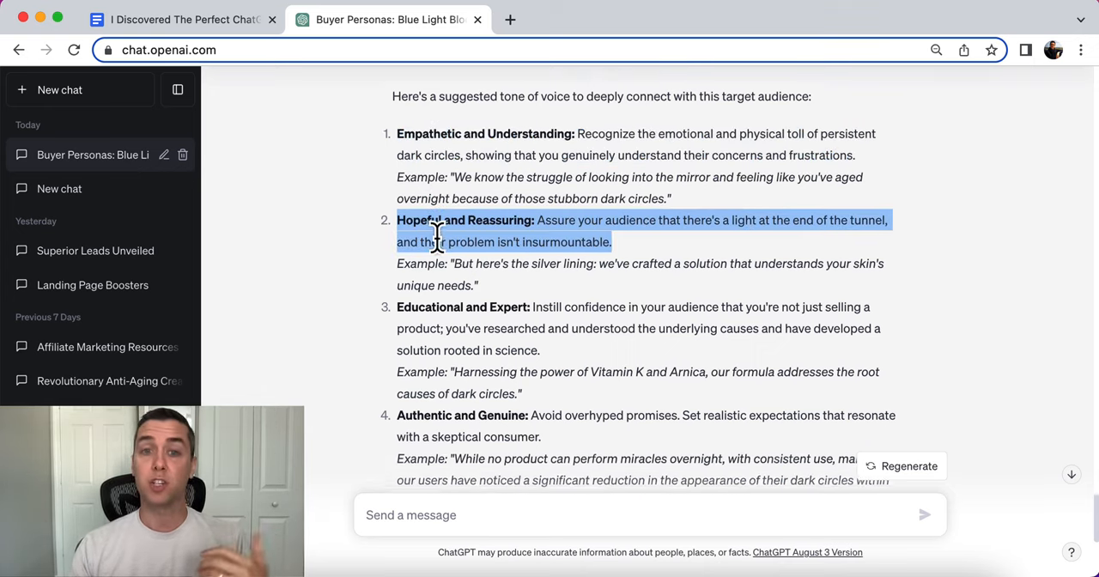
scroll(down, 3)
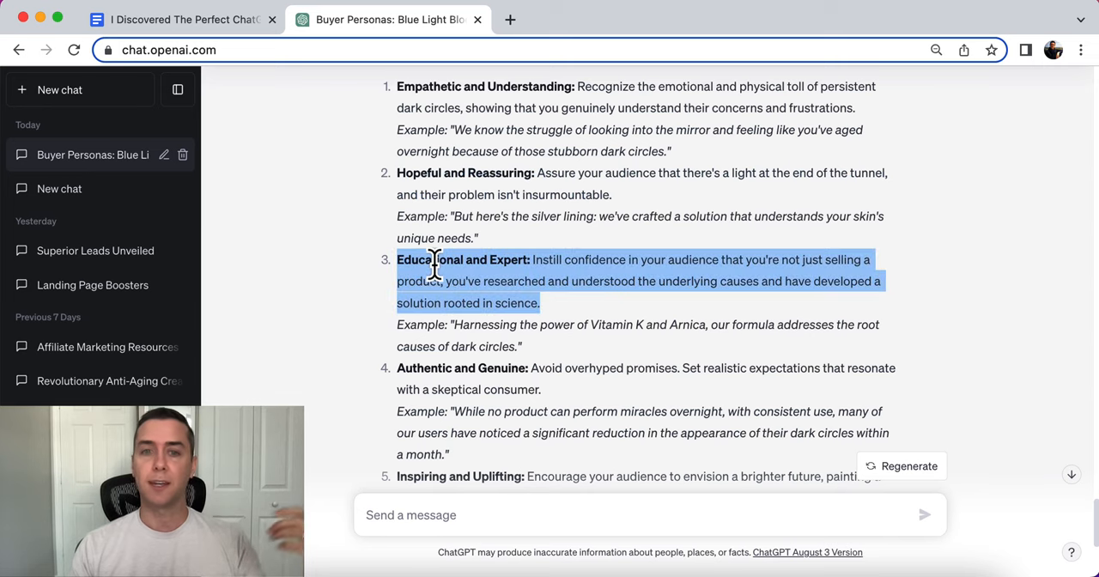
scroll(down, 3)
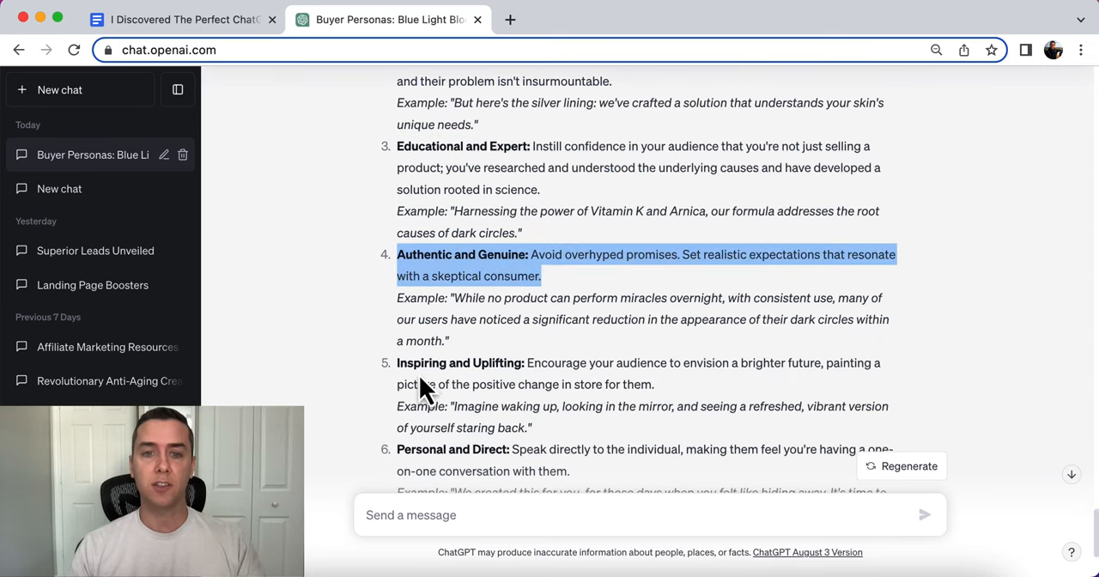
scroll(down, 3)
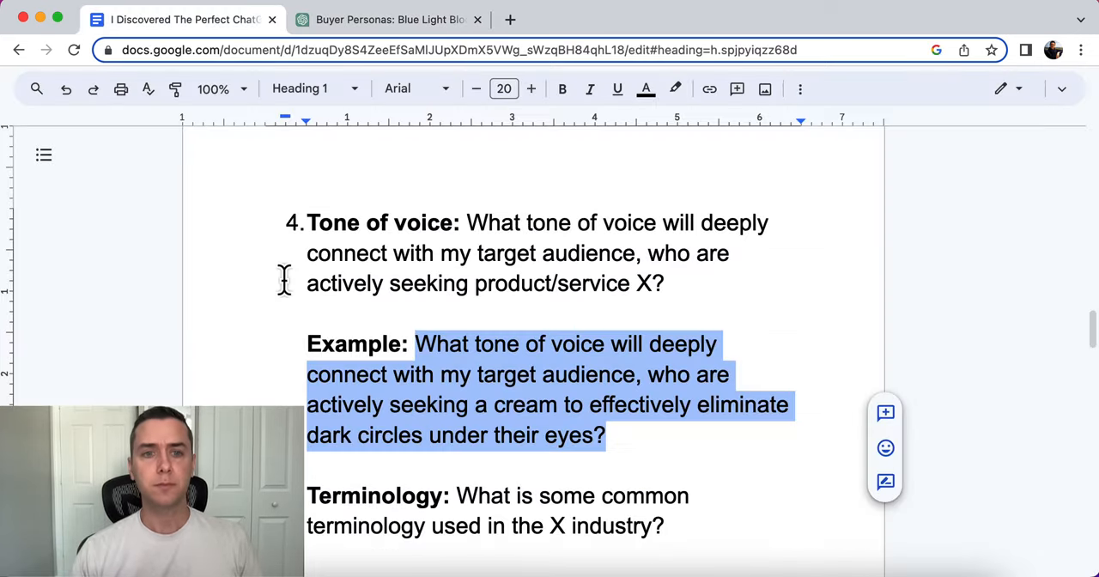
Step: Scroll to the golf Terminology example in Docs and bring it to the ChatGPT conversation
scroll(down, 3)
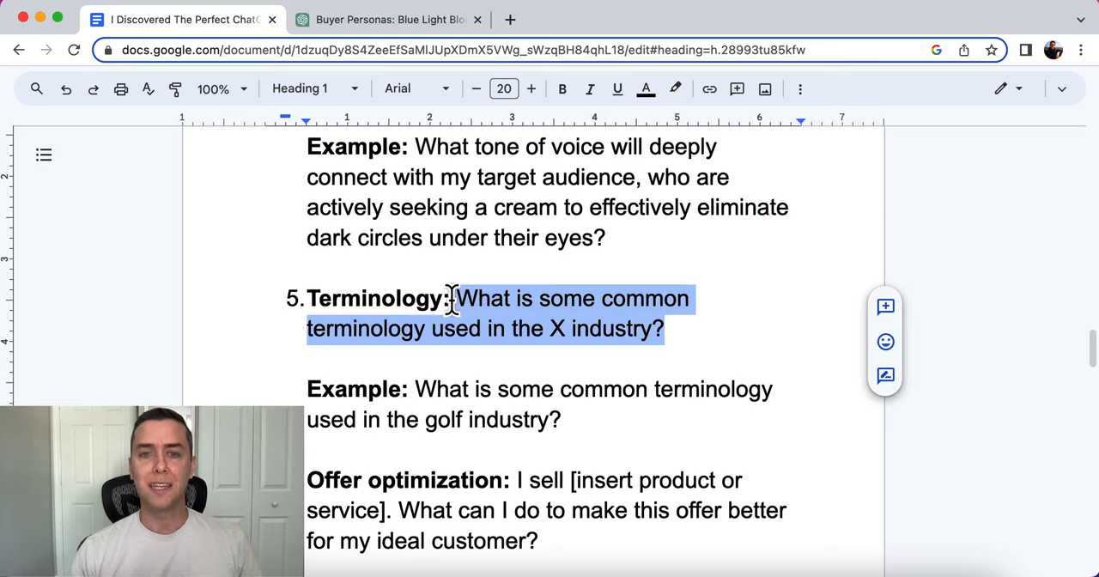
mouse_move(515, 330)
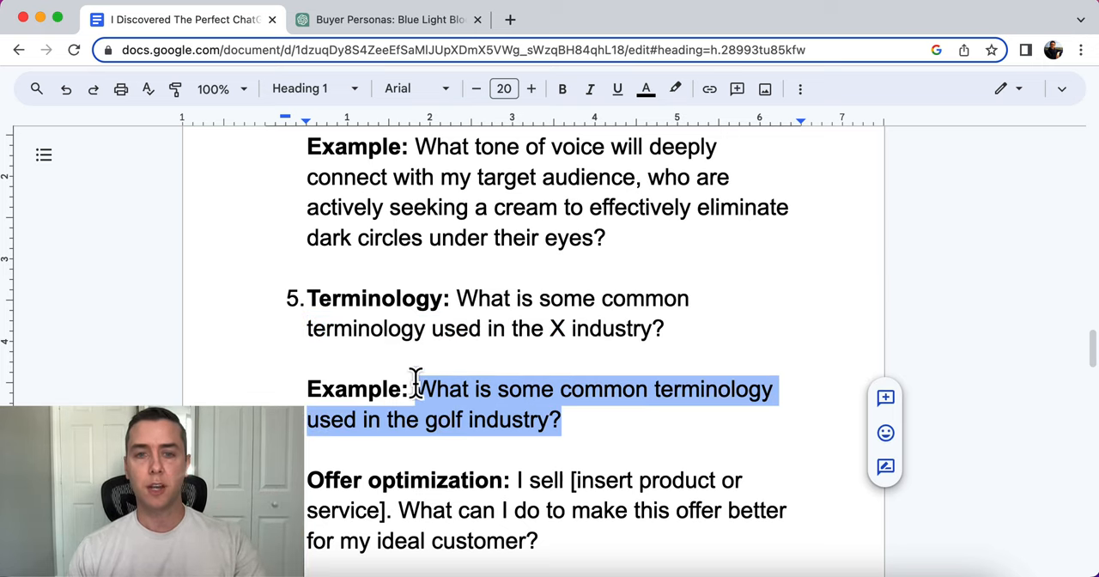
click(388, 19)
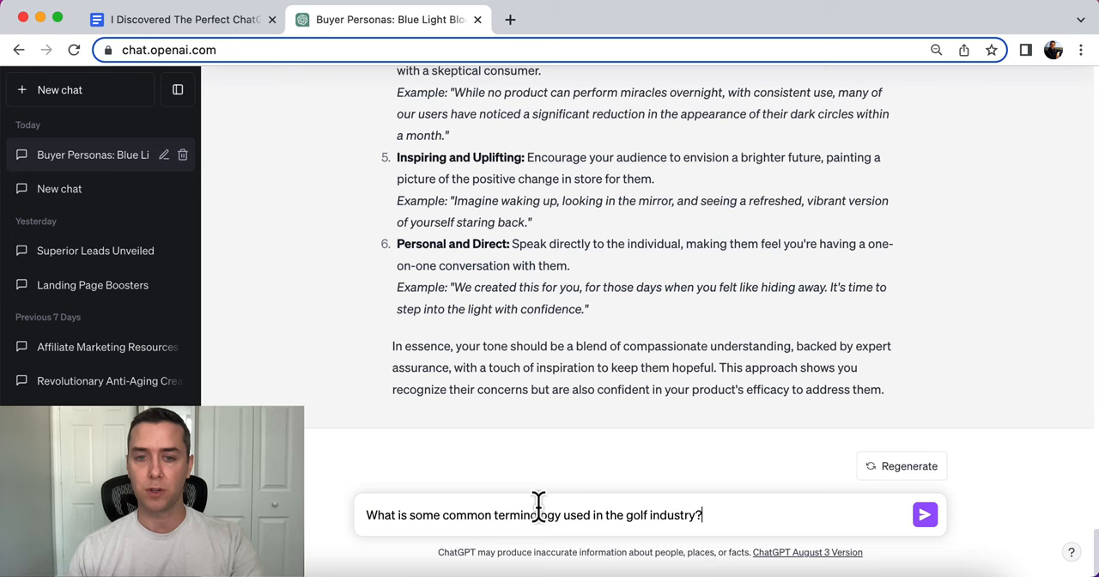
Step: Submit the golf terminology prompt and follow the numbered list of terms such as Mulligan and Handicap
click(924, 515)
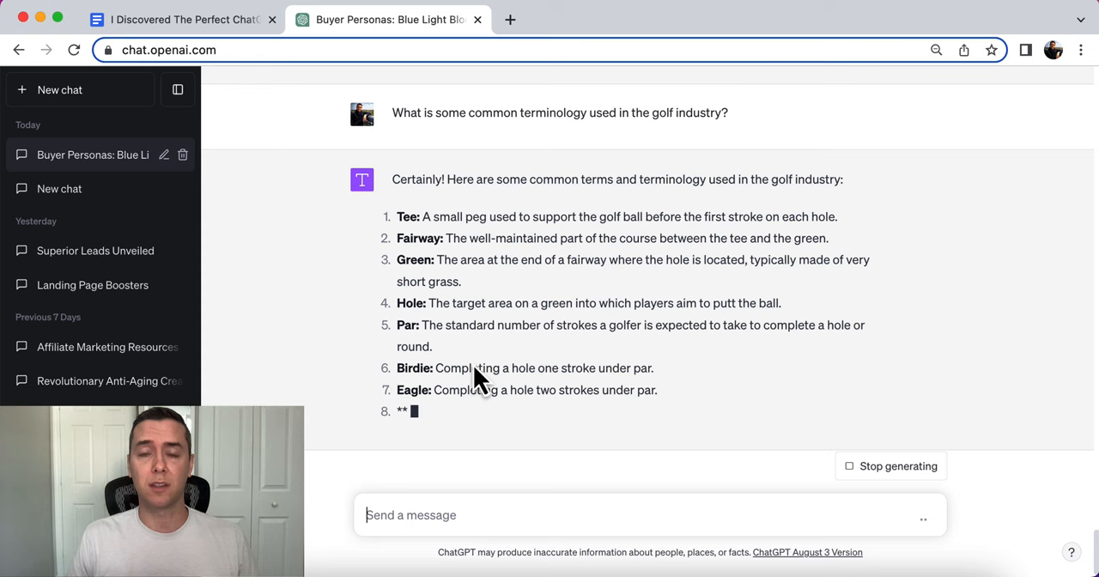
scroll(down, 3)
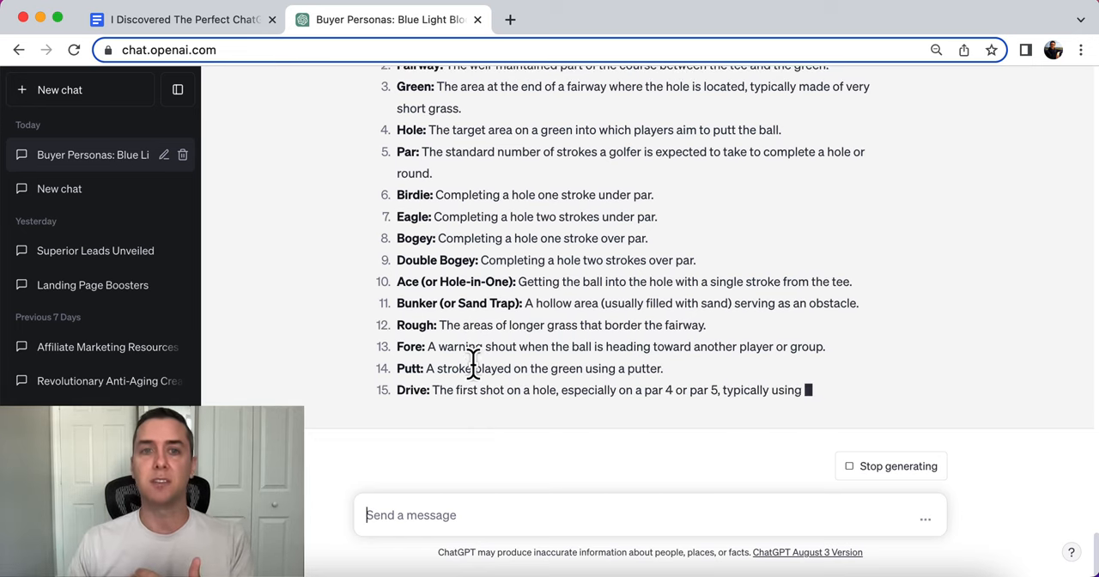
scroll(up, 3)
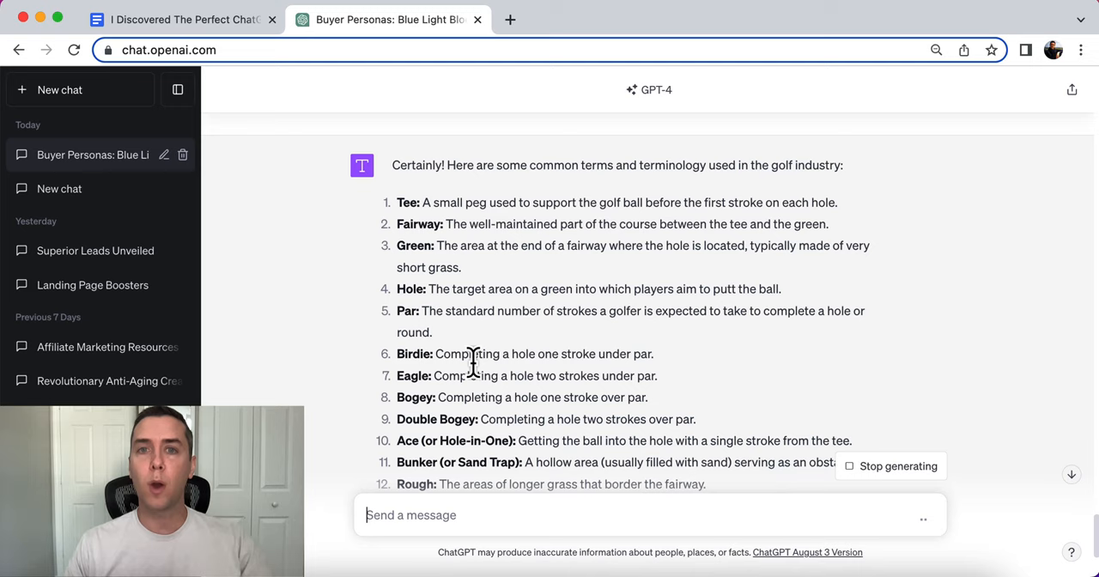
mouse_move(416, 210)
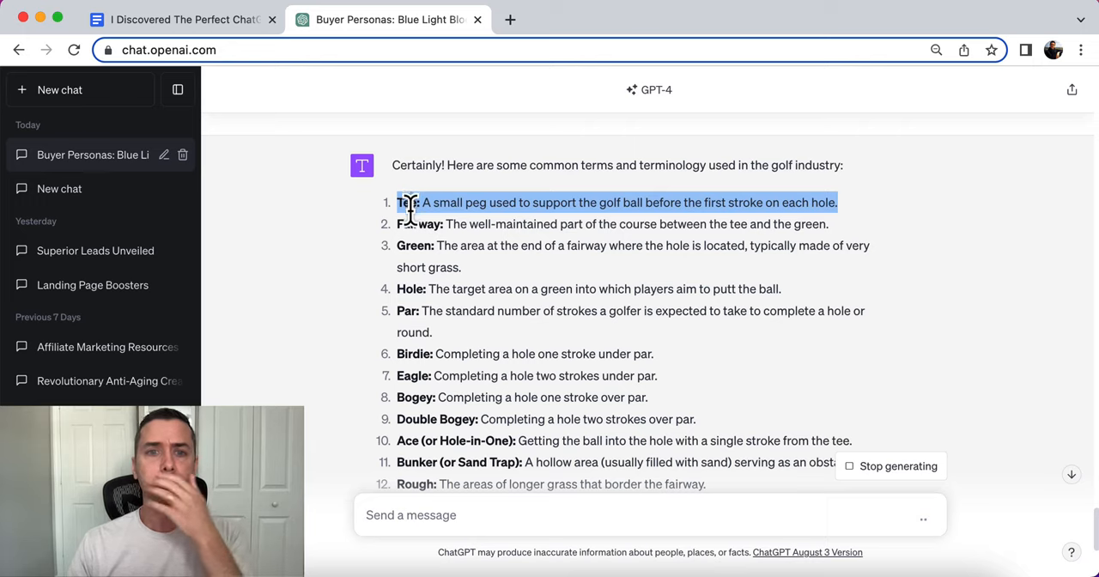
mouse_move(409, 206)
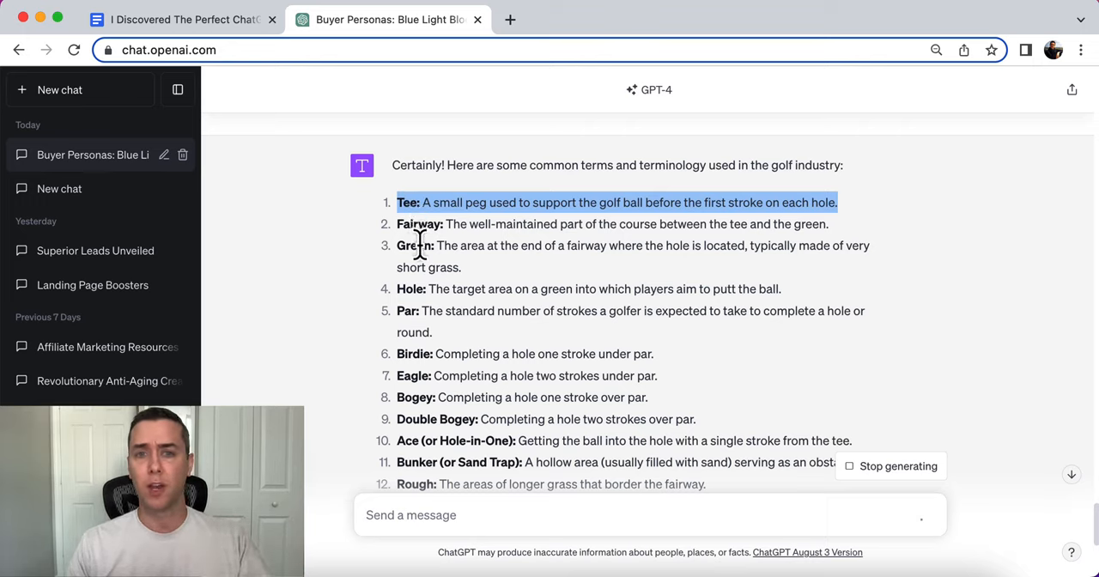
scroll(down, 3)
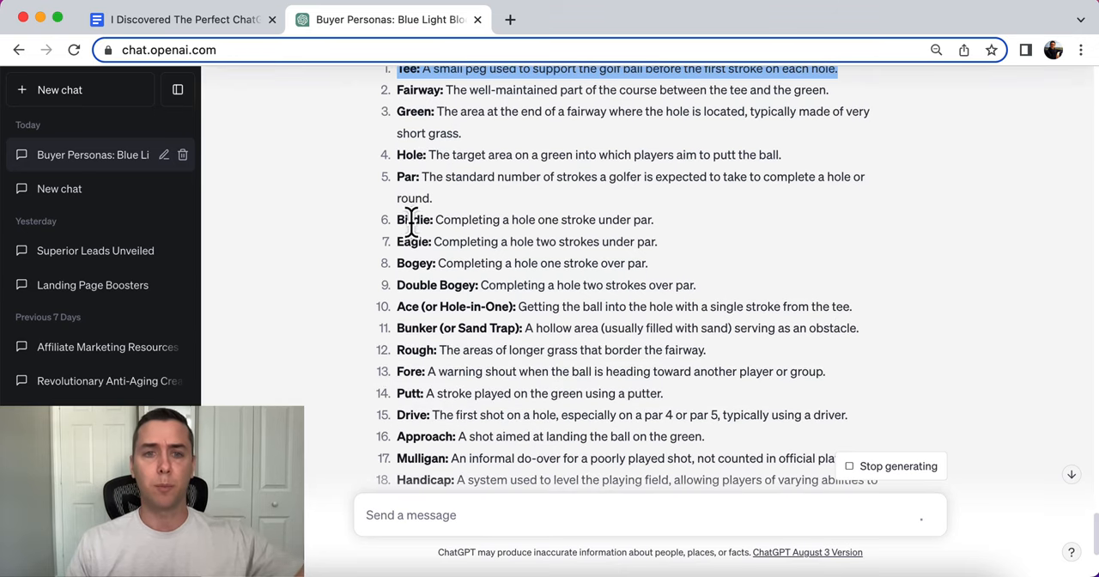
mouse_move(433, 254)
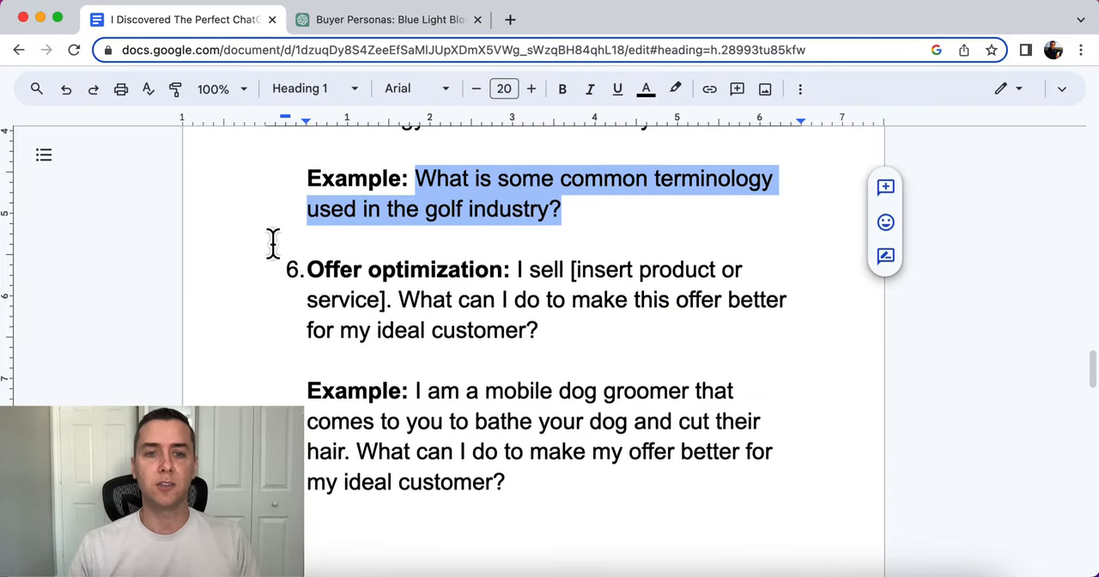
Step: Select the mobile dog groomer example under prompt 6 for copying
scroll(down, 3)
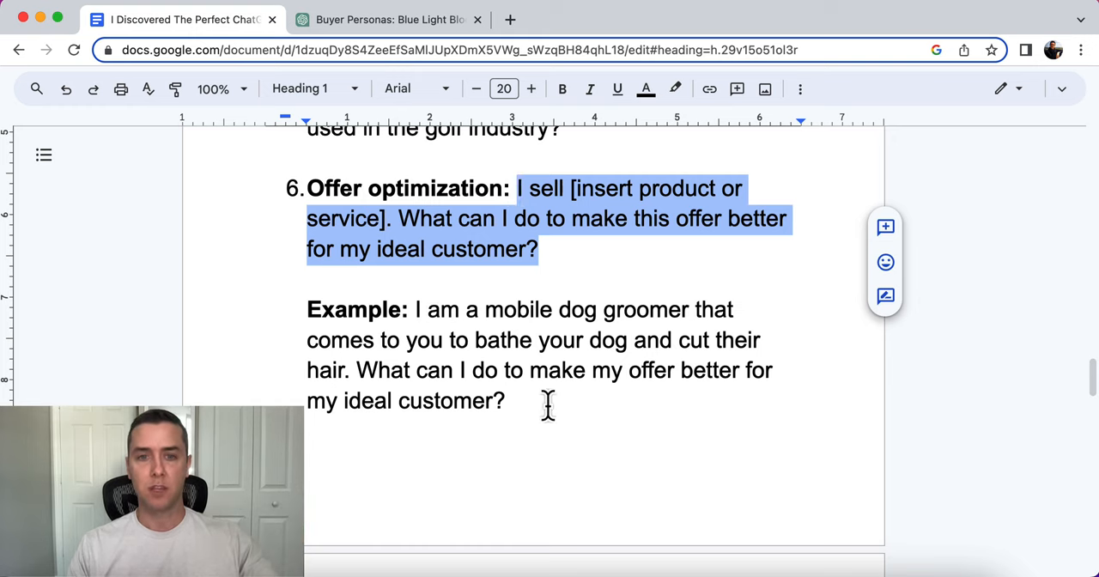
drag(416, 309, 505, 401)
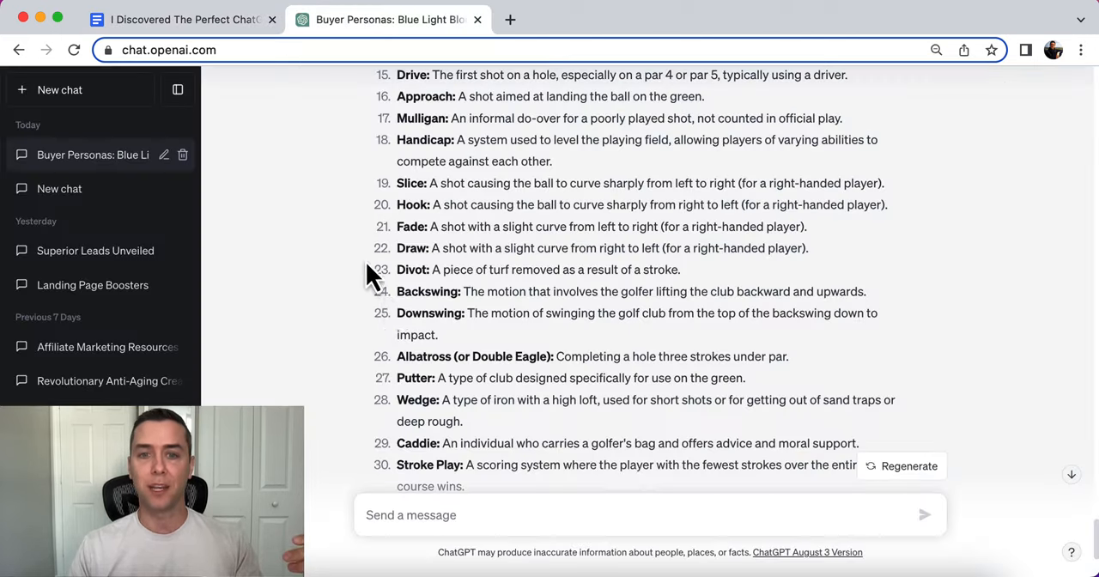
Step: Submit the dog groomer offer prompt and read through the suggested offer improvements
scroll(down, 3)
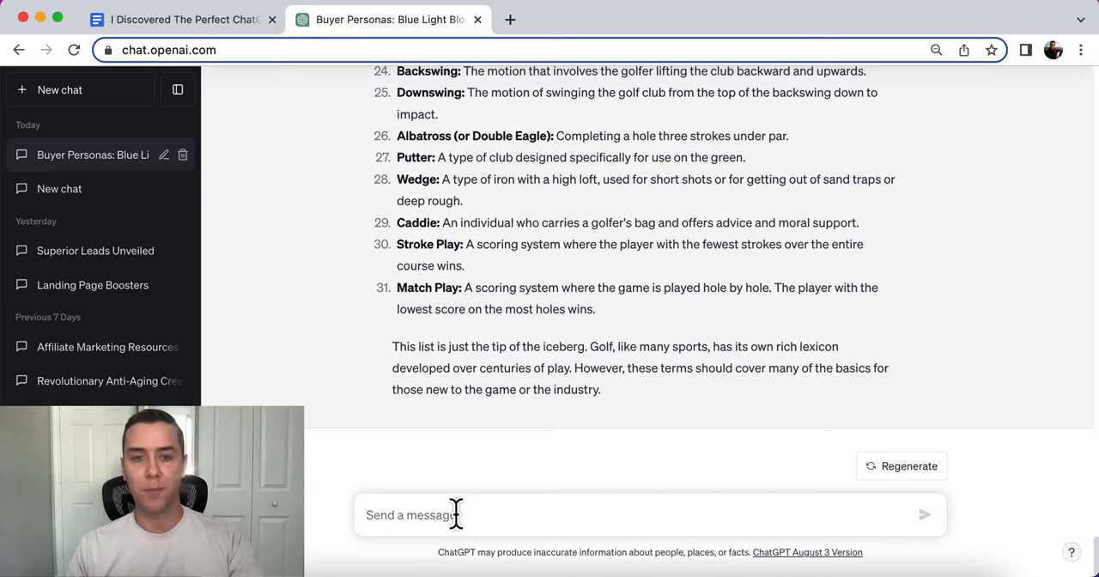
key(Return)
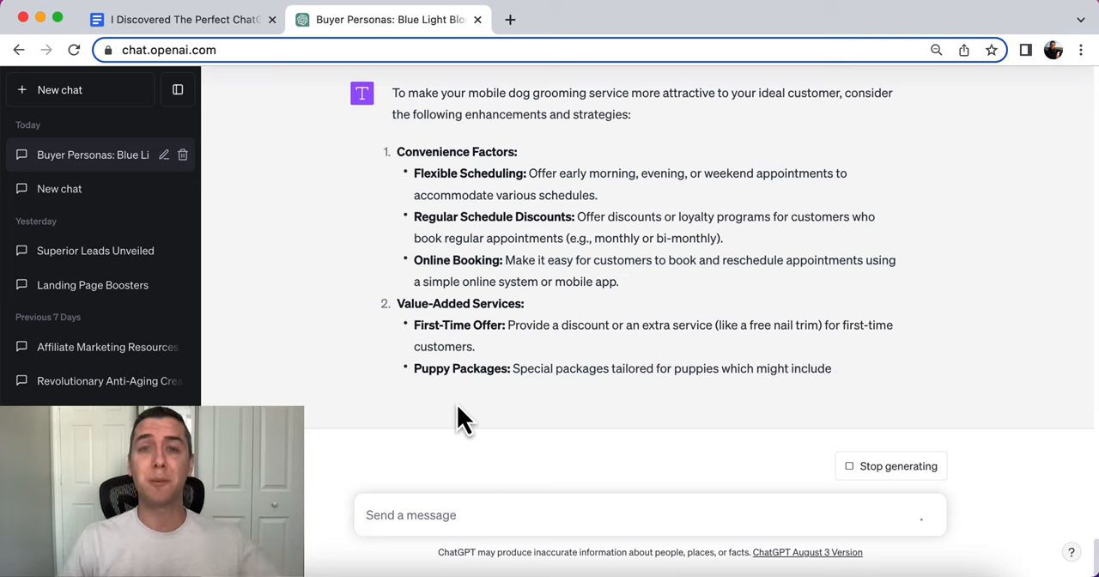
scroll(down, 3)
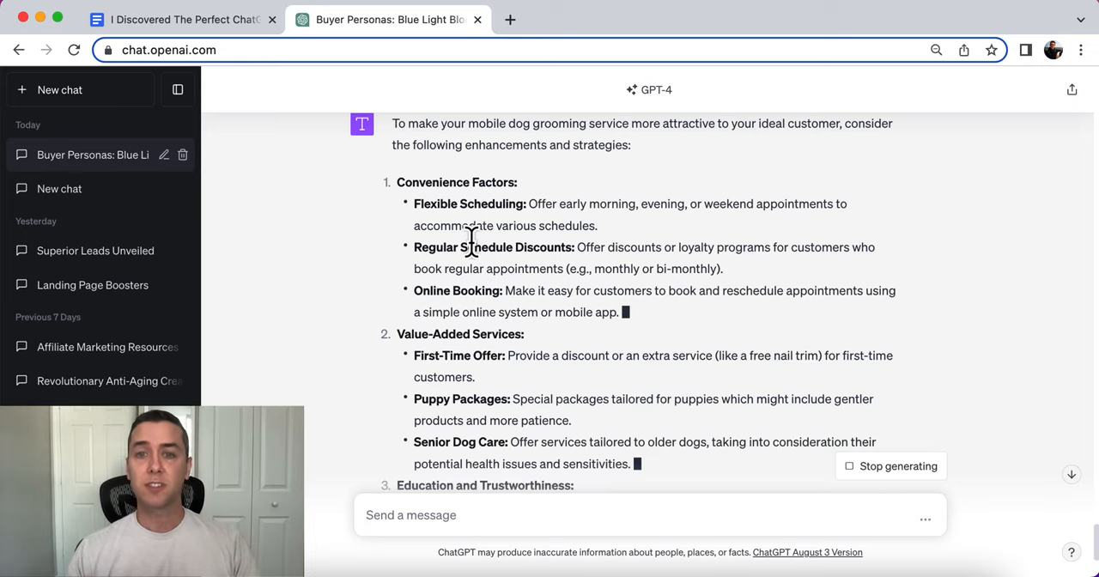
scroll(down, 3)
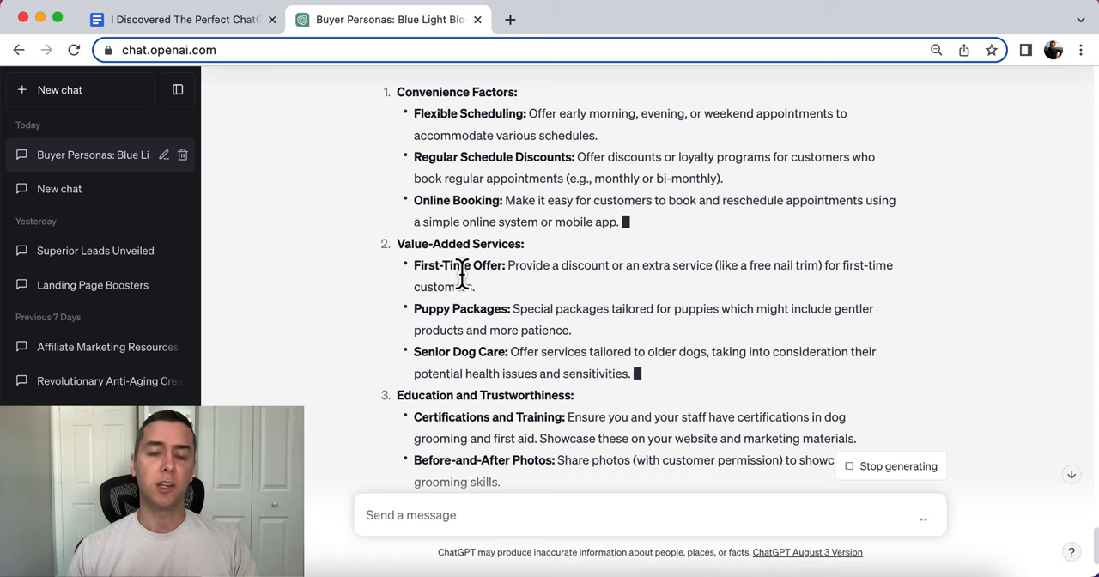
scroll(down, 3)
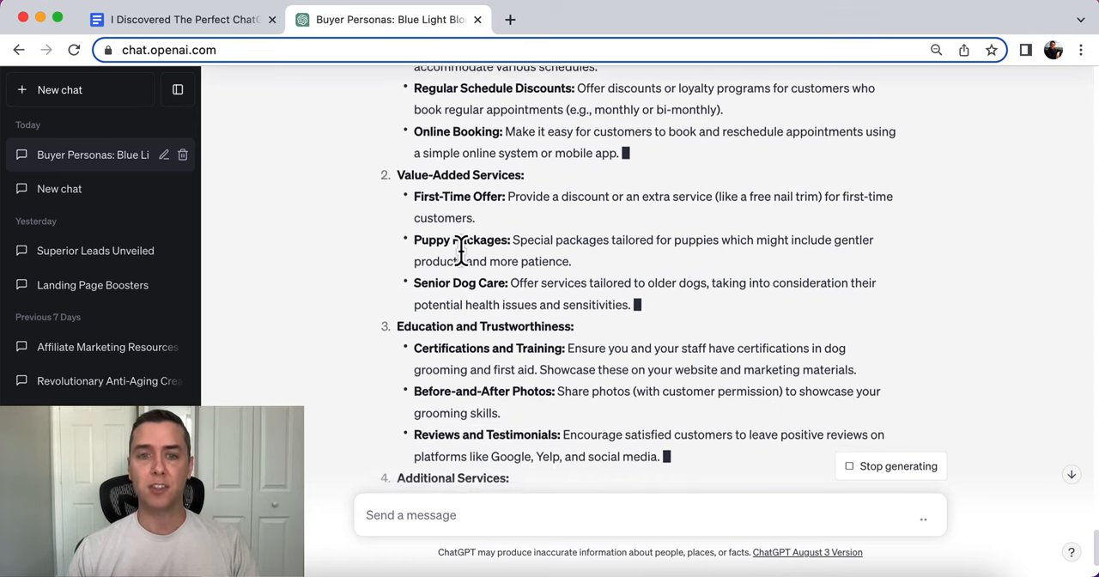
scroll(down, 3)
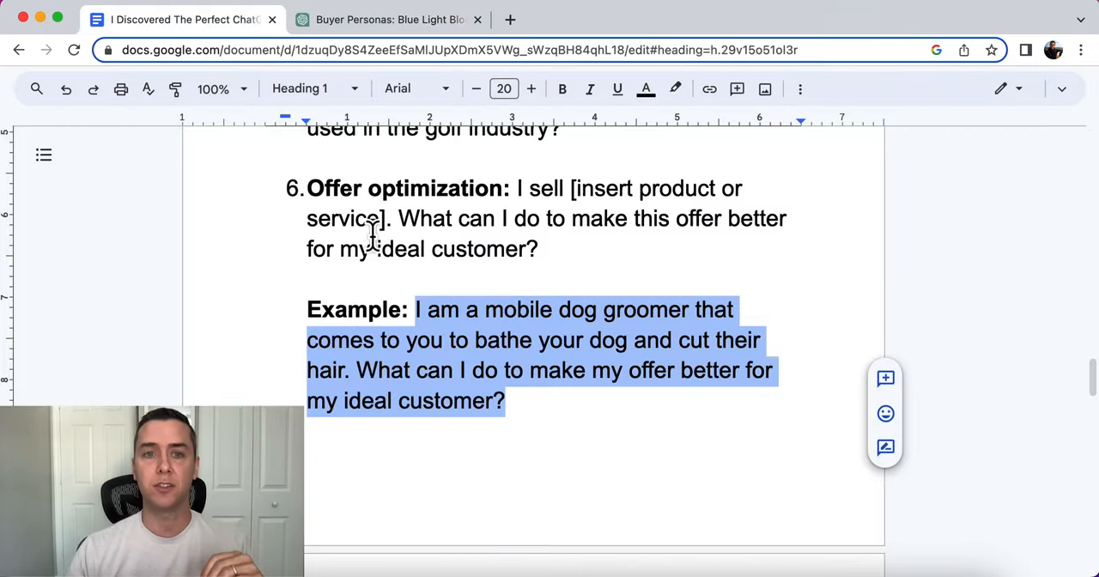
Step: Add the 's' to 'objection', select the spray tan example, and return to ChatGPT
scroll(down, 3)
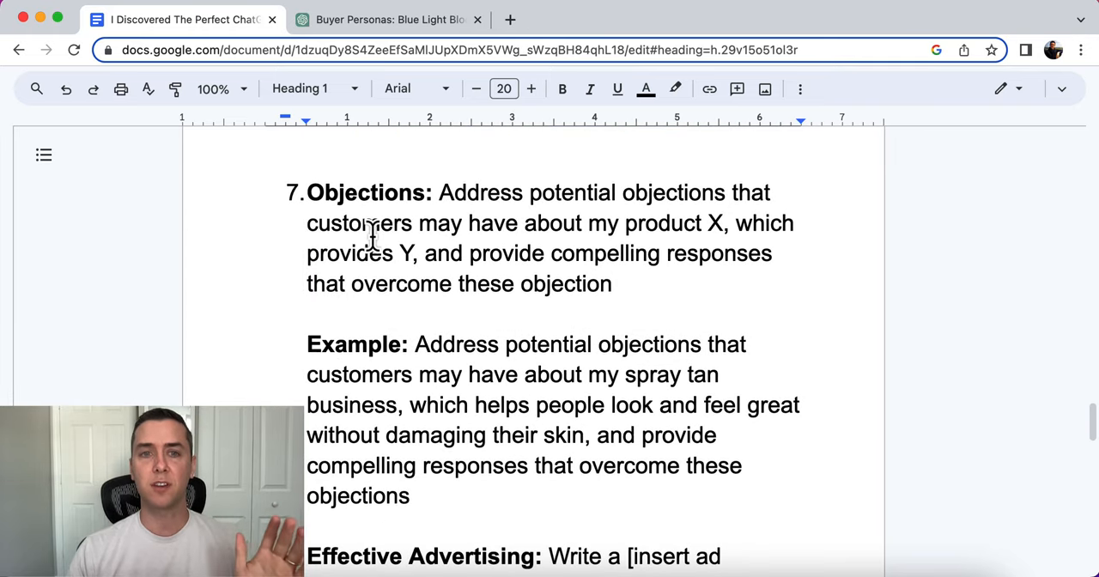
click(622, 285)
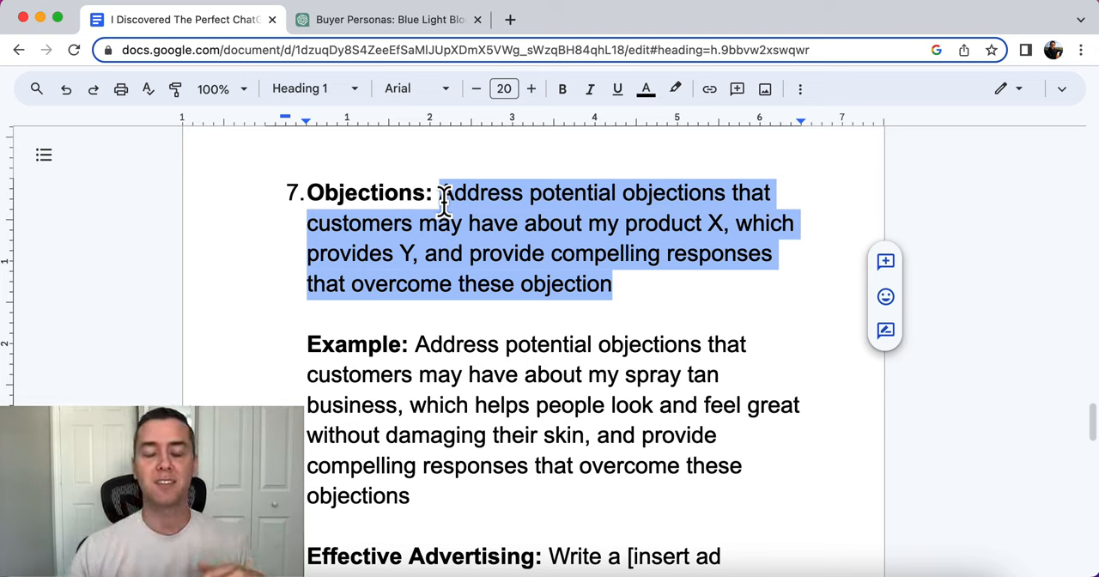
click(621, 283)
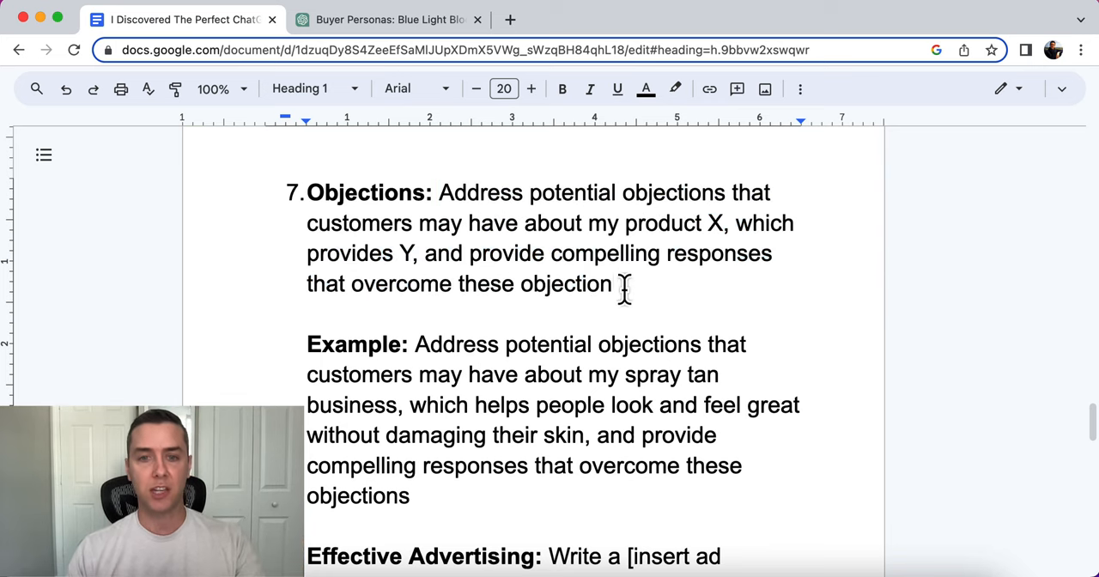
drag(415, 344, 408, 494)
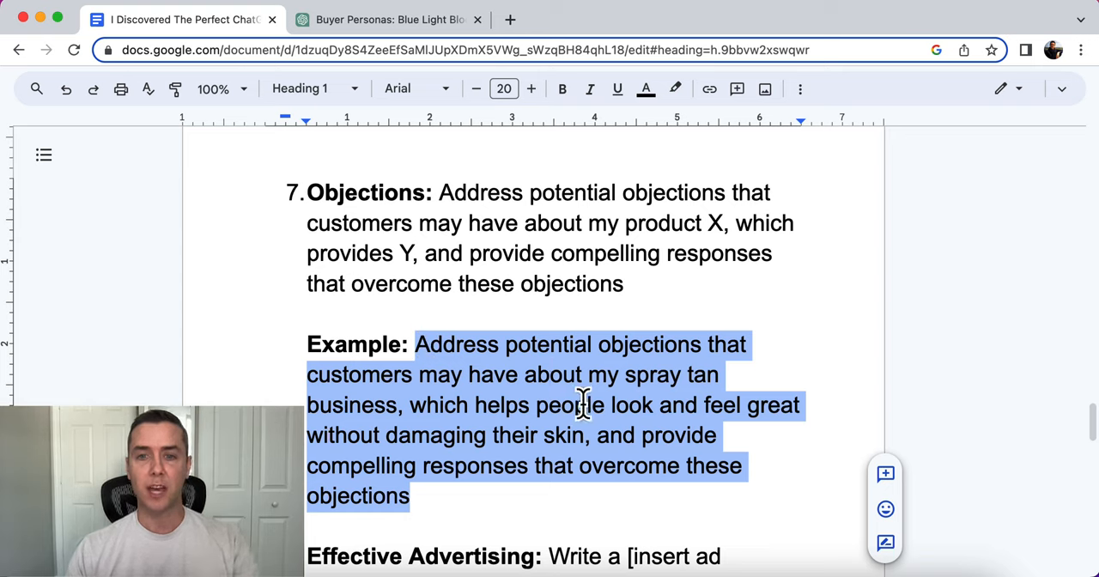
mouse_move(502, 387)
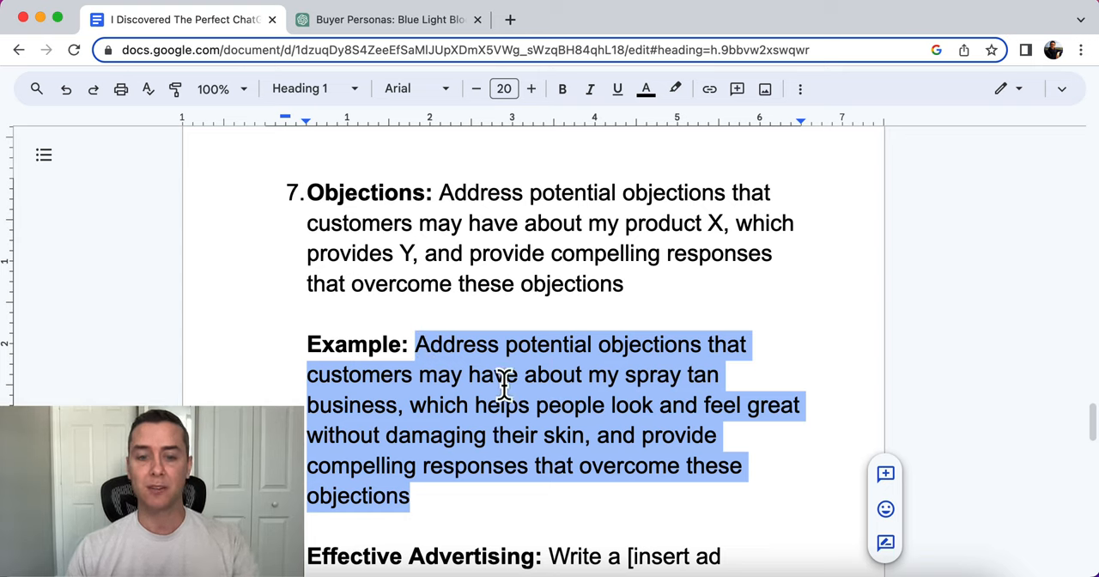
mouse_move(443, 330)
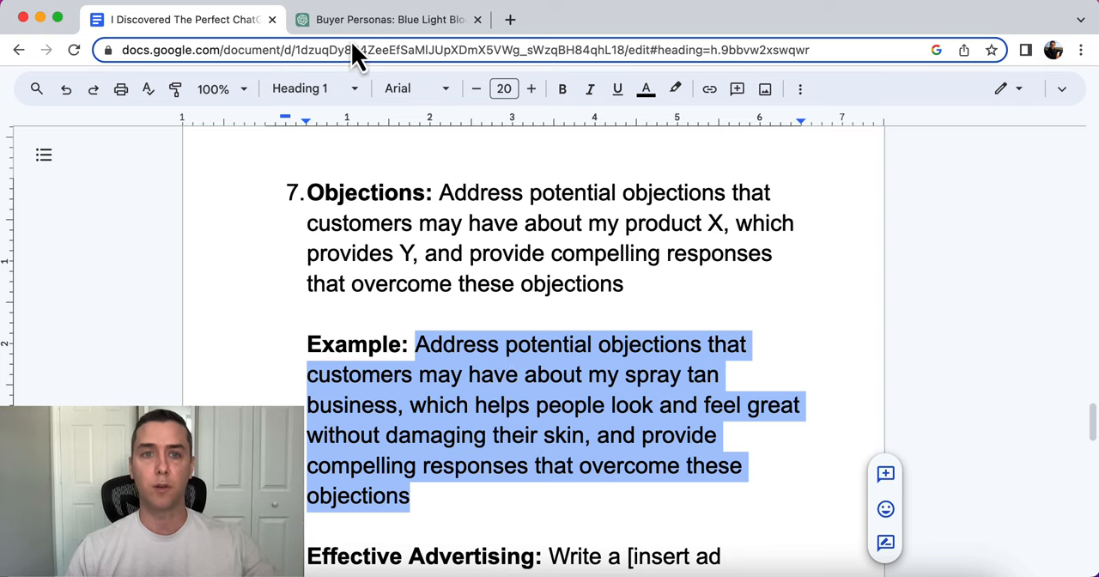
click(388, 19)
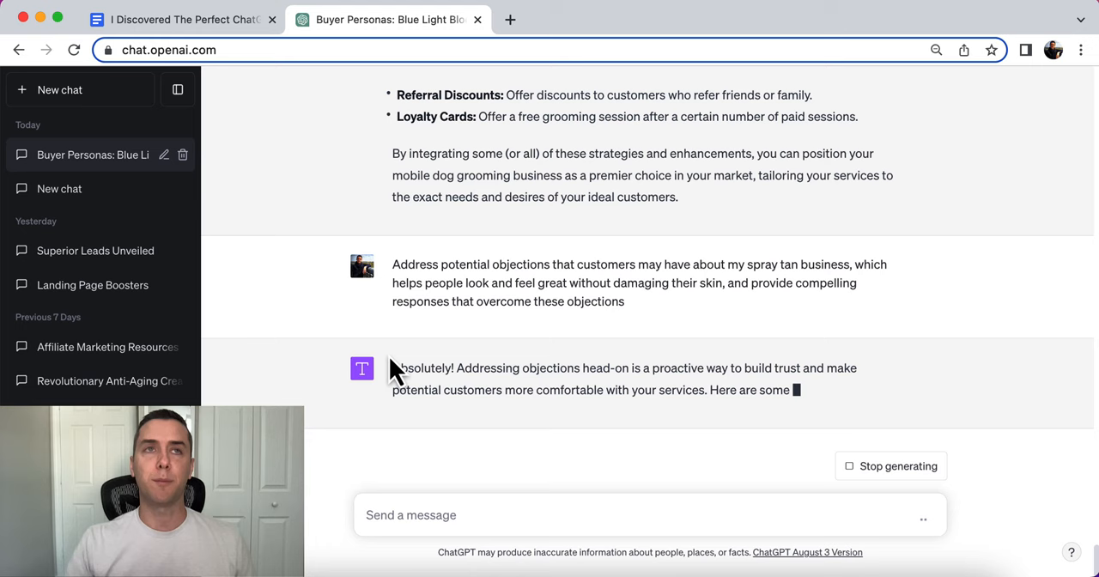
Step: Review the generated spray tan objections and their responses as ChatGPT writes them
scroll(down, 3)
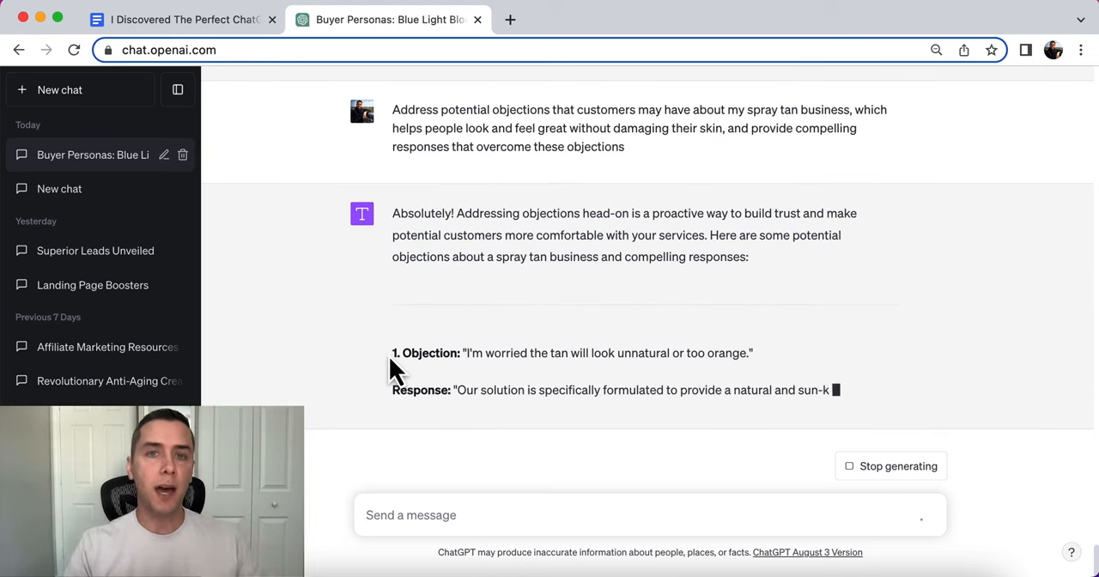
scroll(down, 3)
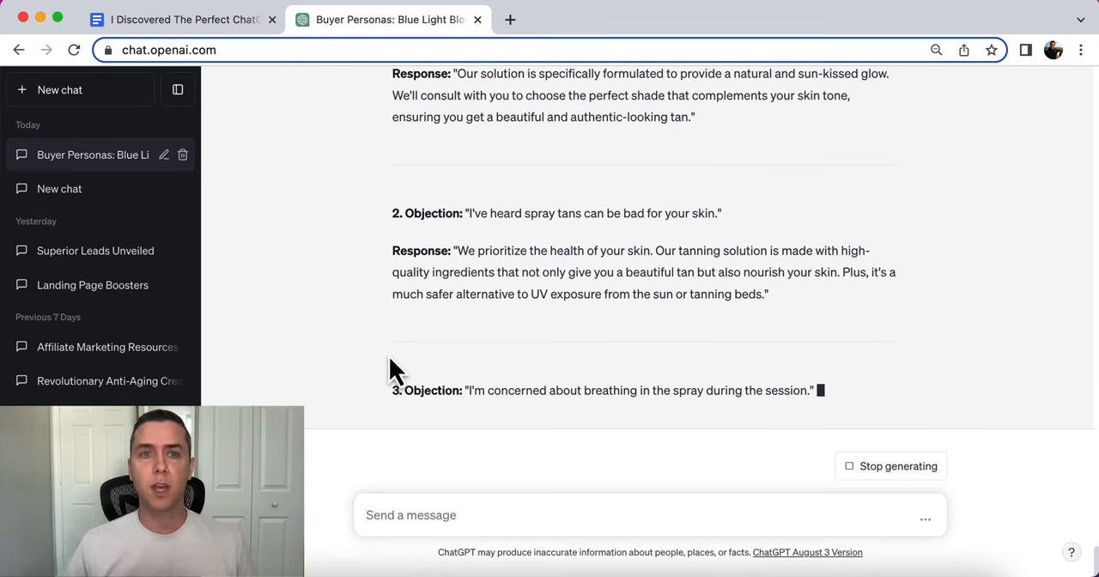
scroll(down, 3)
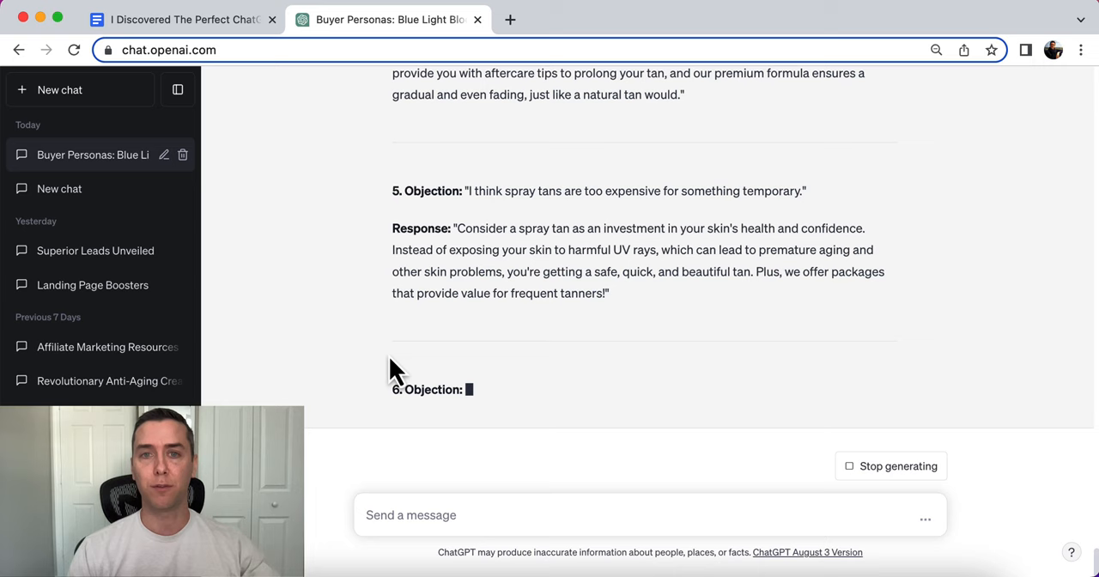
scroll(up, 3)
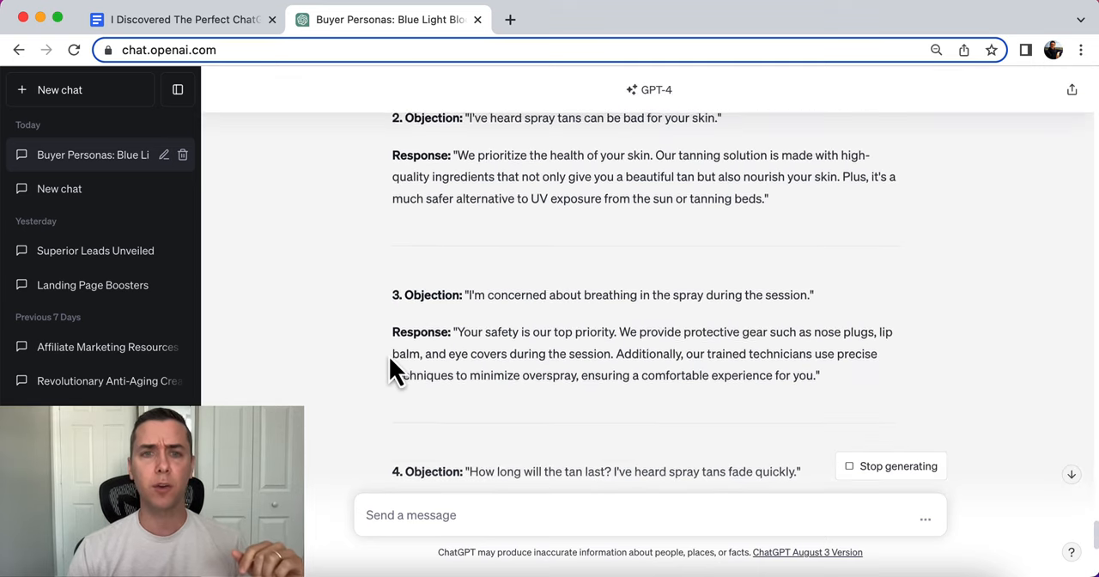
scroll(up, 3)
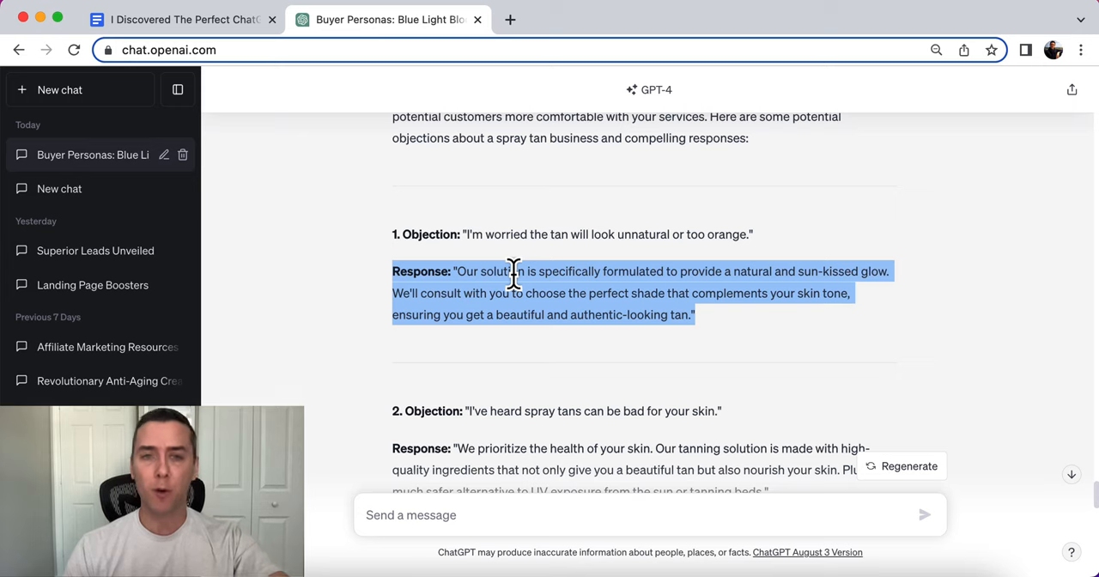
scroll(down, 3)
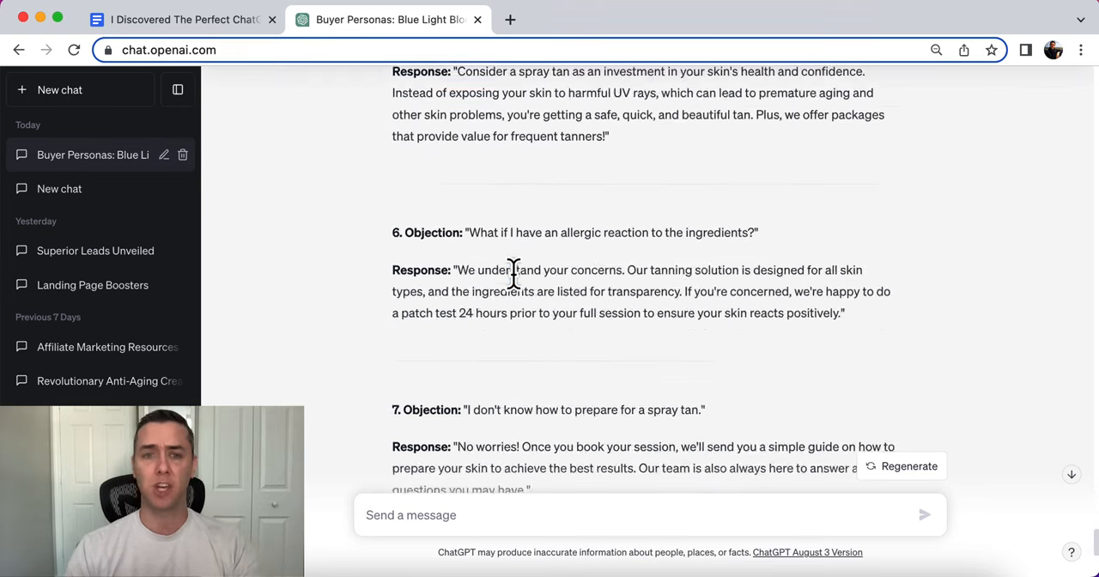
scroll(down, 3)
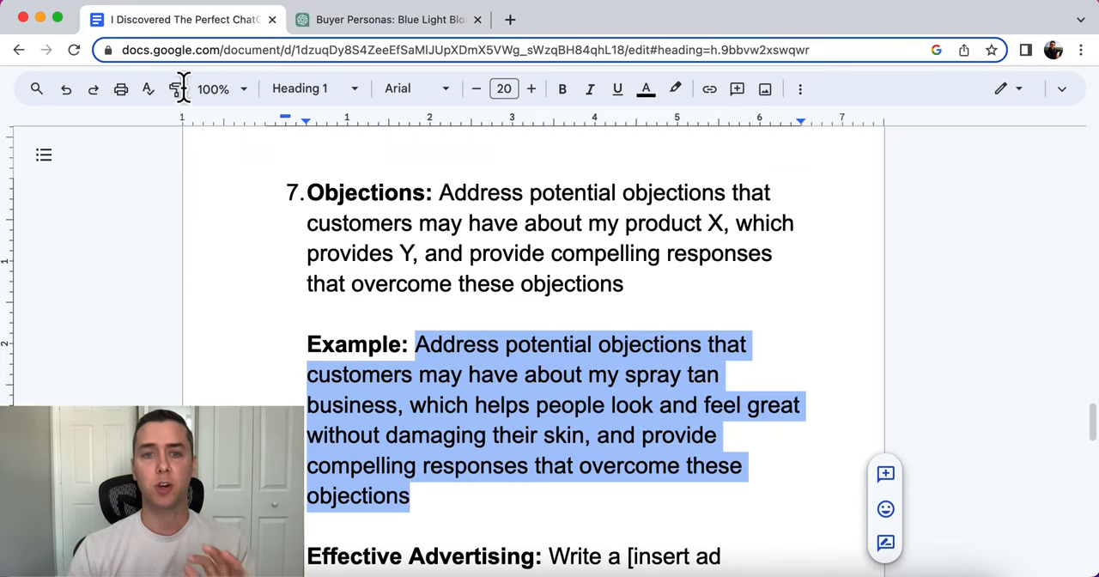
Step: Select the Effective Advertising prompt template above the oil change ad example
scroll(down, 3)
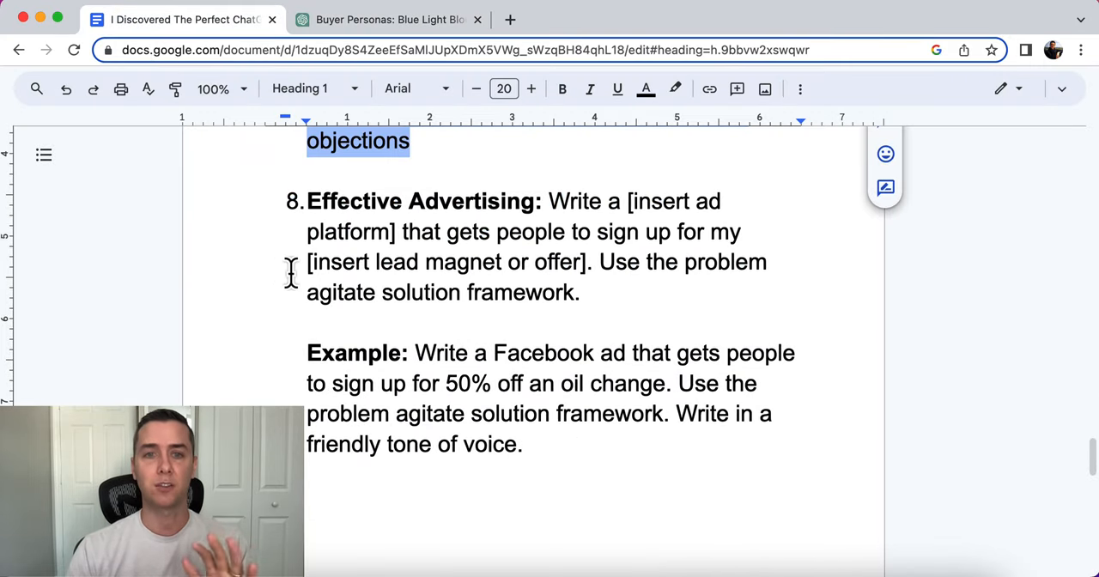
drag(551, 201, 581, 291)
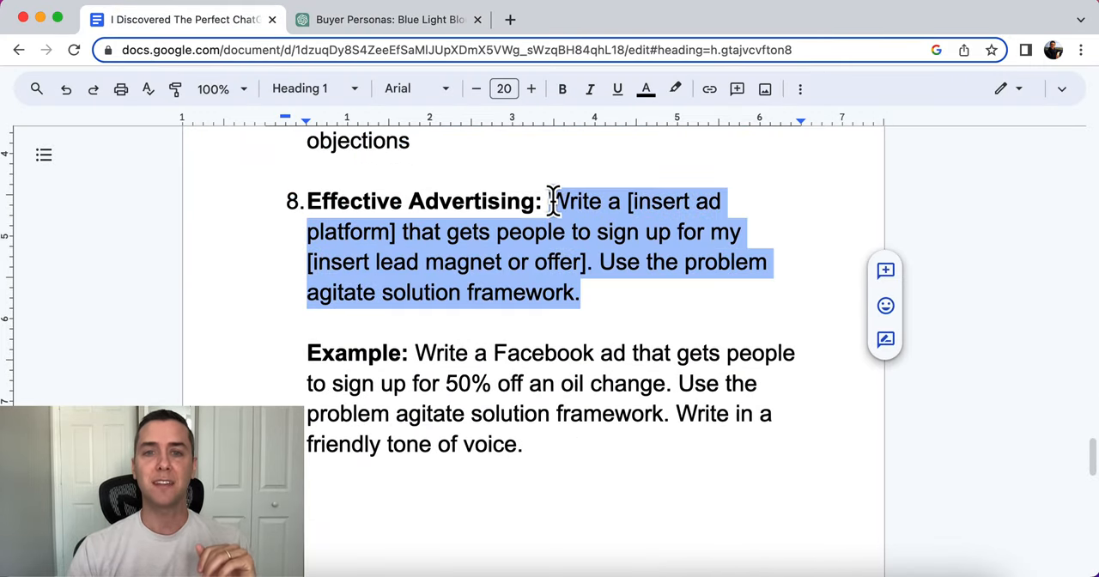
mouse_move(637, 292)
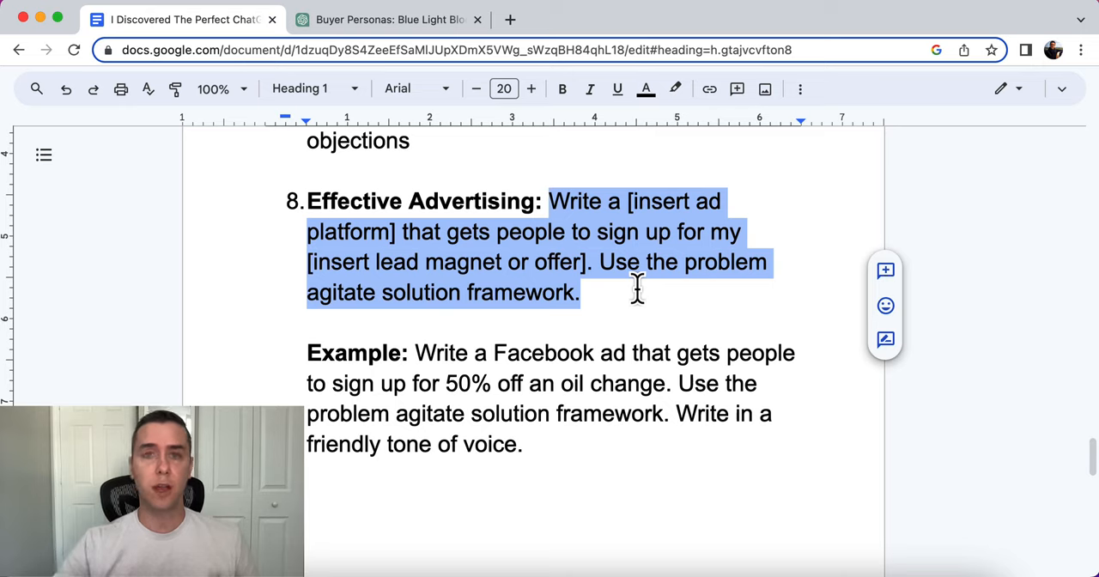
mouse_move(607, 271)
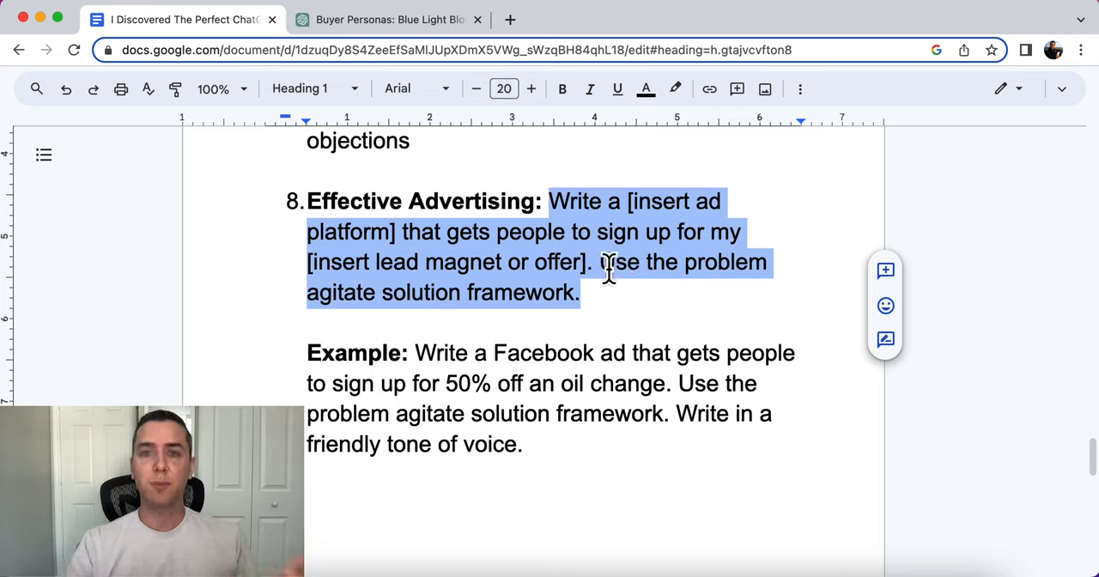
mouse_move(472, 255)
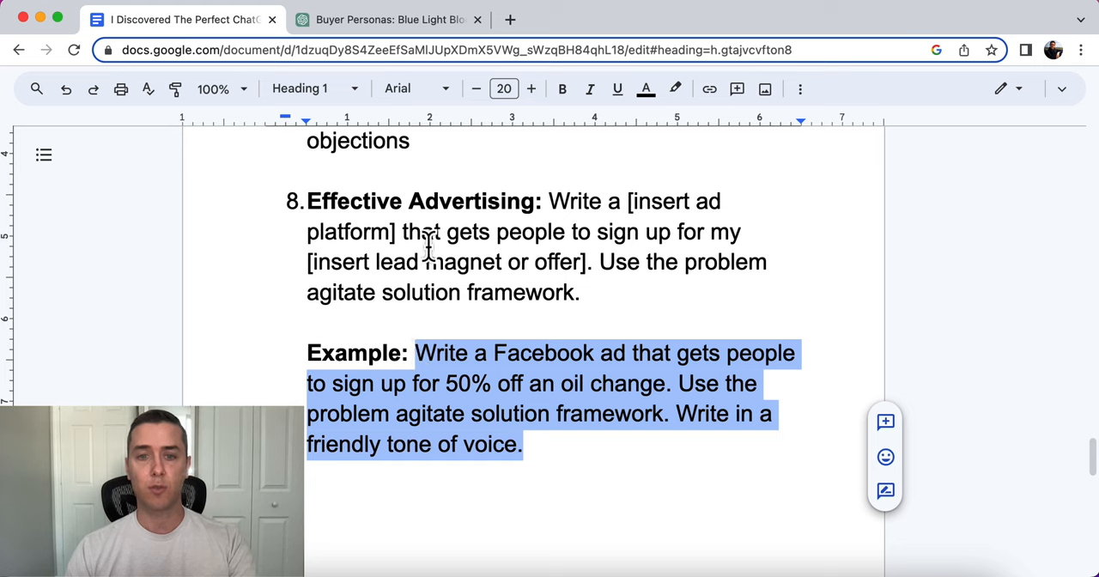
Step: Send the 50% off oil change Facebook ad prompt and highlight the Problem section of the reply
click(389, 19)
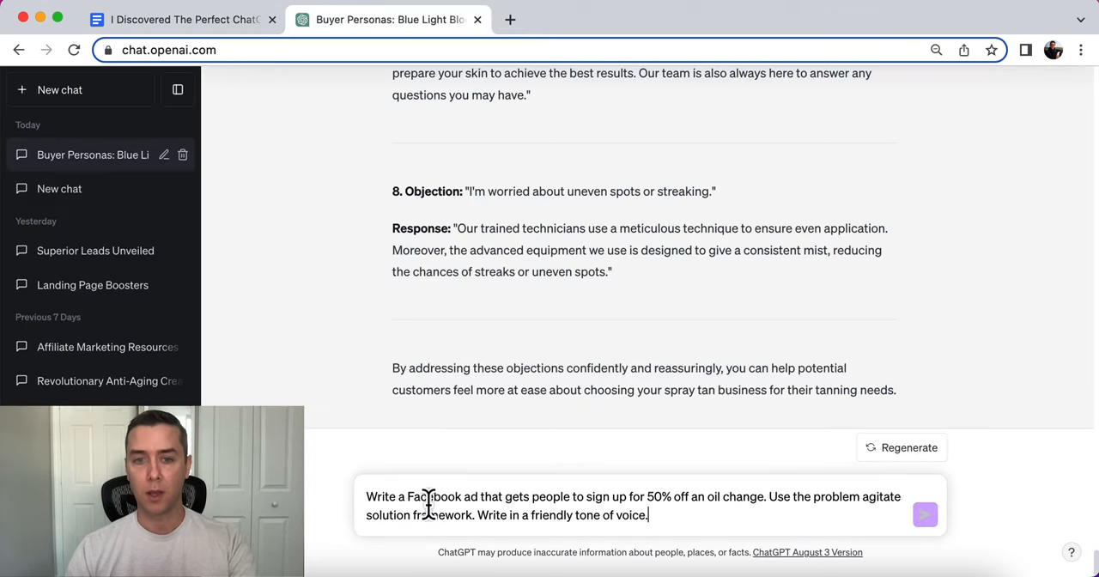
click(923, 515)
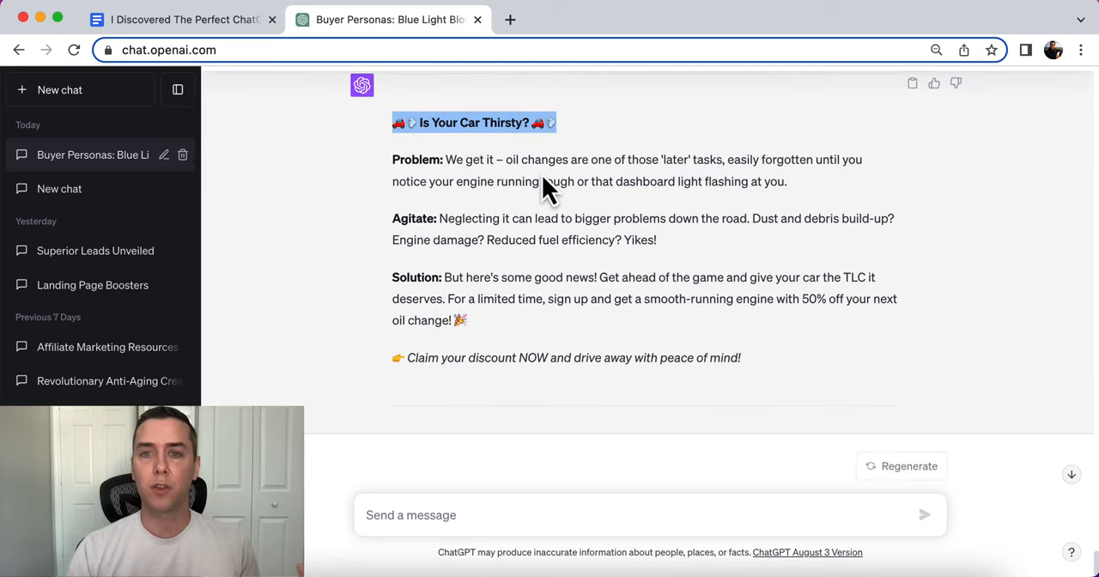
drag(392, 158, 787, 182)
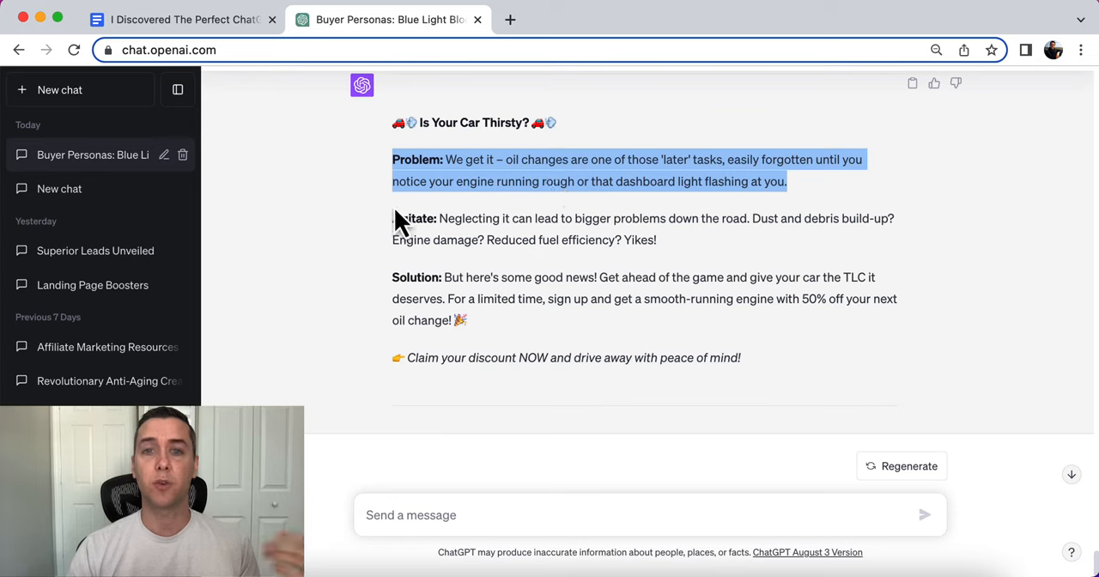
mouse_move(402, 220)
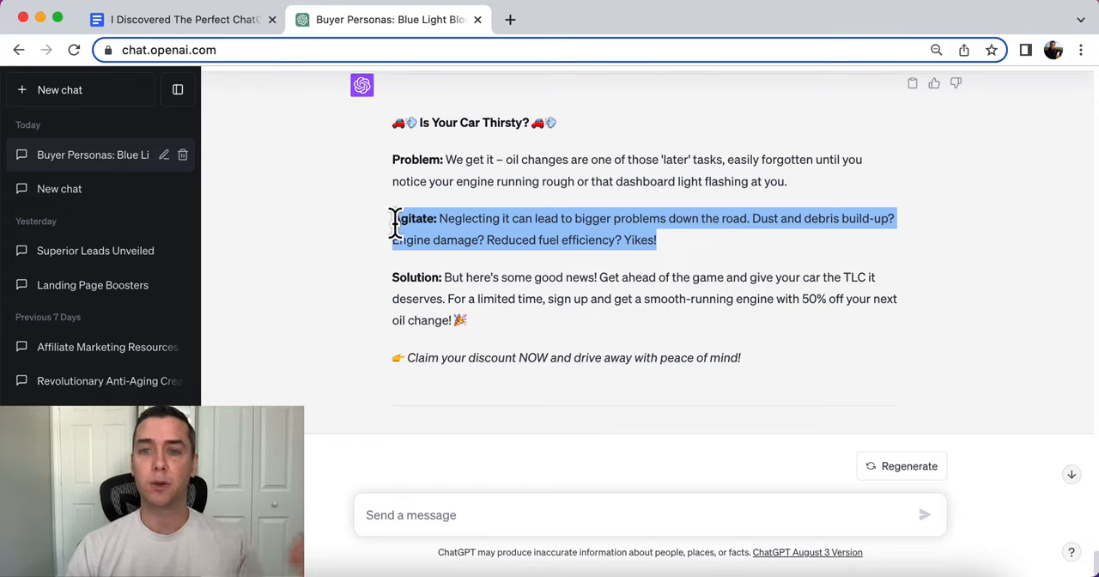
mouse_move(393, 255)
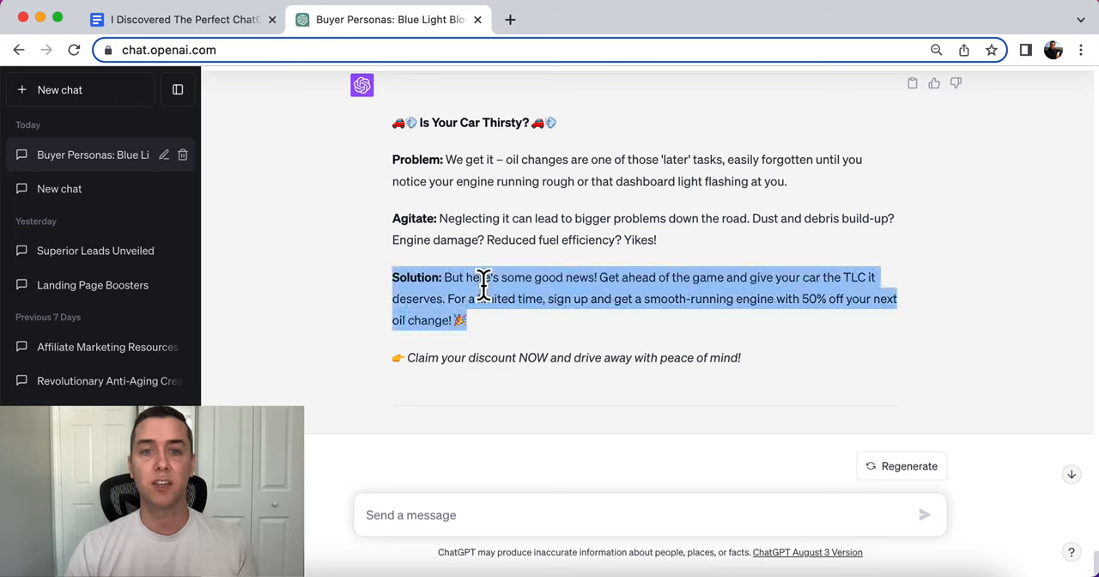
mouse_move(443, 301)
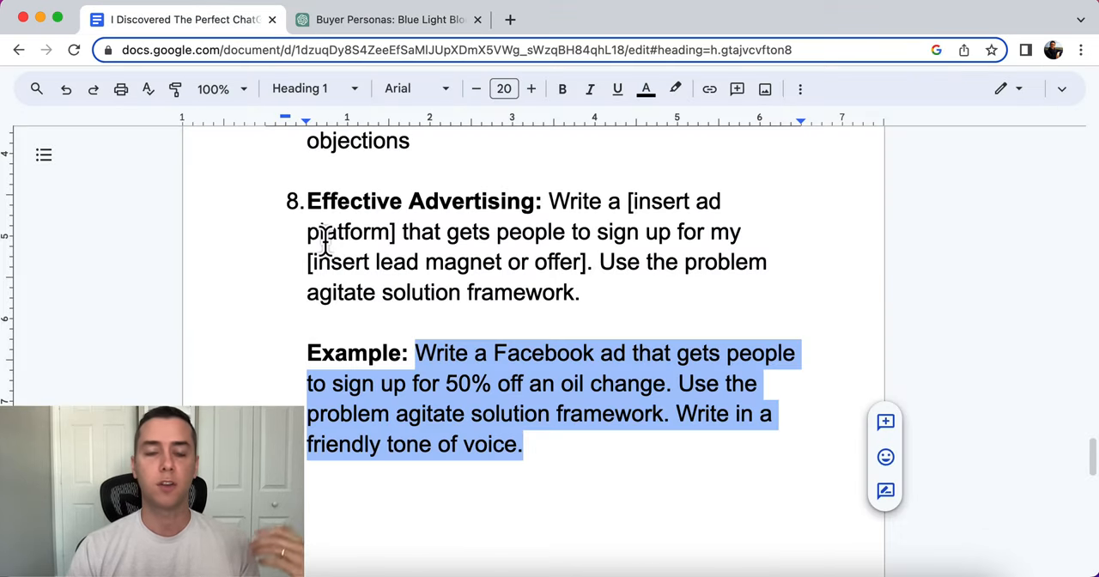
Step: Locate the Amazon FBA sales page example in the doc and return to ChatGPT
scroll(up, 3)
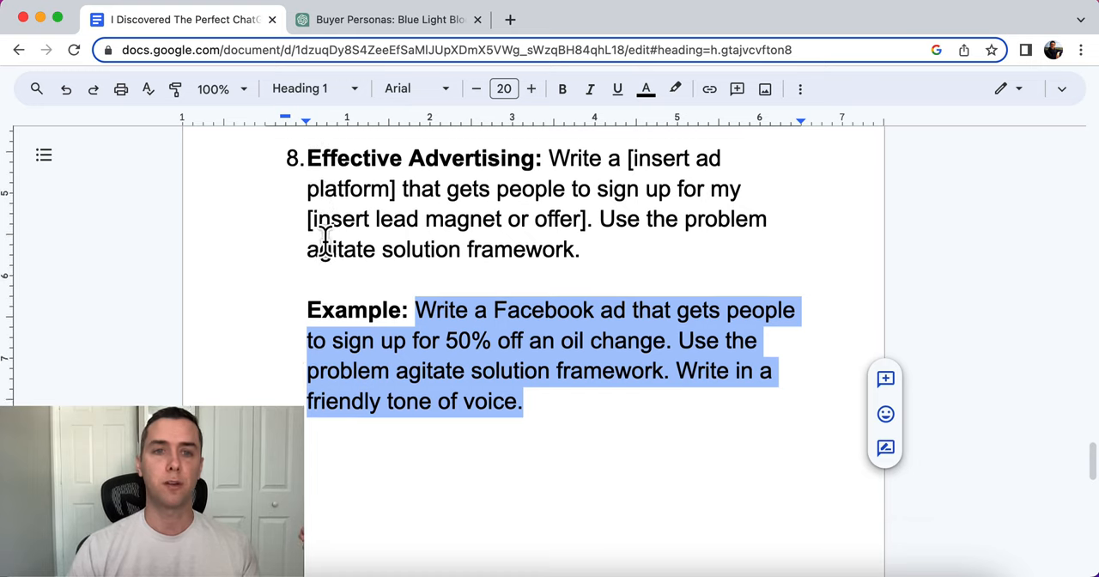
scroll(down, 3)
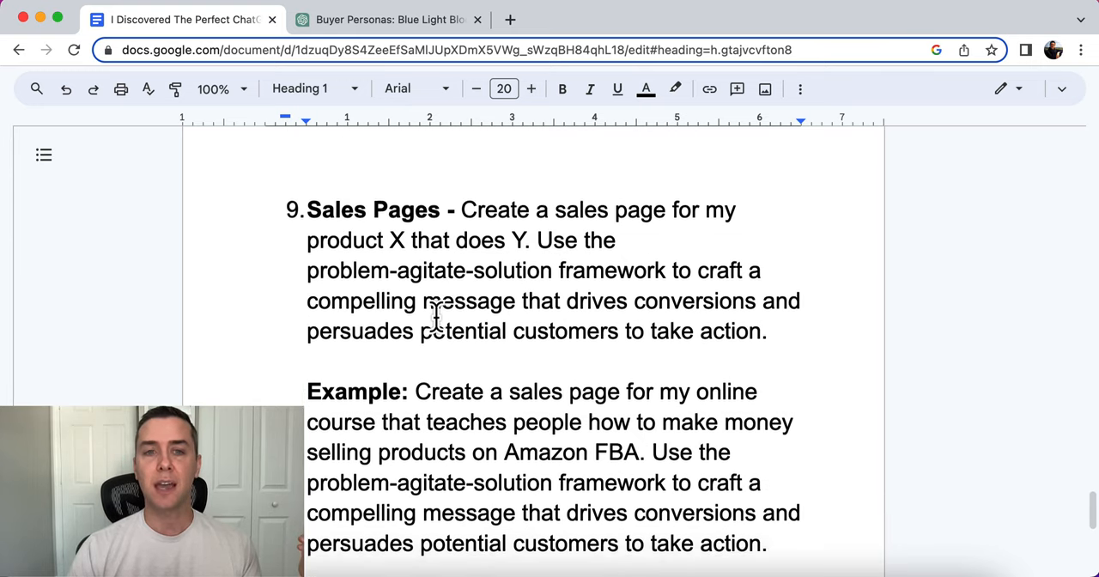
scroll(up, 3)
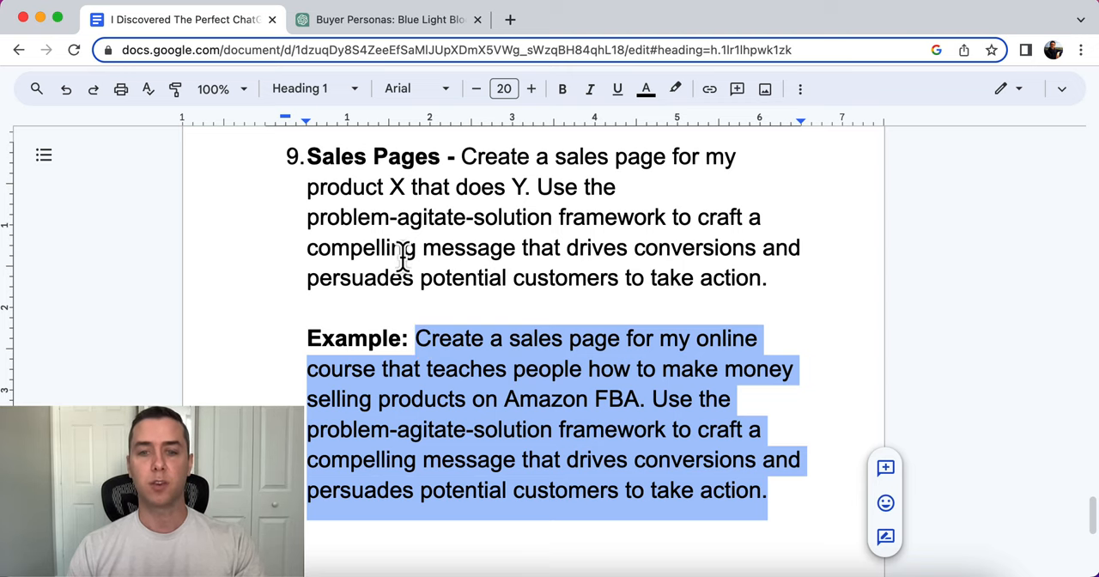
click(389, 18)
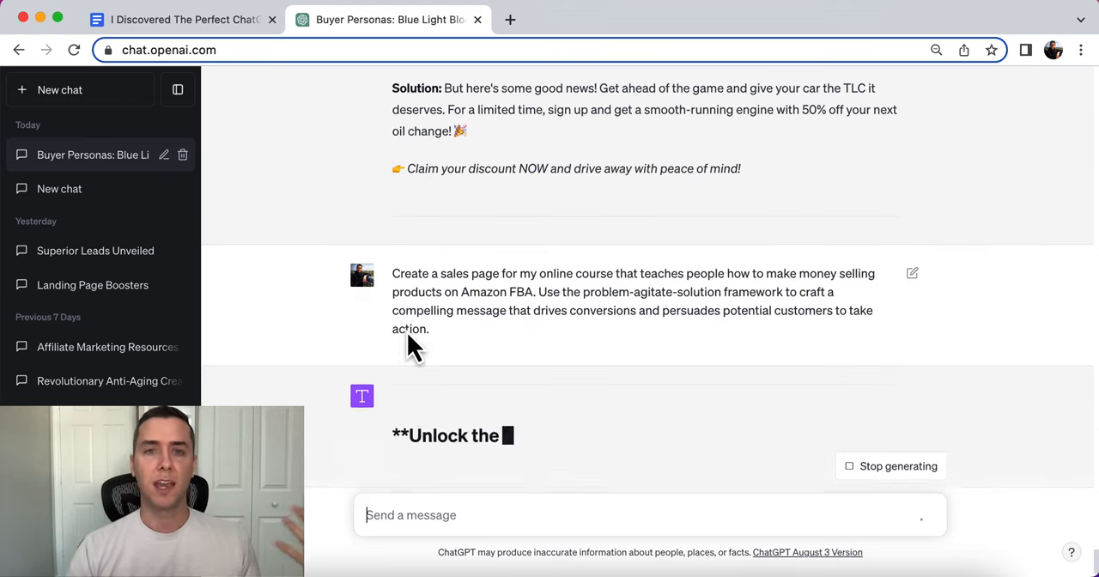
Step: Follow the Amazon FBA sales page as it generates and highlight the Gold Rush subheading
scroll(down, 3)
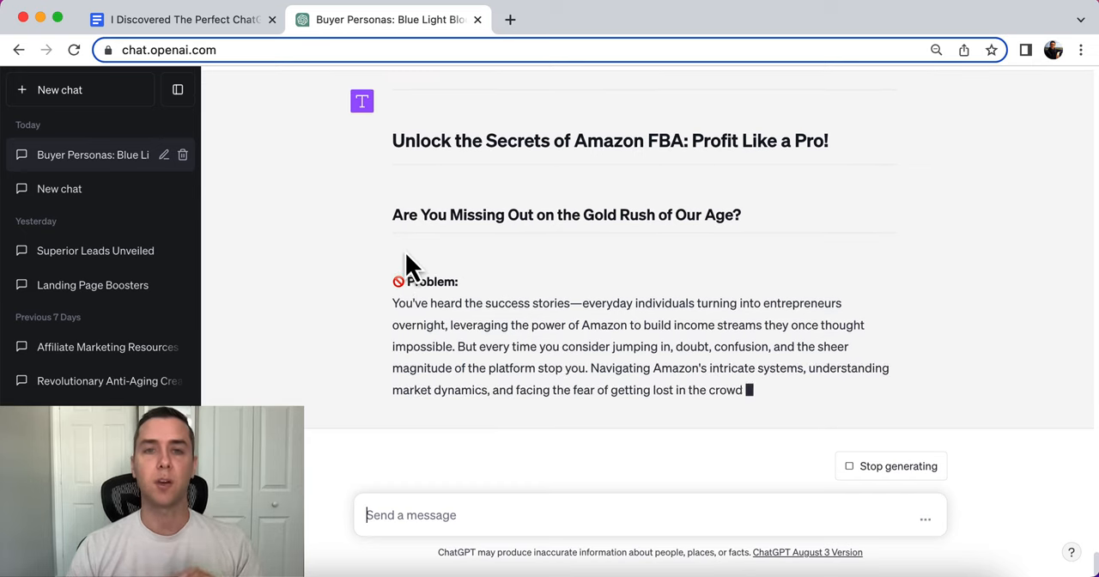
scroll(down, 3)
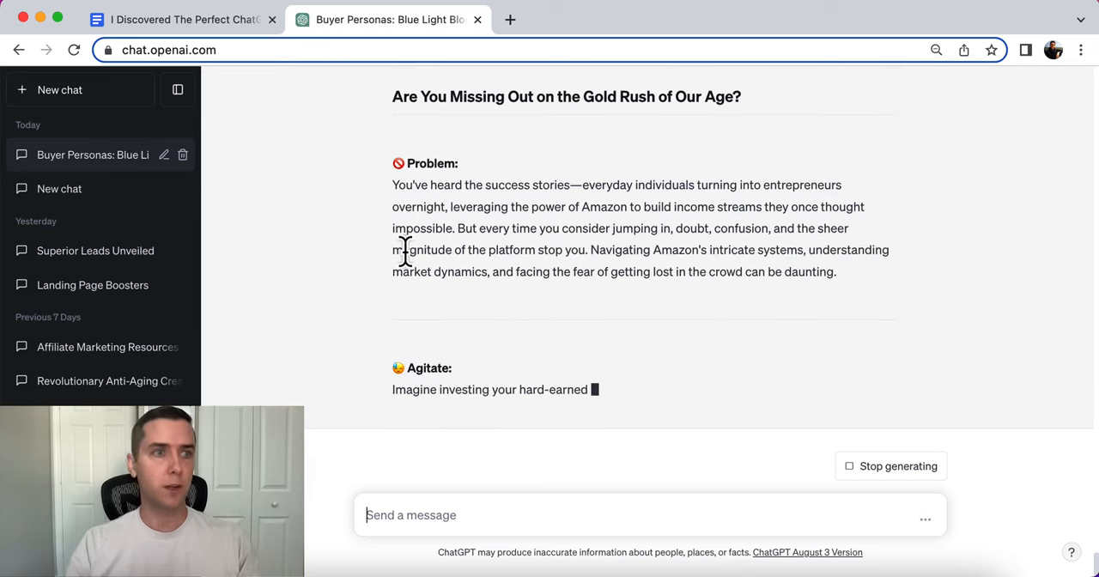
scroll(up, 3)
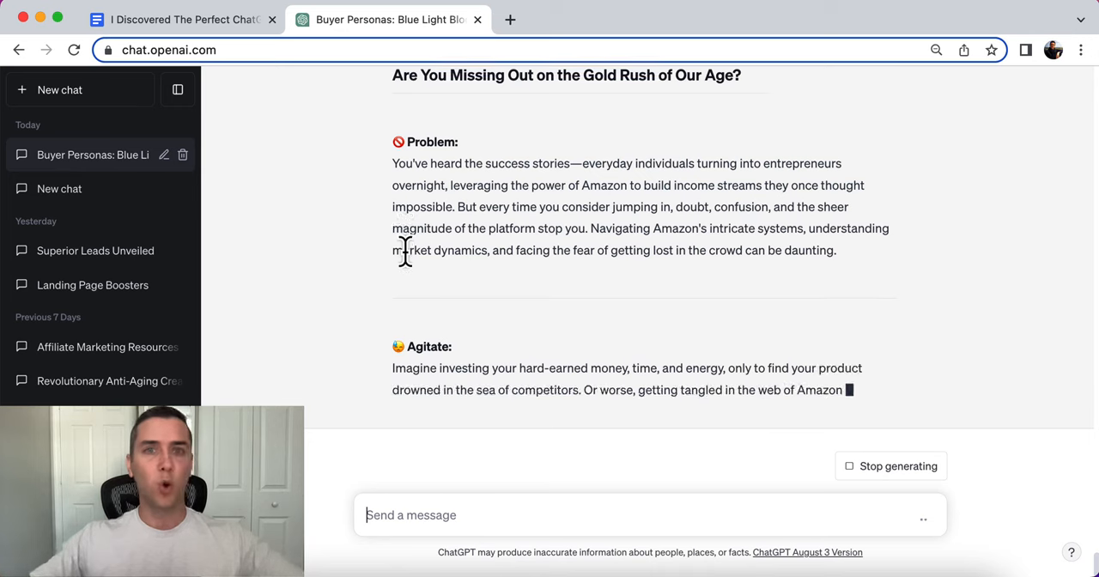
scroll(down, 3)
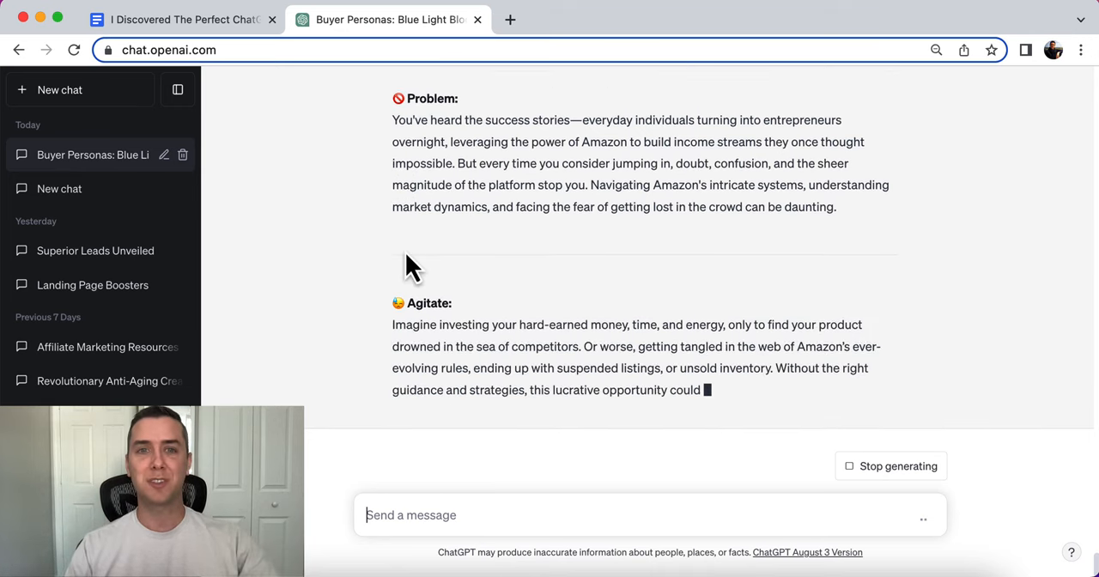
scroll(up, 3)
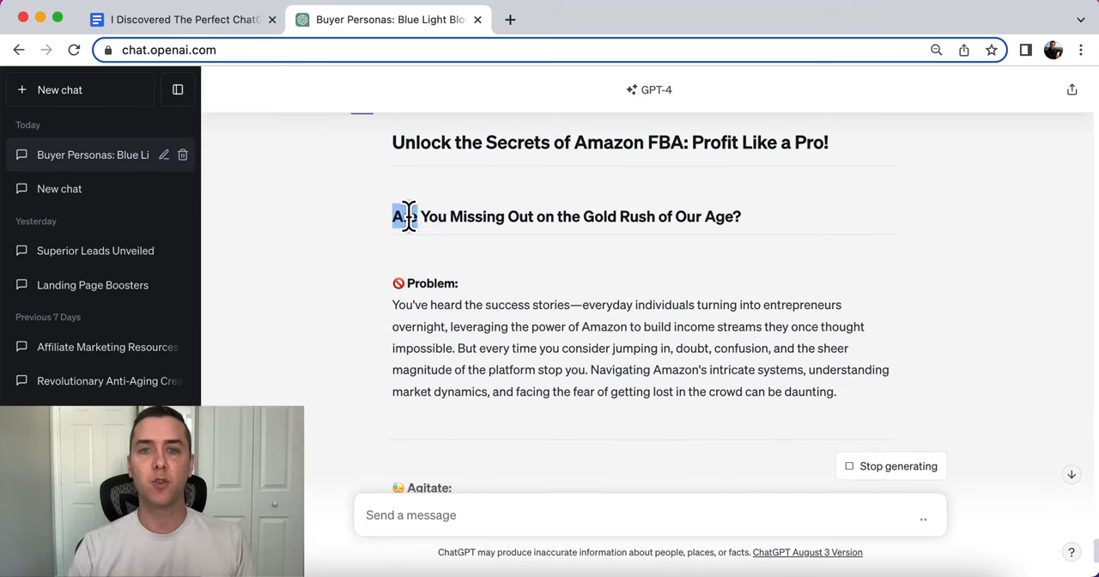
triple_click(565, 216)
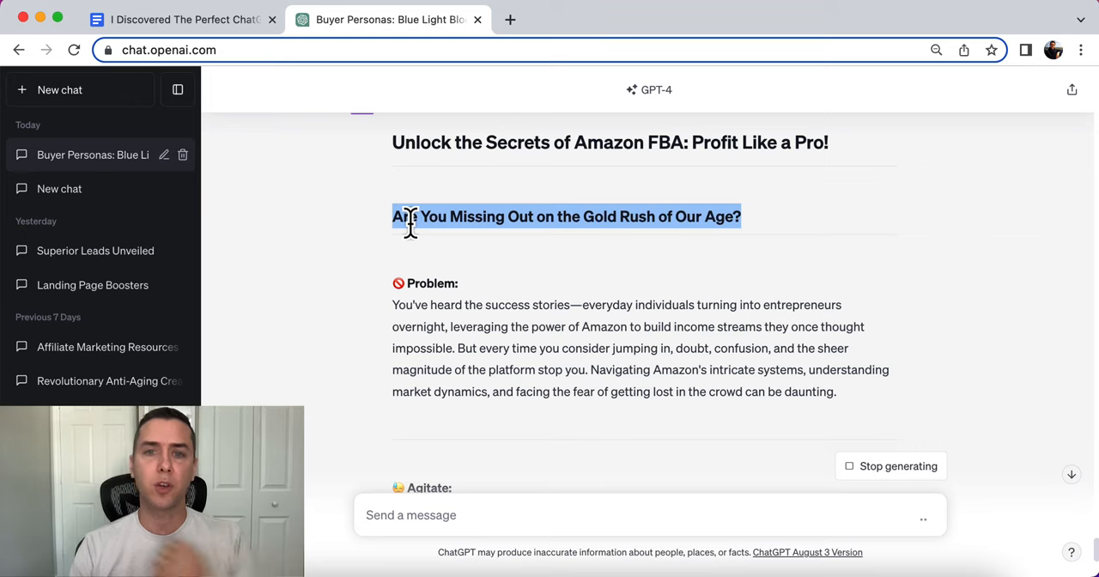
mouse_move(454, 333)
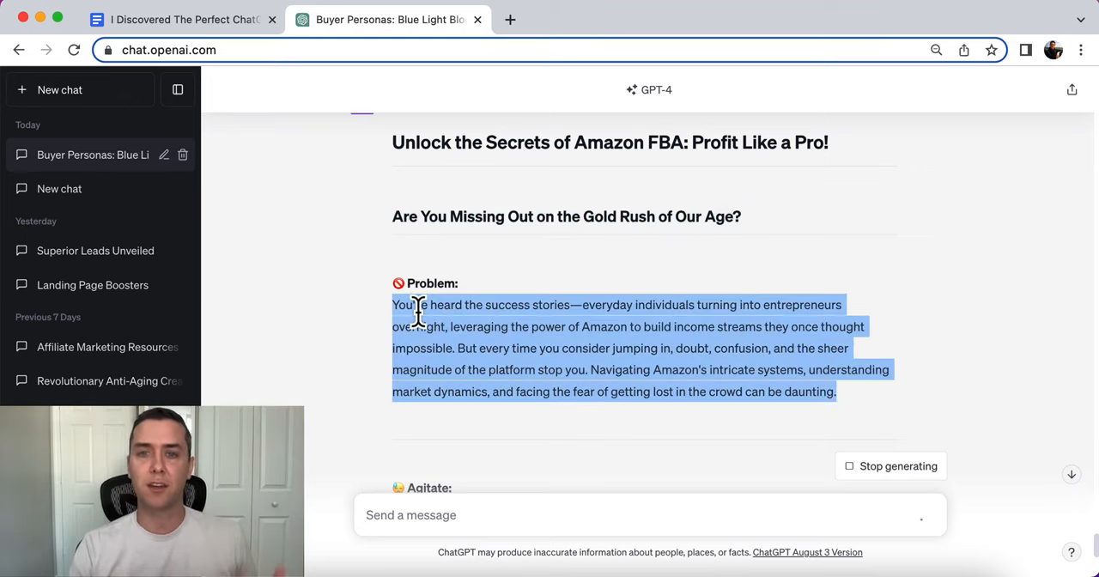
Step: Read the rest of the sales page down to the 30% discount offer and enroll call
scroll(down, 3)
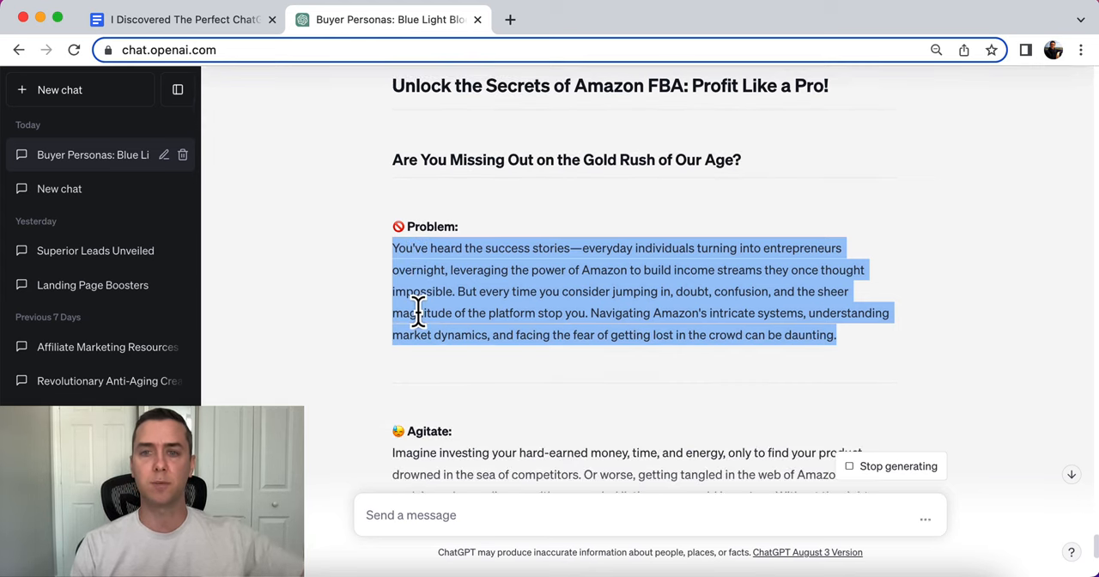
mouse_move(377, 322)
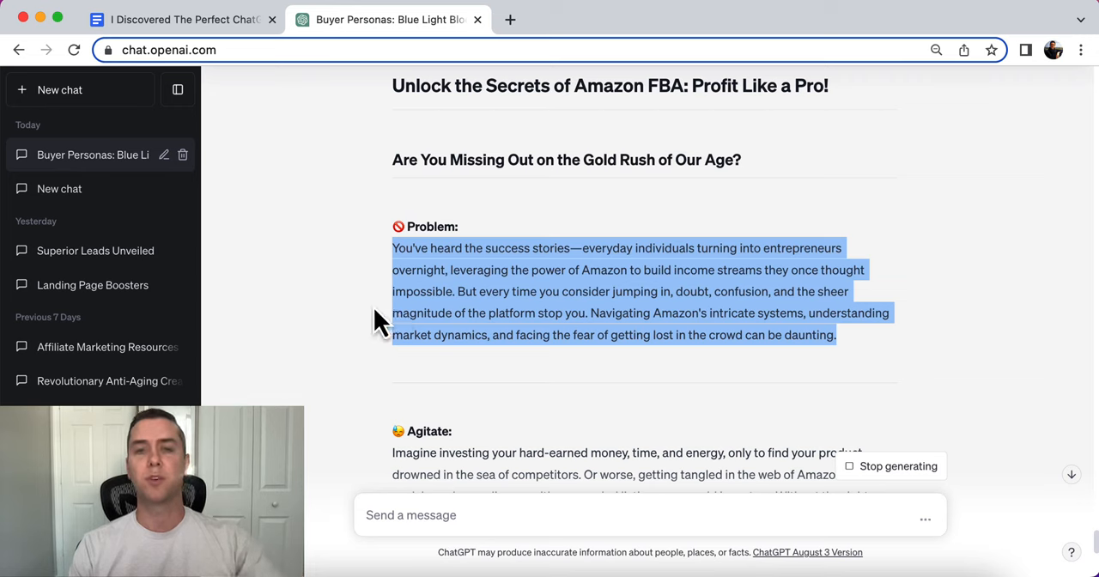
scroll(down, 3)
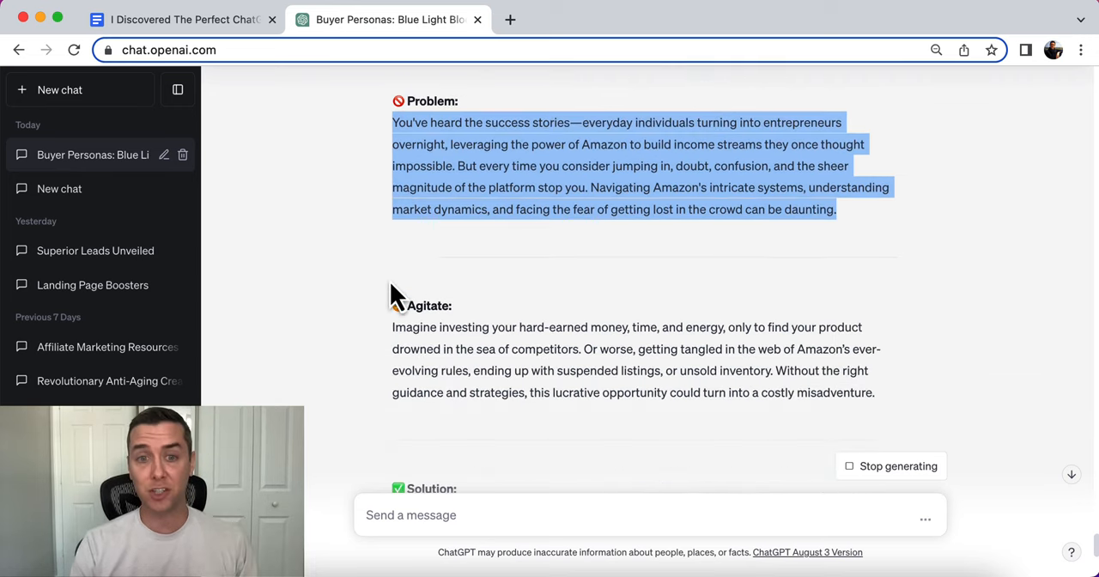
scroll(down, 3)
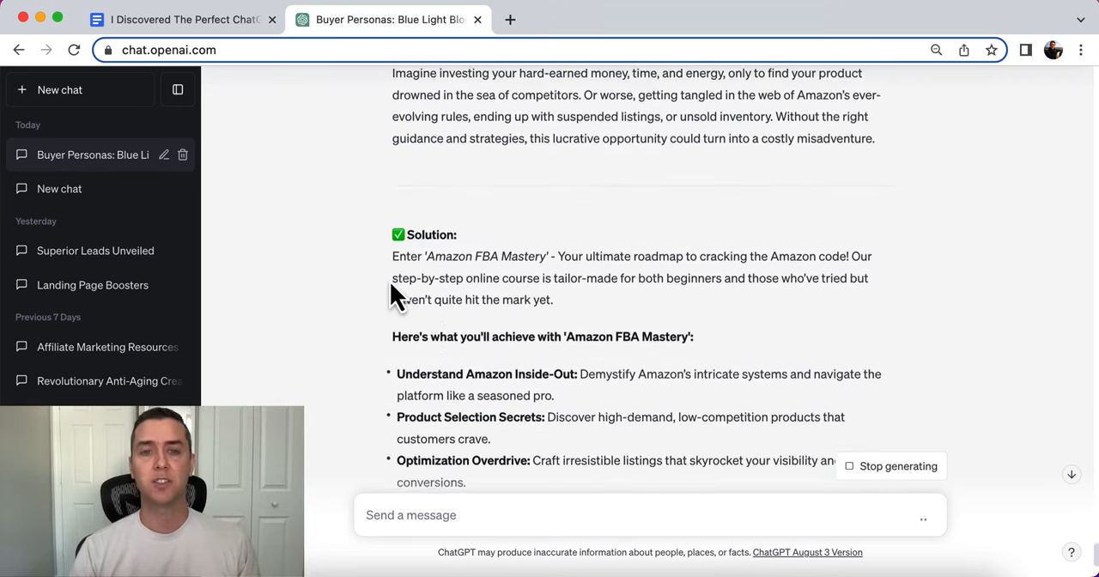
scroll(down, 3)
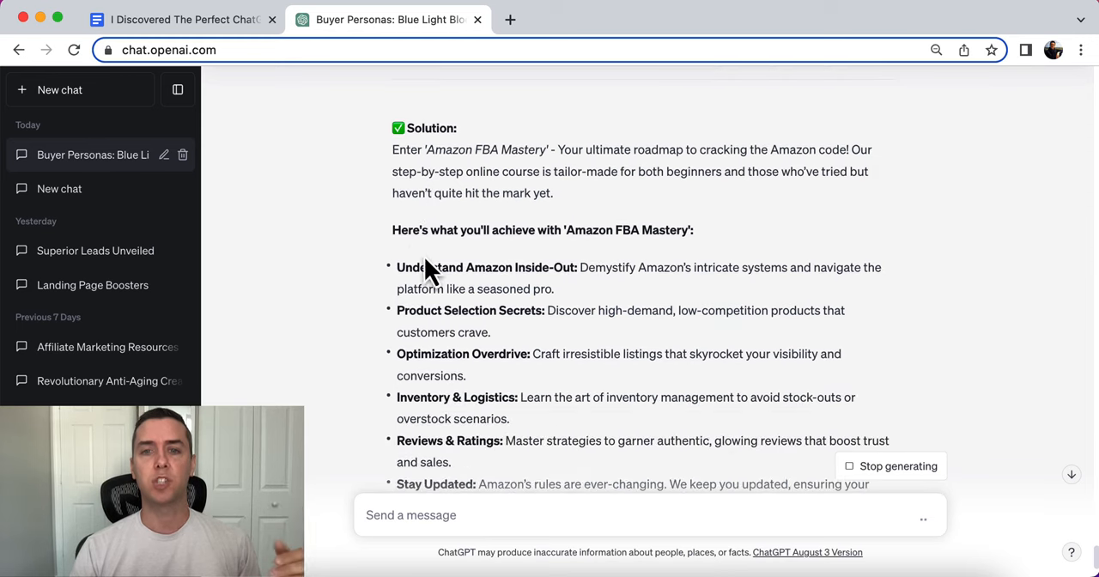
scroll(down, 3)
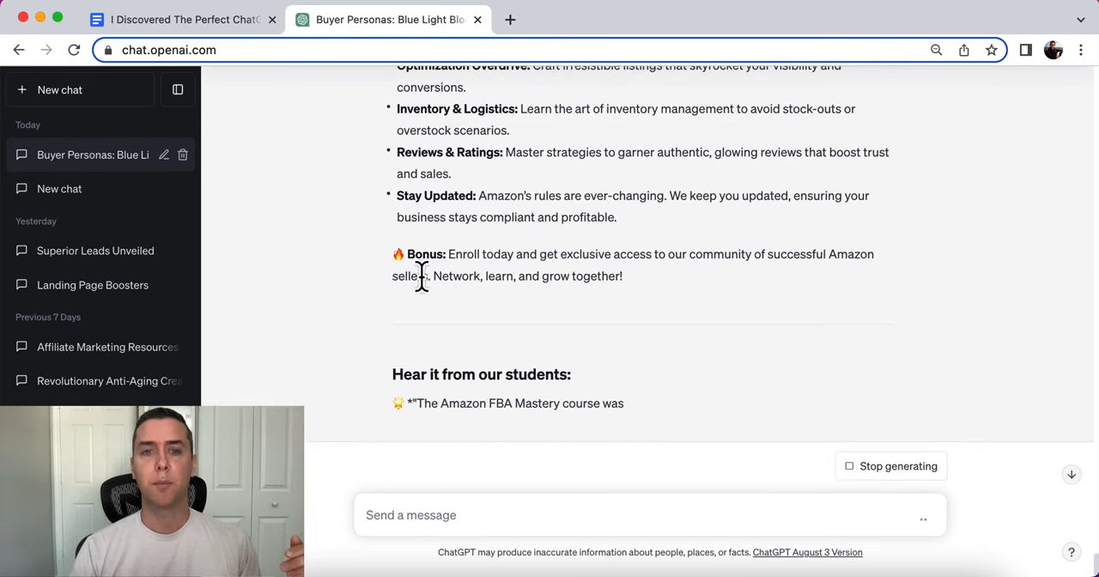
scroll(down, 3)
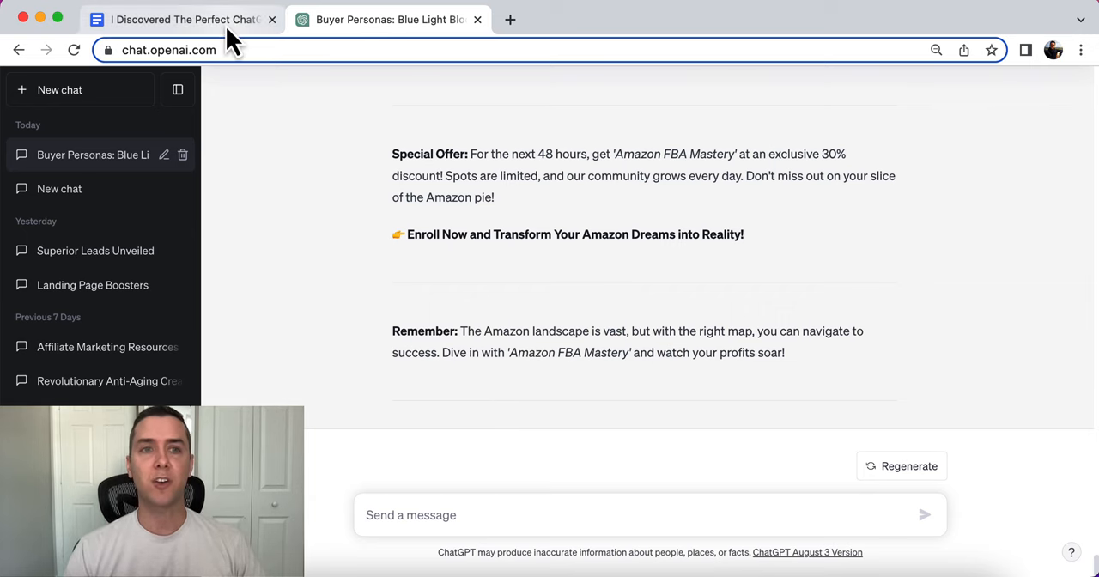
Step: Return to the prompts document at the Benefits vs. Features section
click(181, 18)
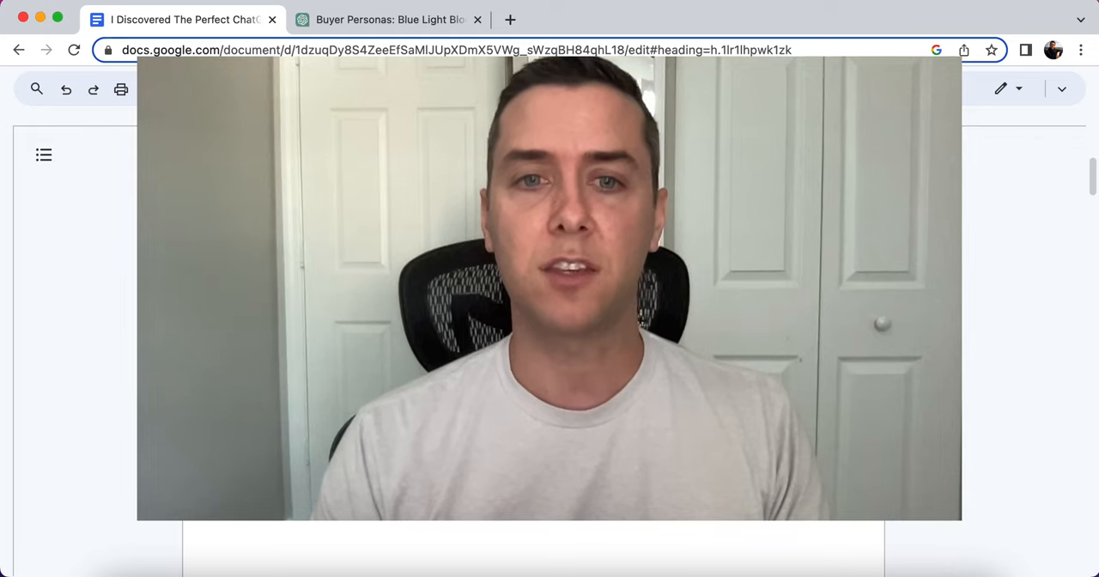
scroll(down, 3)
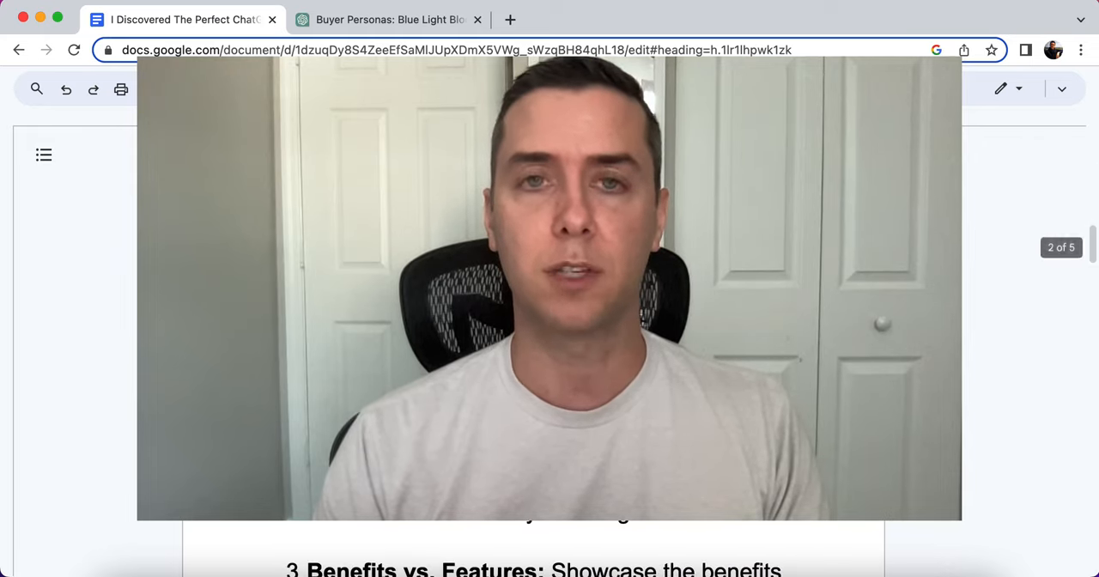